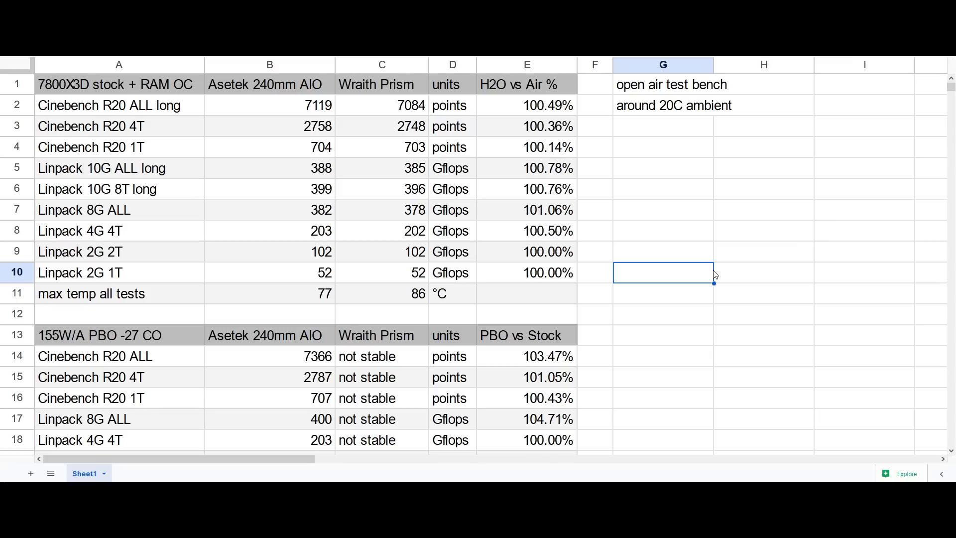
pyautogui.moveTo(718, 208)
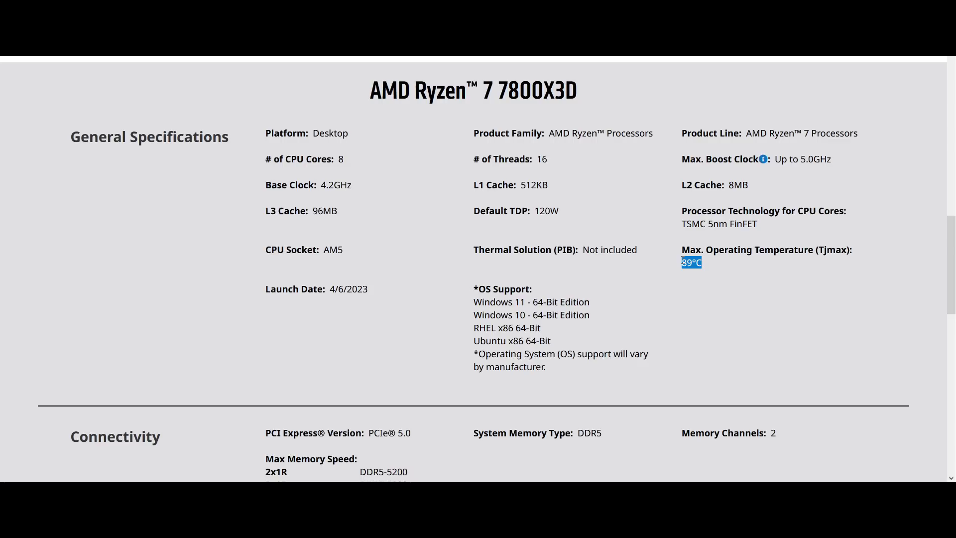
# Highlight the 89°C max temperature, 120W TDP and 'Not included' cooler on AMD's spec page.
pyautogui.doubleClick(546, 210)
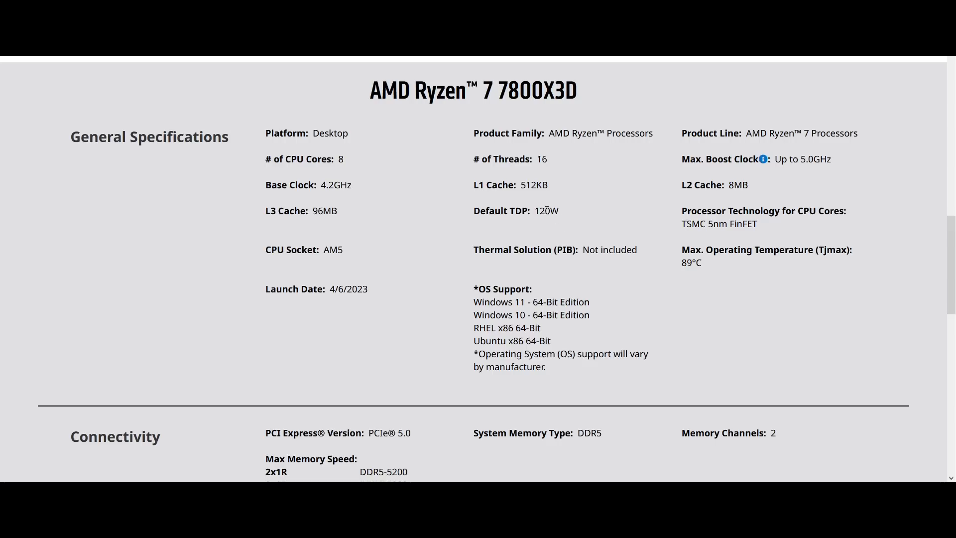
pyautogui.doubleClick(537, 210)
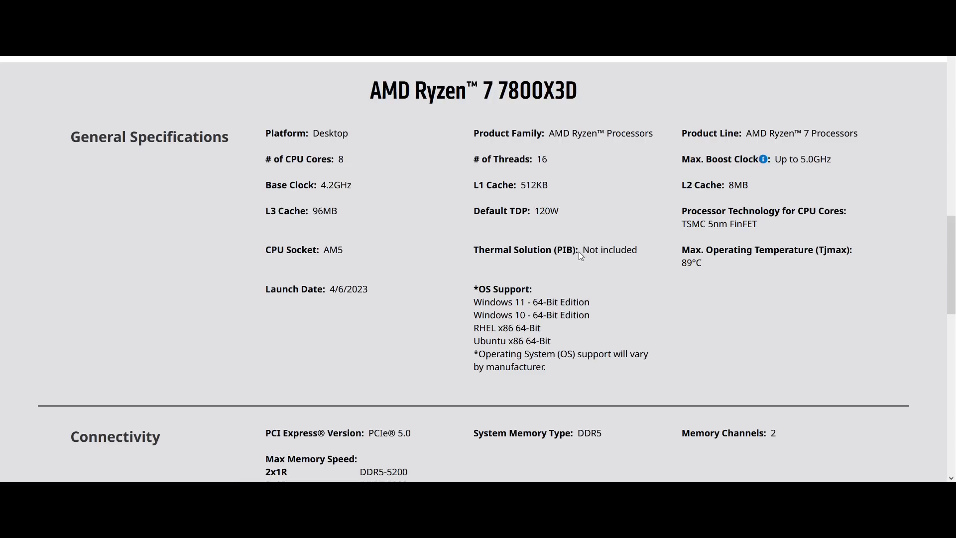
pyautogui.moveTo(638, 251)
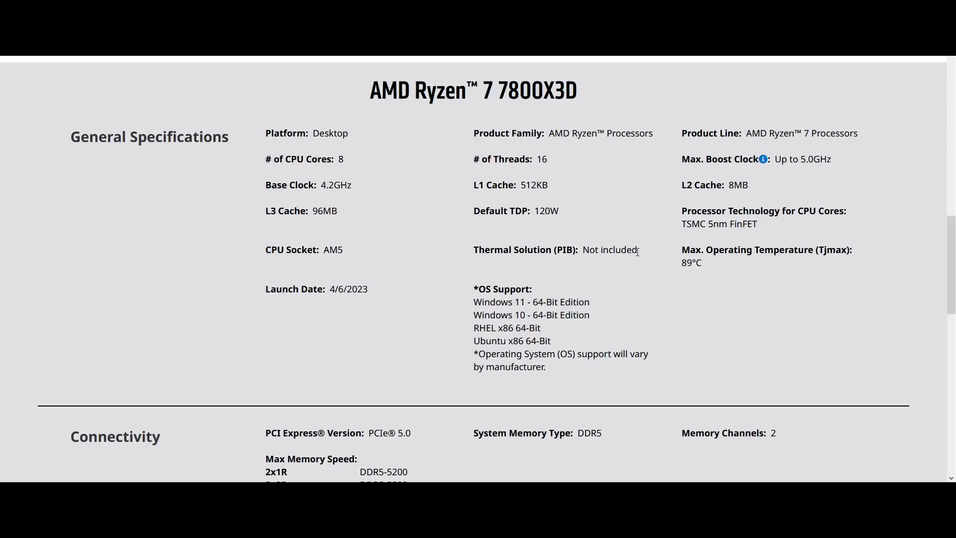
pyautogui.doubleClick(611, 250)
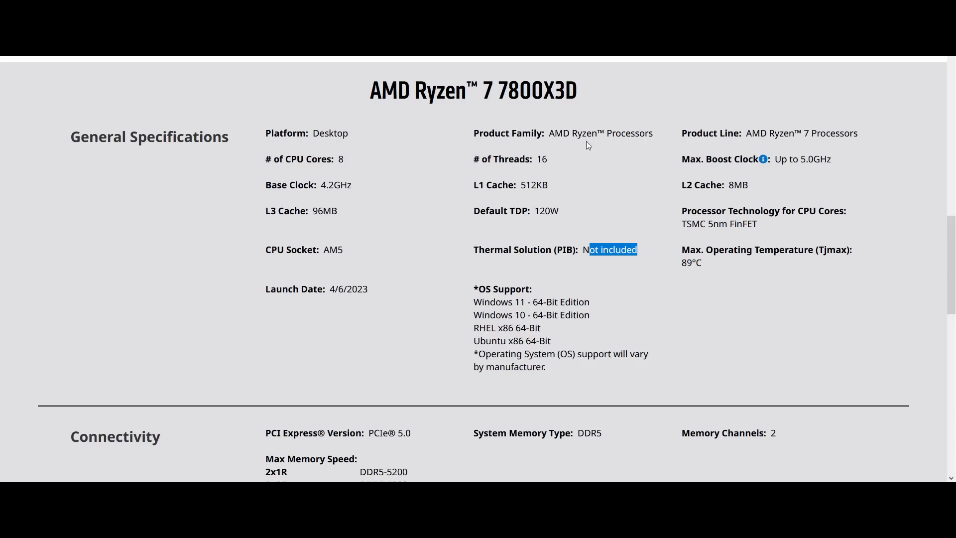
pyautogui.moveTo(501, 180)
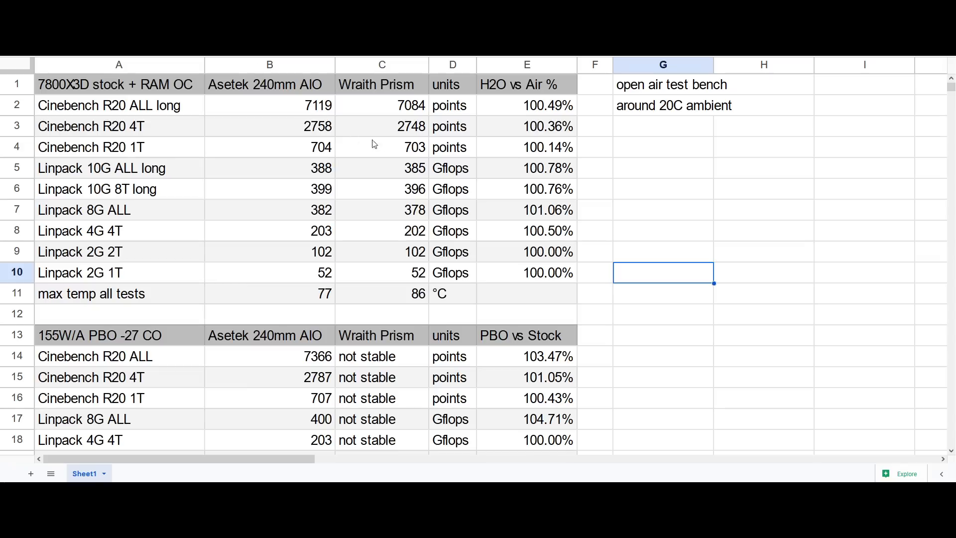
# Compare stock max temperatures: Wraith Prism 86°C versus Asetek 240mm AIO 77°C.
pyautogui.click(382, 84)
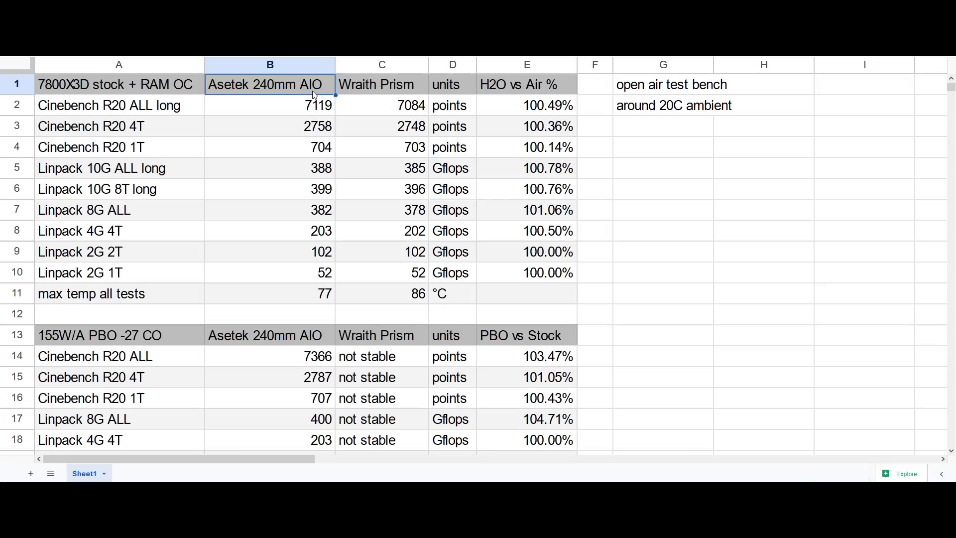
pyautogui.click(381, 293)
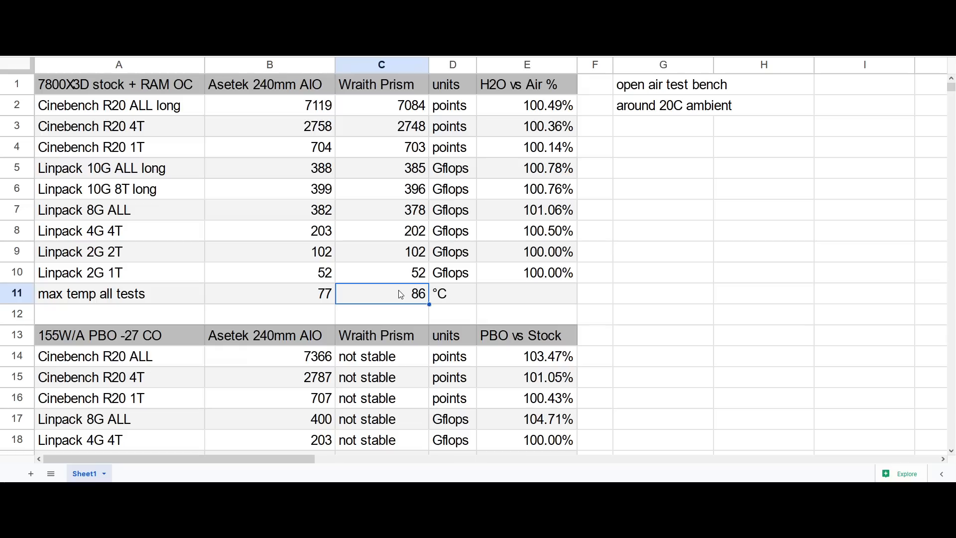
pyautogui.click(269, 293)
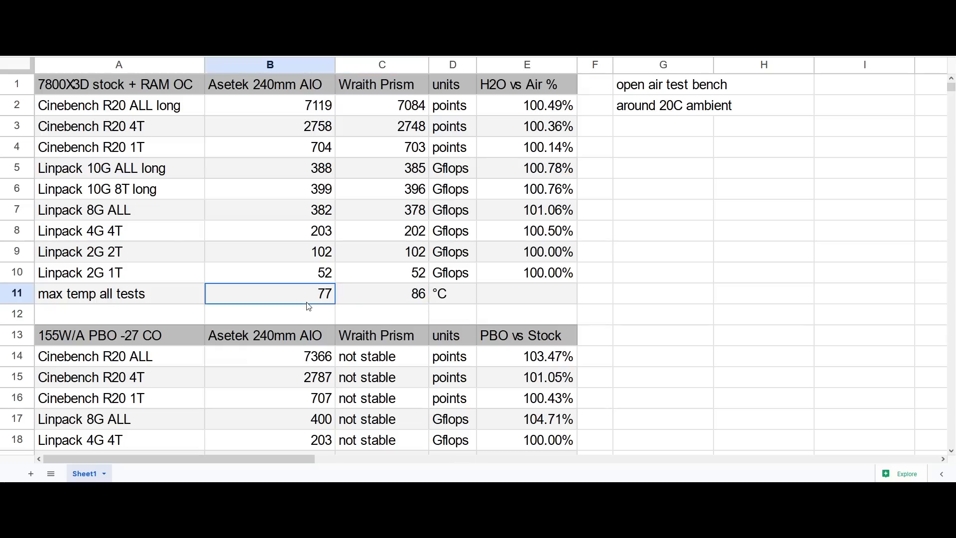
pyautogui.moveTo(299, 292)
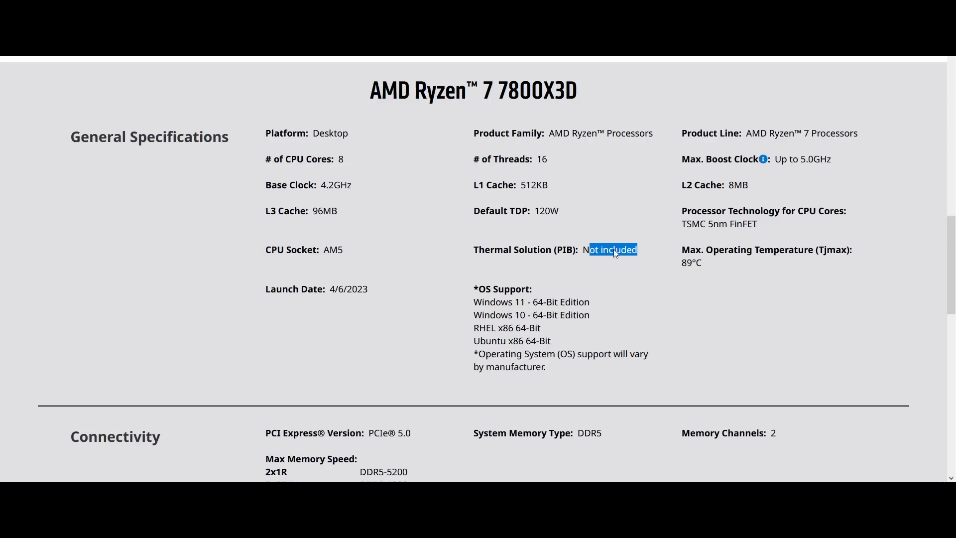
# Highlight 'Not included' next to Thermal Solution (PIB) on the AMD page.
pyautogui.doubleClick(766, 255)
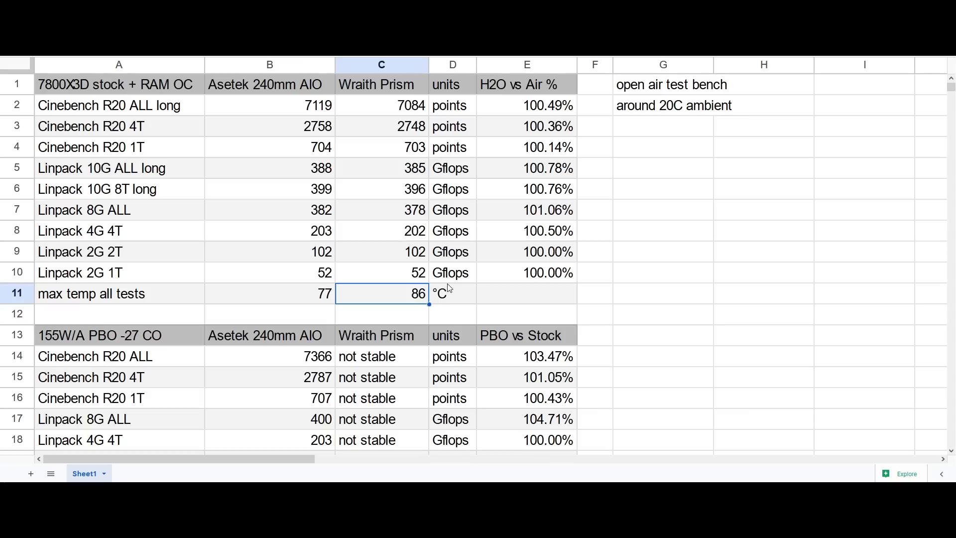
pyautogui.click(380, 273)
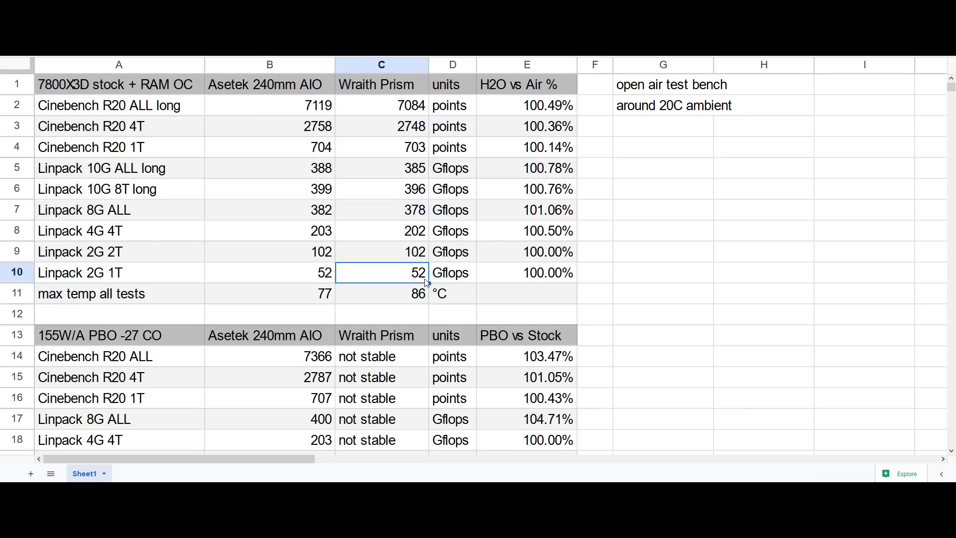
pyautogui.click(381, 293)
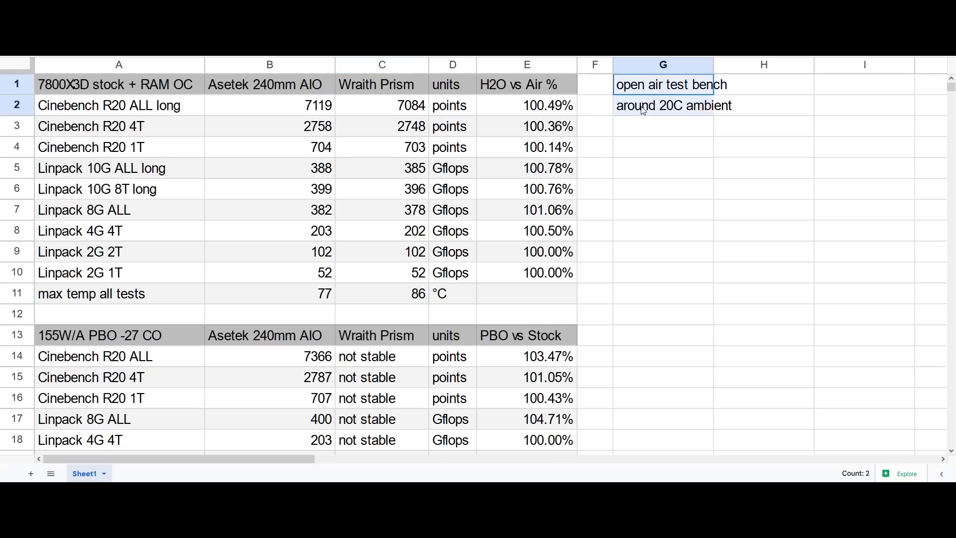
pyautogui.click(663, 105)
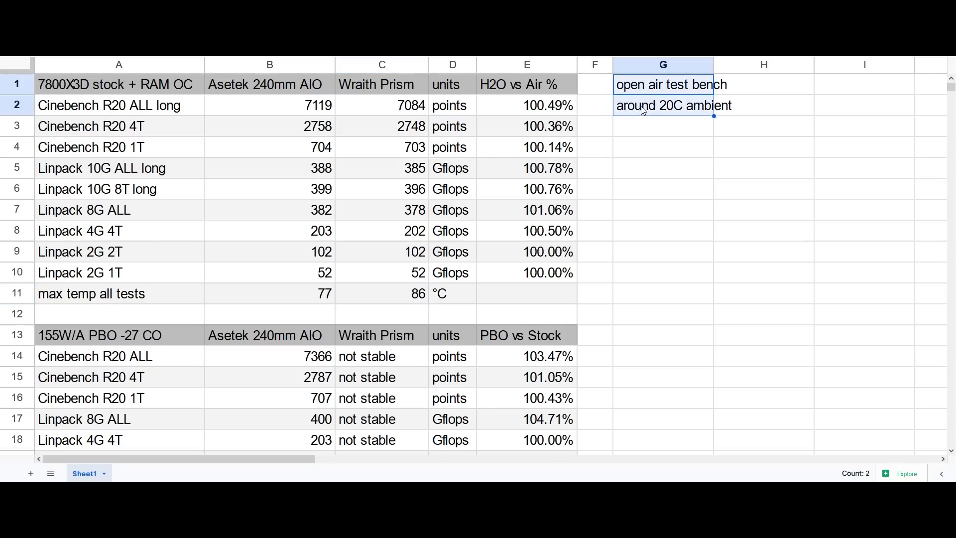
pyautogui.click(663, 105)
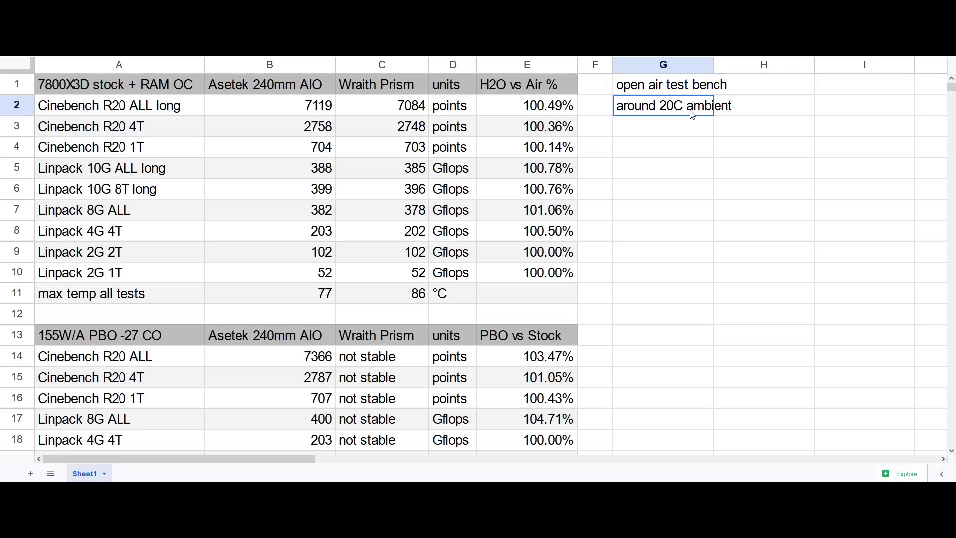
pyautogui.moveTo(681, 127)
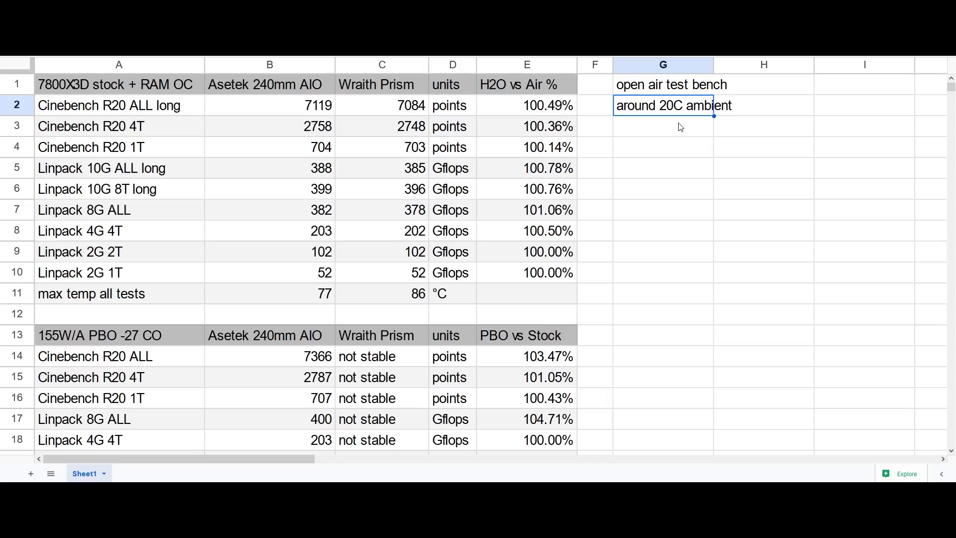
pyautogui.moveTo(680, 127)
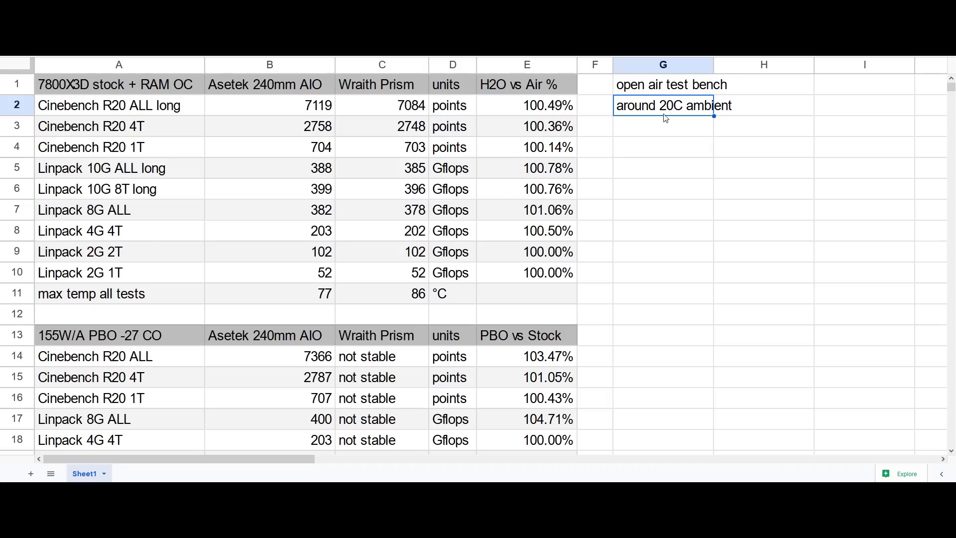
pyautogui.click(381, 105)
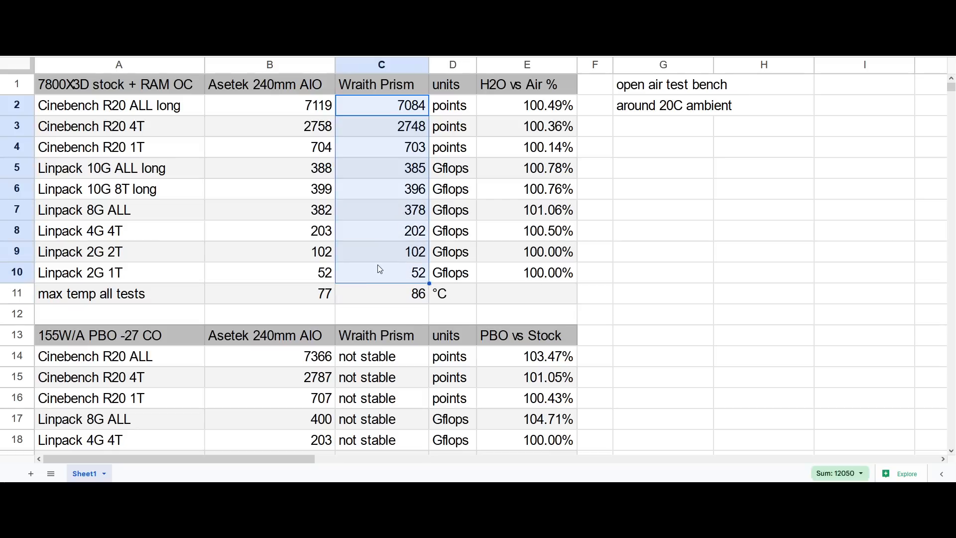
pyautogui.moveTo(646, 273)
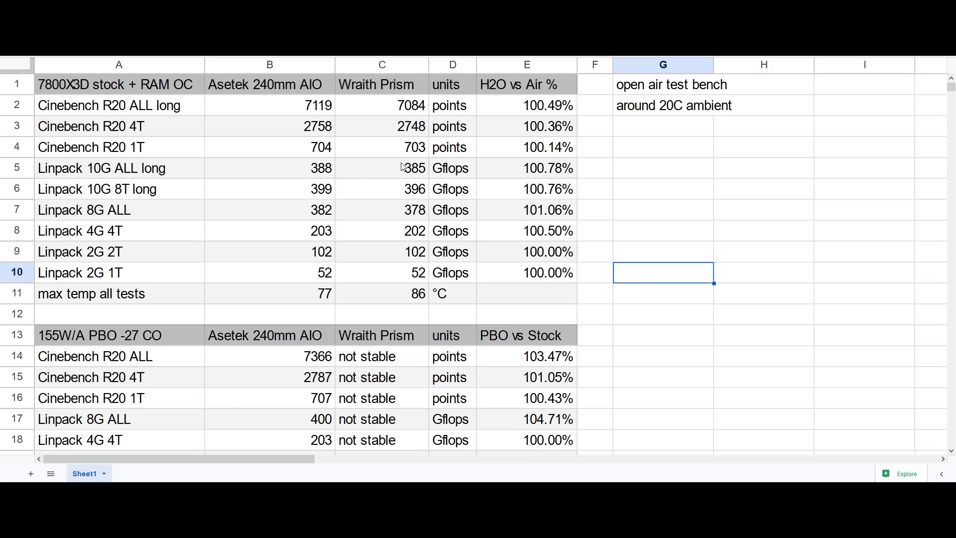
pyautogui.moveTo(320, 132)
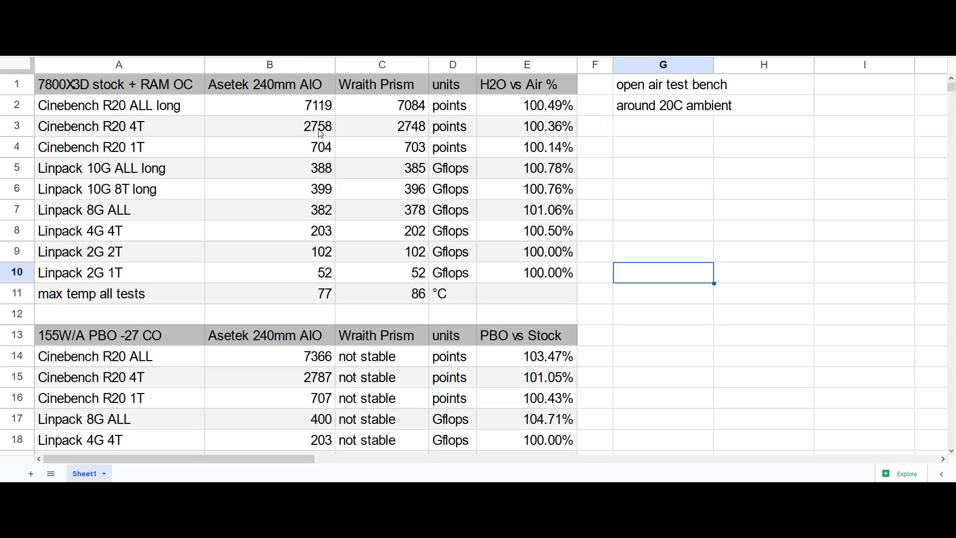
pyautogui.click(381, 85)
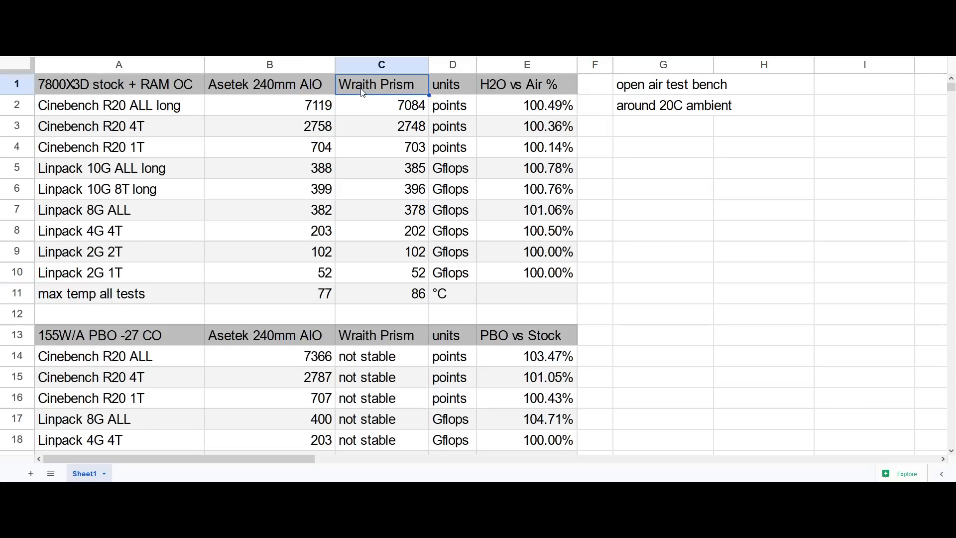
pyautogui.moveTo(391, 118)
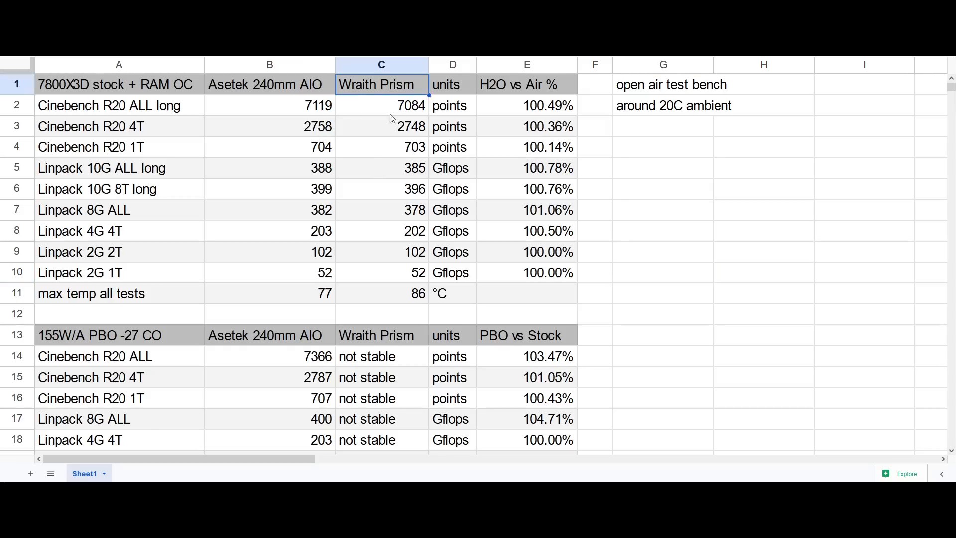
pyautogui.click(381, 105)
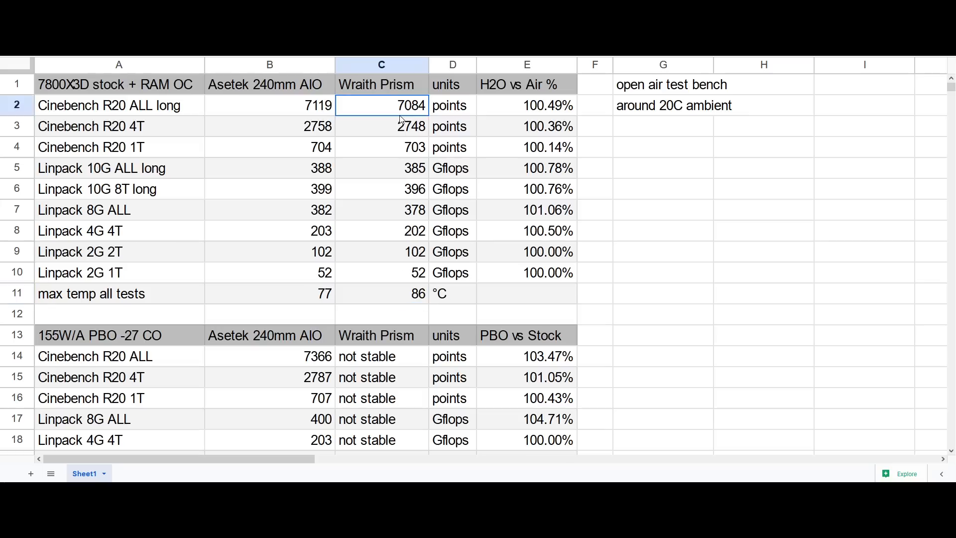
pyautogui.moveTo(401, 259)
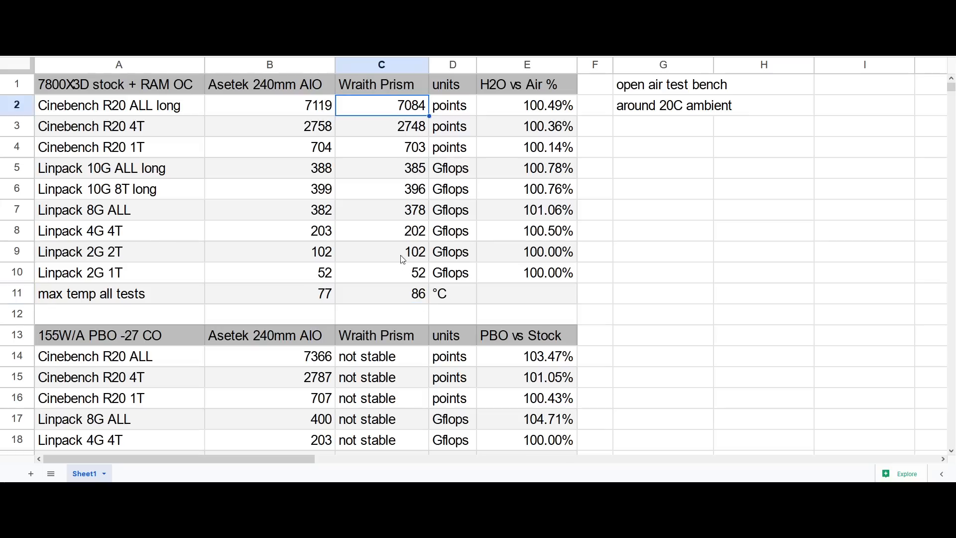
pyautogui.click(381, 294)
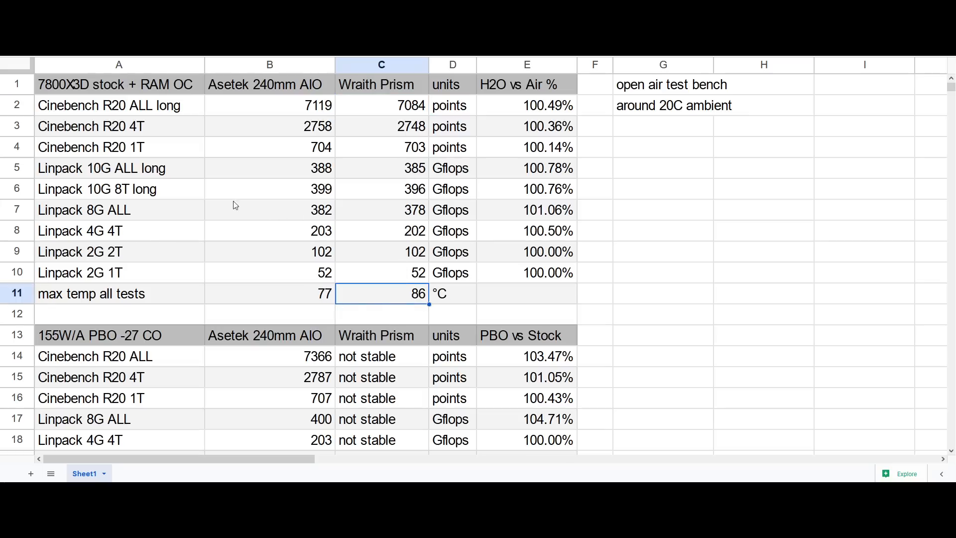
pyautogui.moveTo(214, 170)
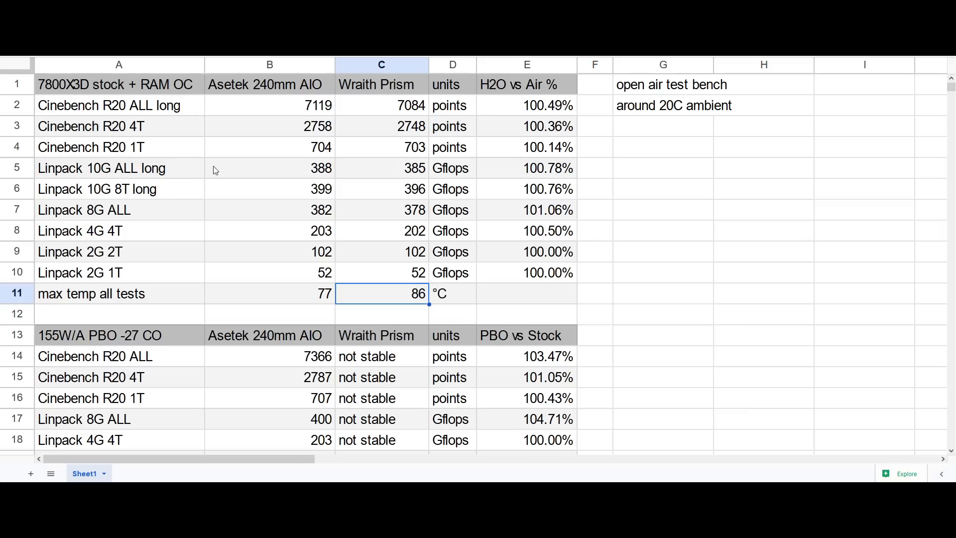
pyautogui.moveTo(119, 168); pyautogui.dragTo(119, 189)
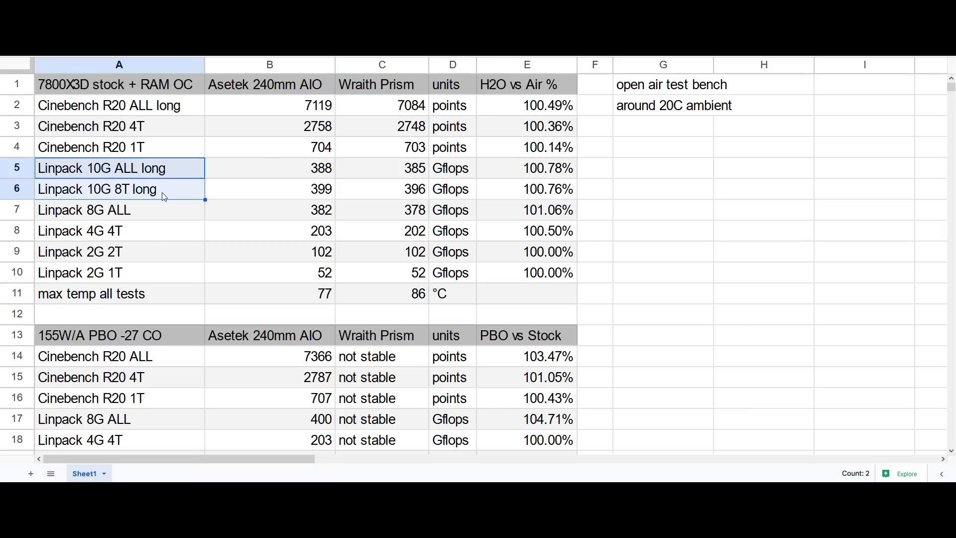
pyautogui.moveTo(136, 104)
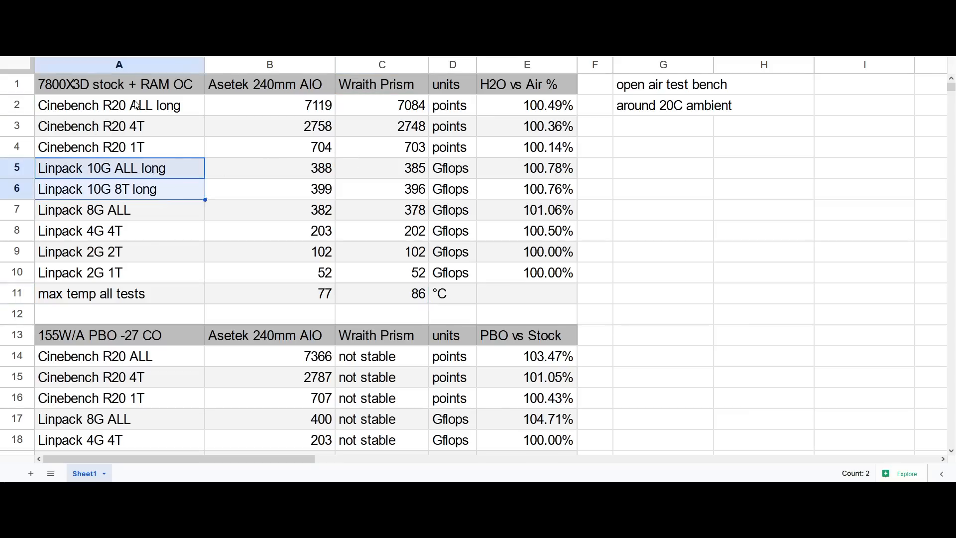
pyautogui.click(119, 105)
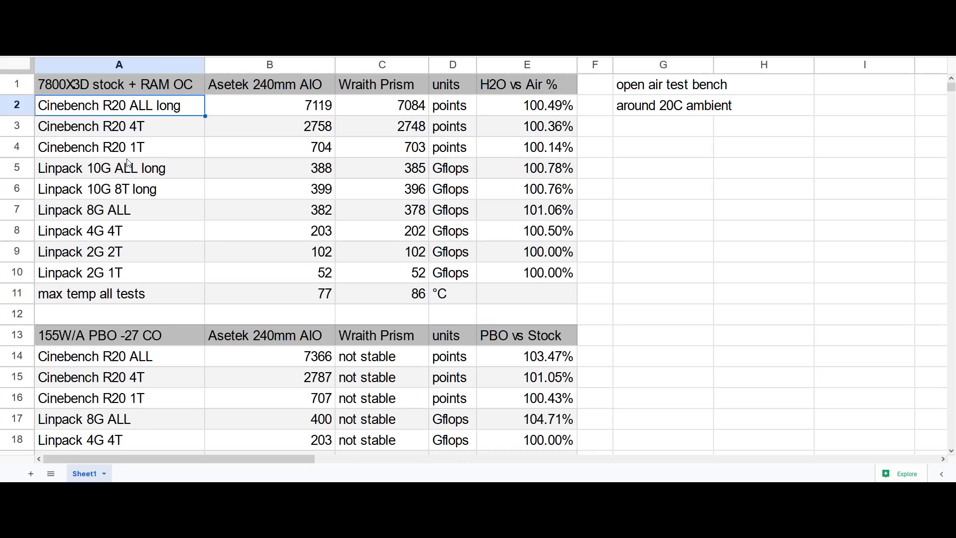
pyautogui.moveTo(119, 168); pyautogui.dragTo(119, 189)
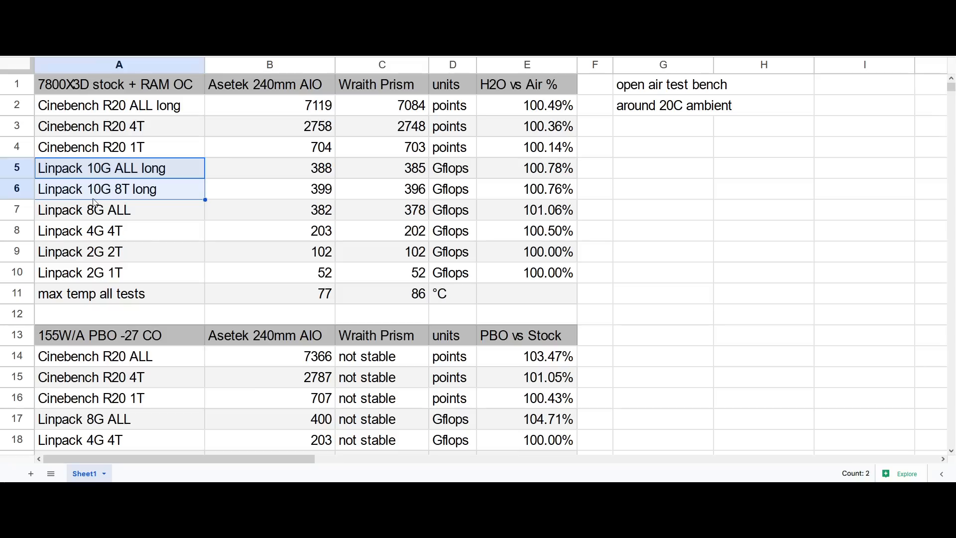
pyautogui.click(270, 105)
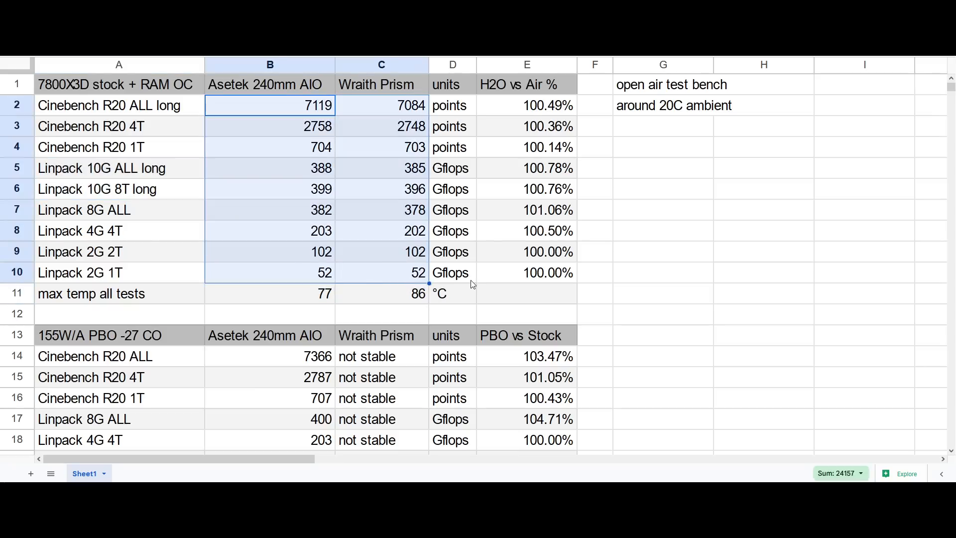
pyautogui.click(452, 272)
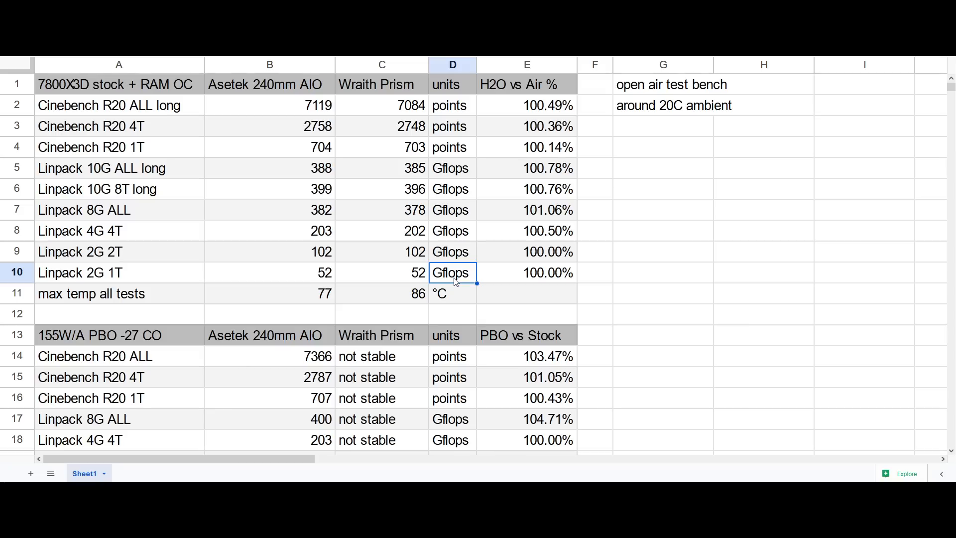
pyautogui.click(381, 85)
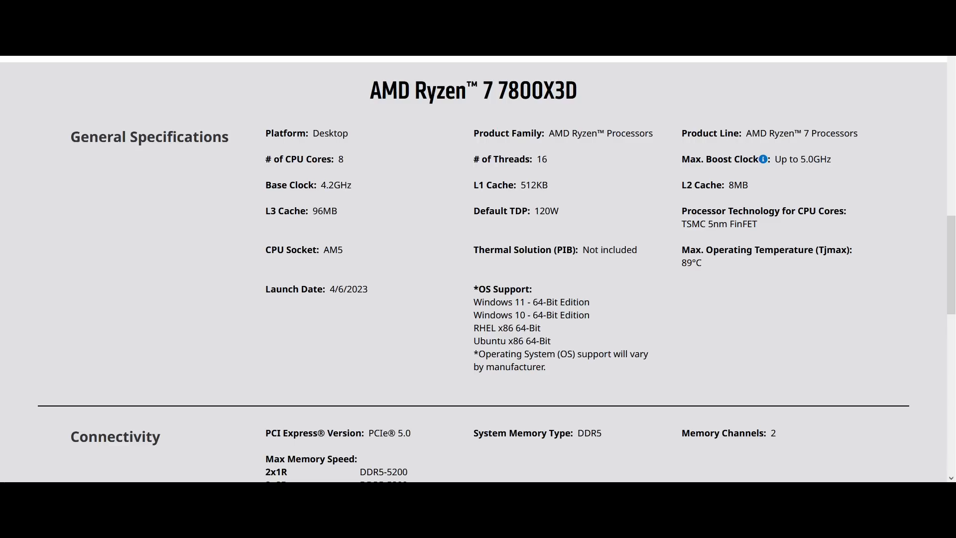
pyautogui.moveTo(341, 222)
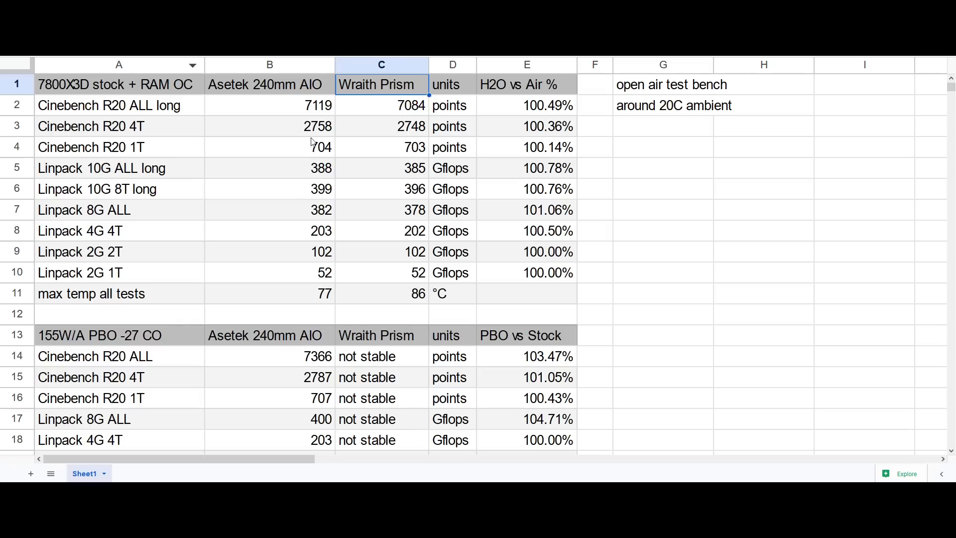
pyautogui.click(270, 294)
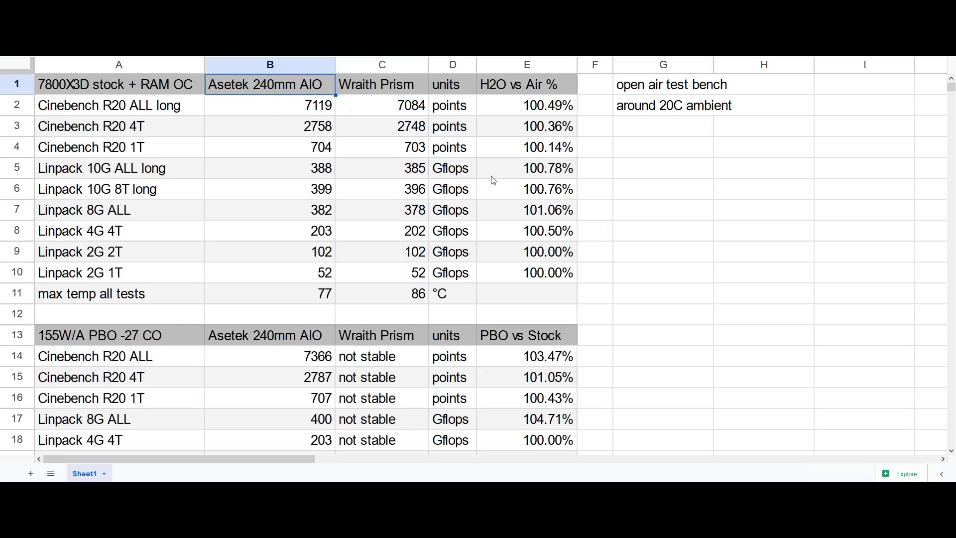
pyautogui.click(527, 168)
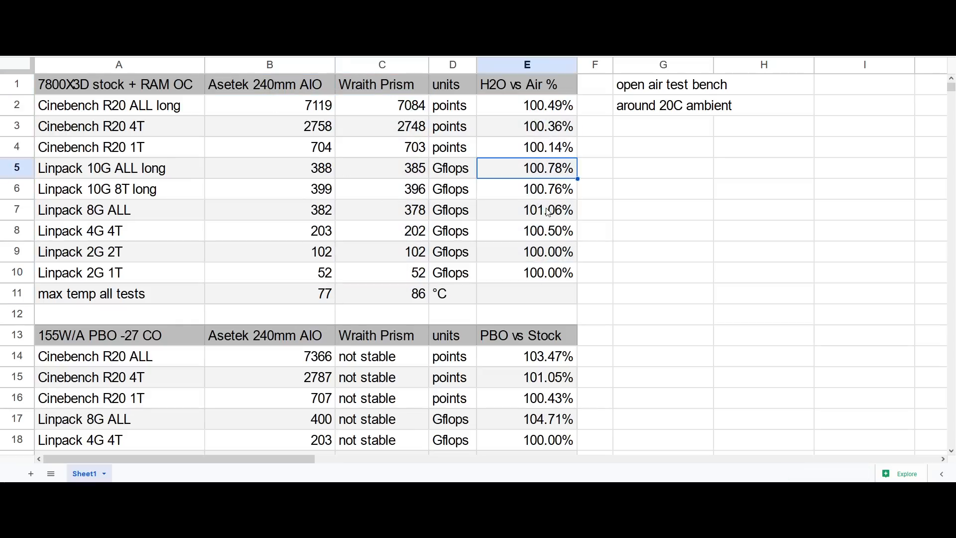
pyautogui.click(526, 210)
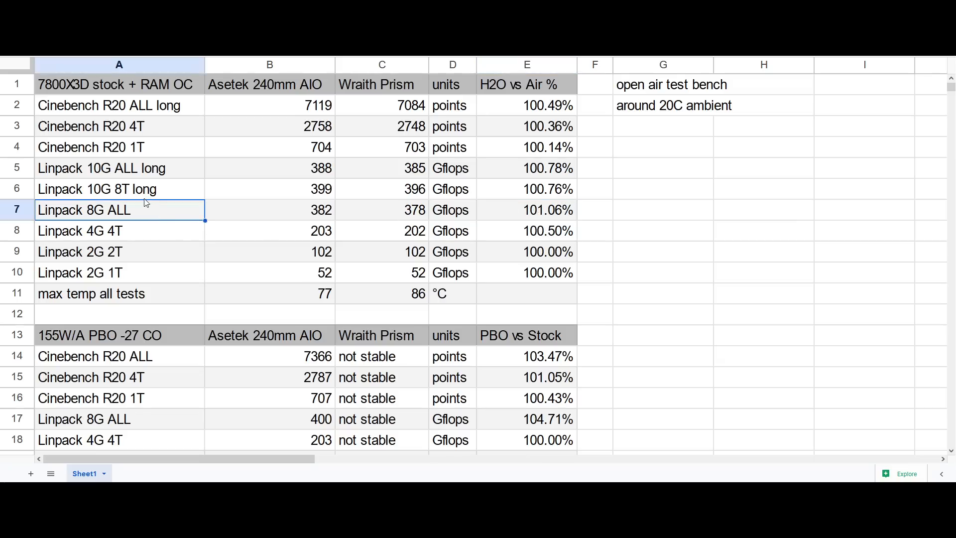
pyautogui.click(119, 168)
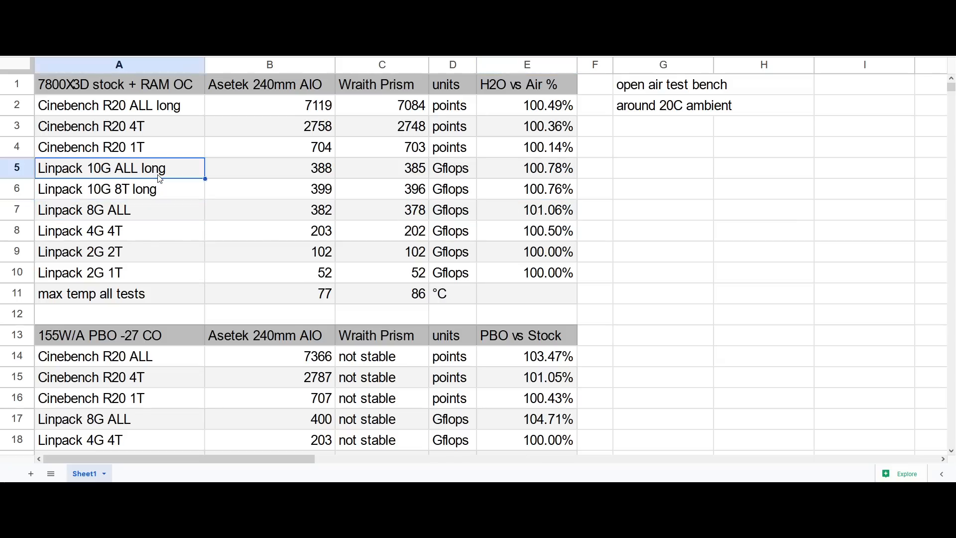
pyautogui.click(119, 105)
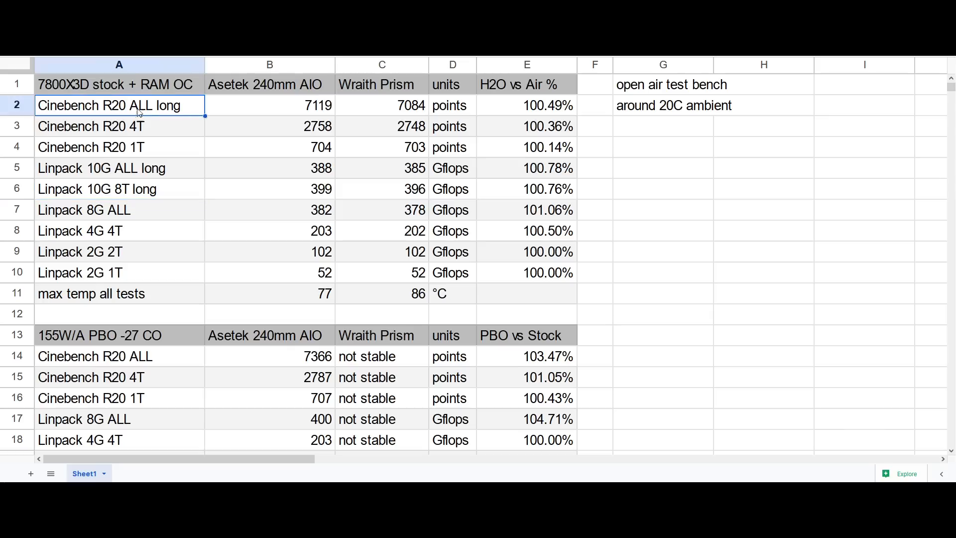
pyautogui.moveTo(299, 115)
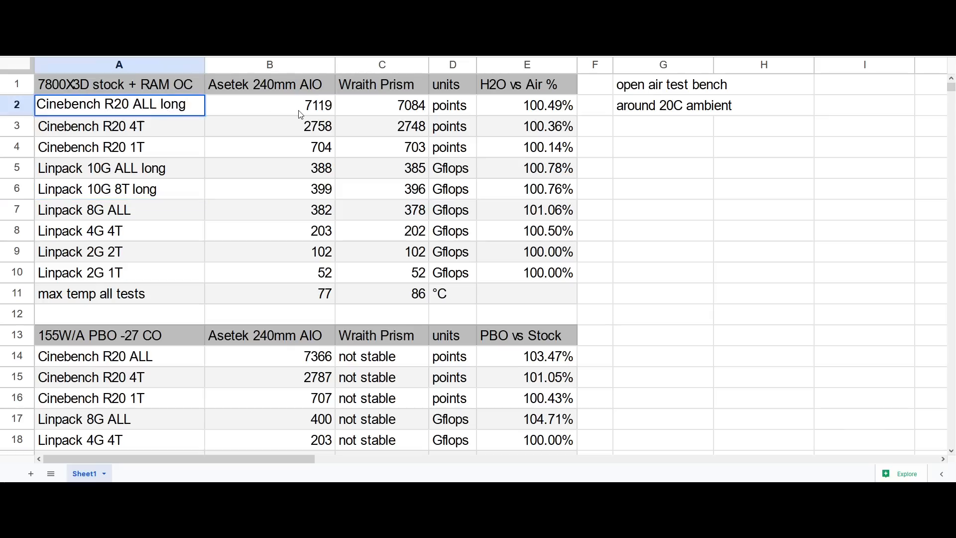
pyautogui.click(269, 105)
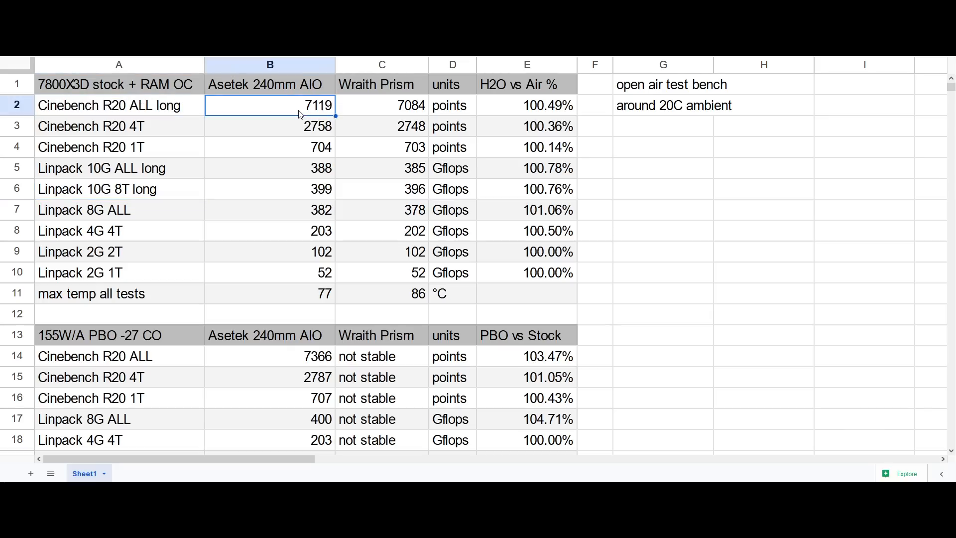
pyautogui.click(382, 105)
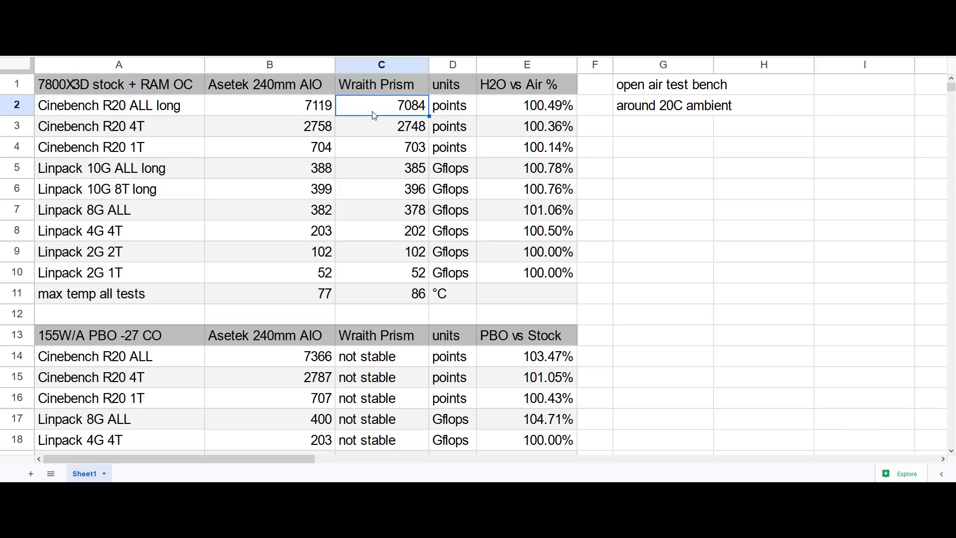
pyautogui.moveTo(316, 136)
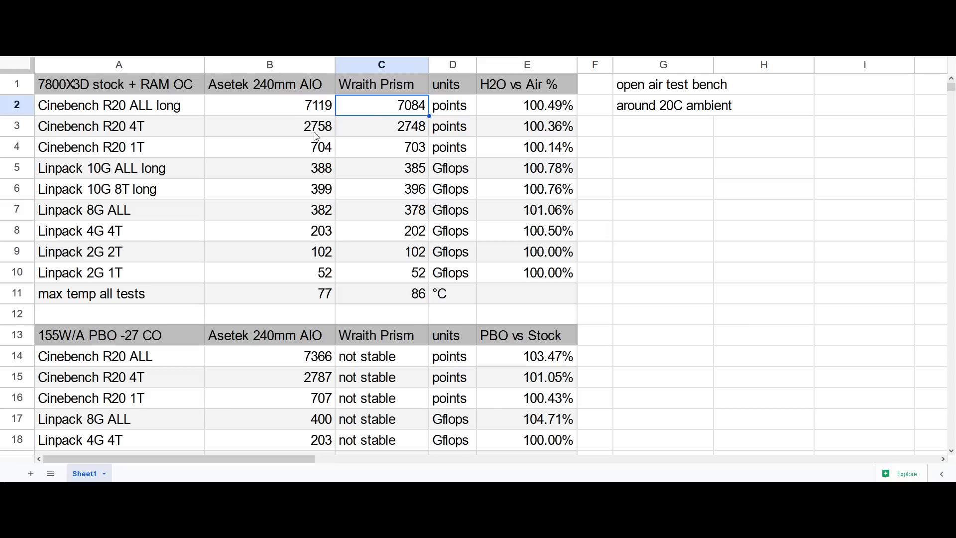
pyautogui.moveTo(119, 168); pyautogui.dragTo(119, 190)
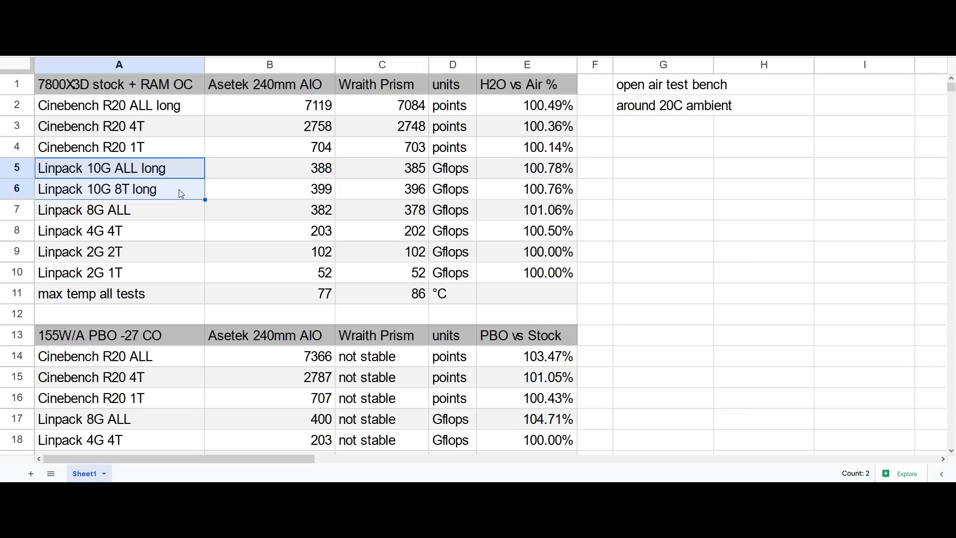
pyautogui.click(120, 105)
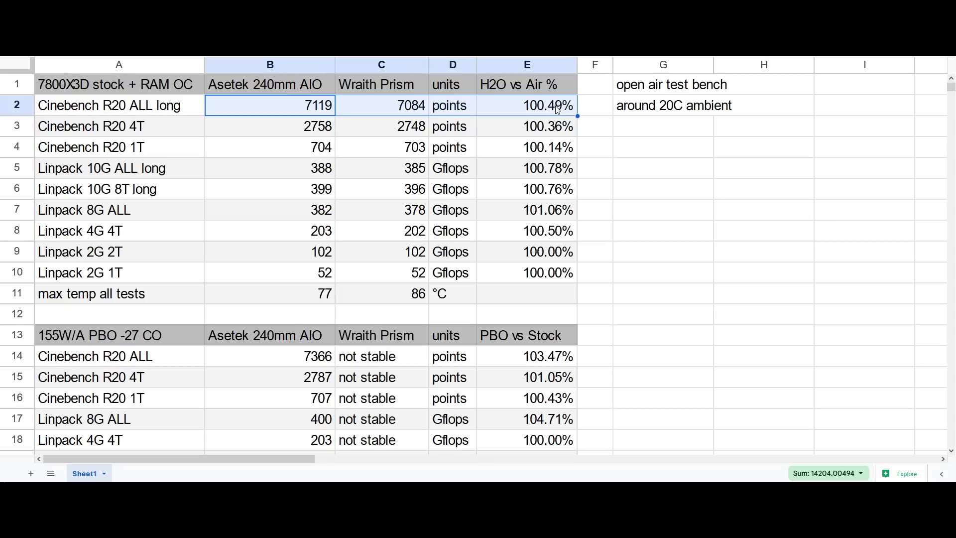
pyautogui.click(270, 168)
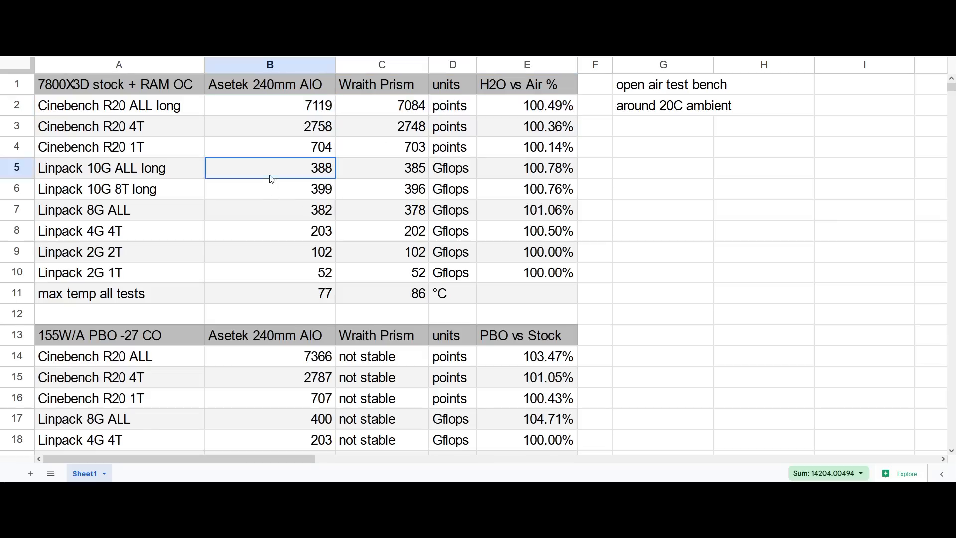
pyautogui.moveTo(269, 168); pyautogui.dragTo(269, 189)
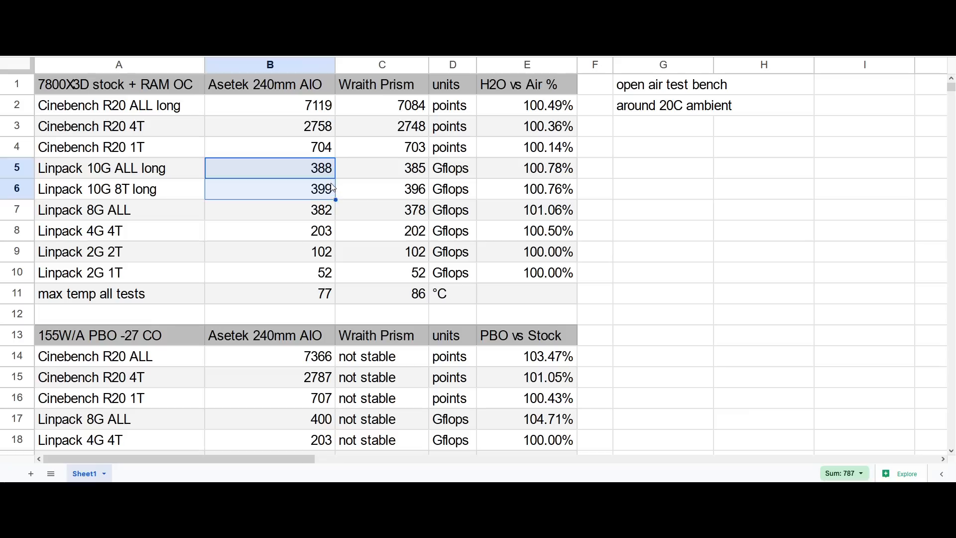
pyautogui.click(119, 168)
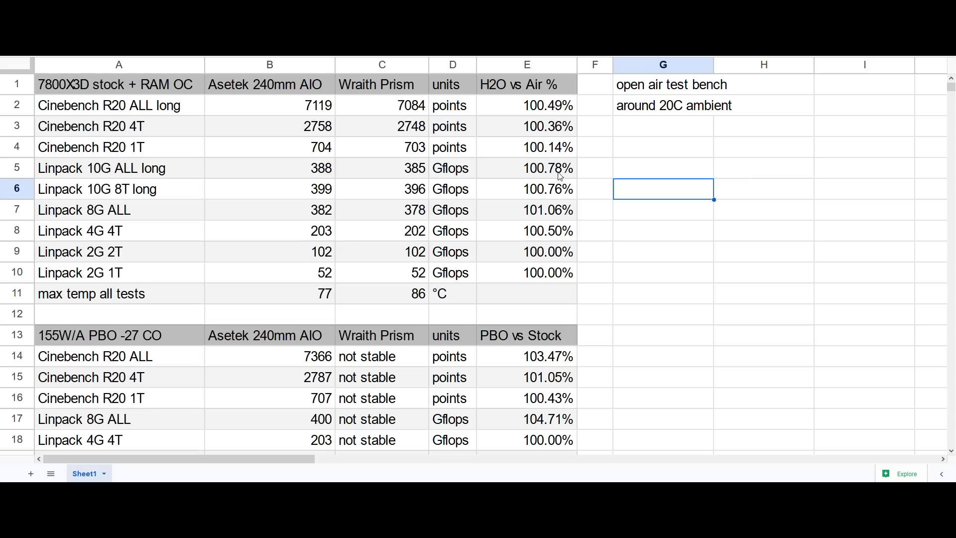
pyautogui.moveTo(515, 171)
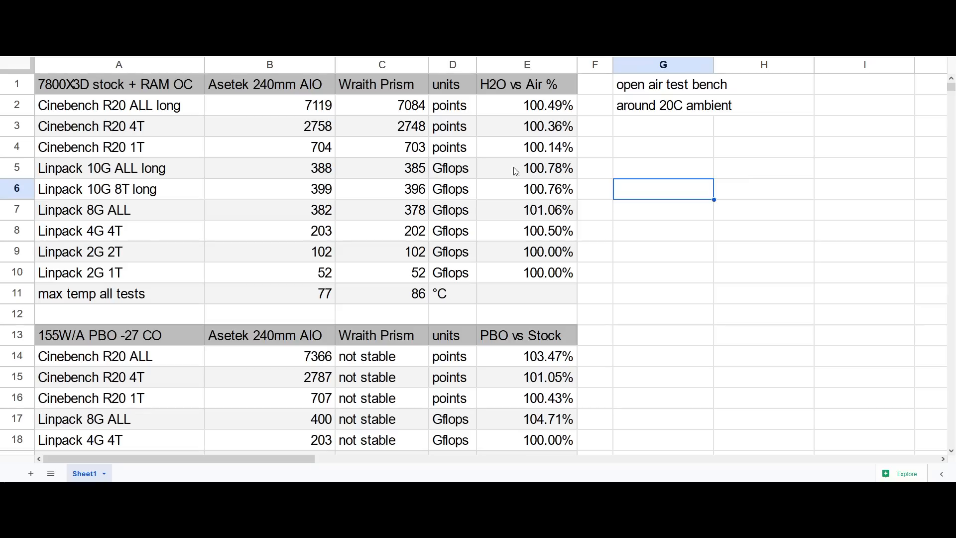
pyautogui.moveTo(115, 256)
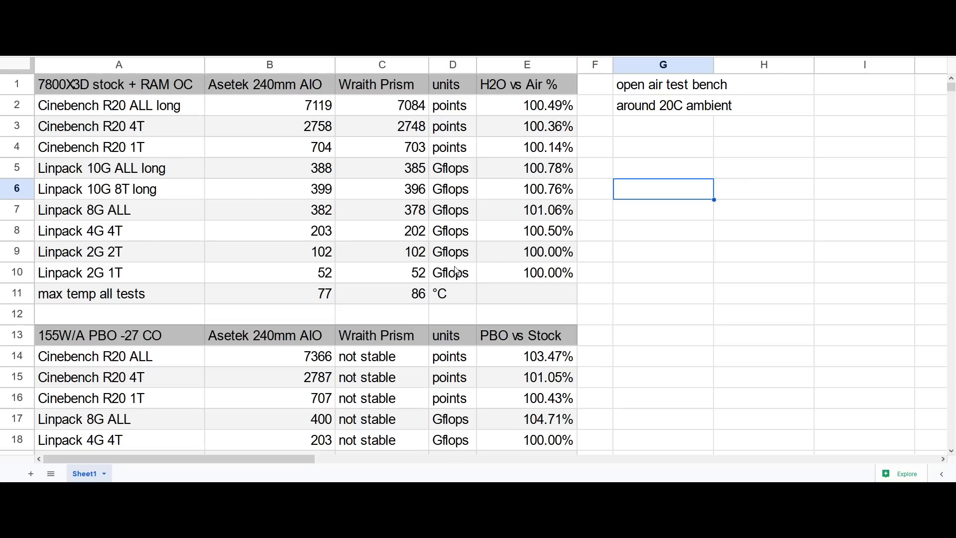
pyautogui.moveTo(552, 177)
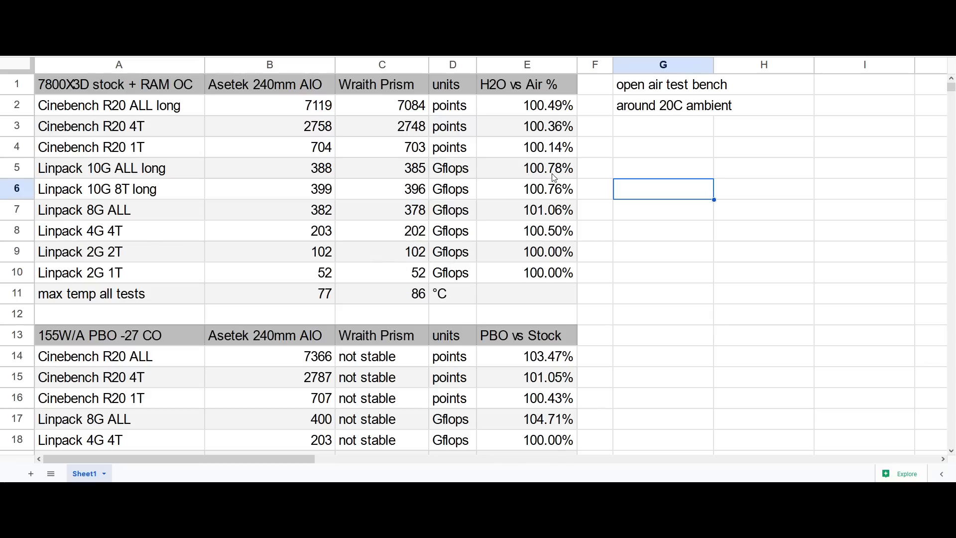
pyautogui.click(763, 209)
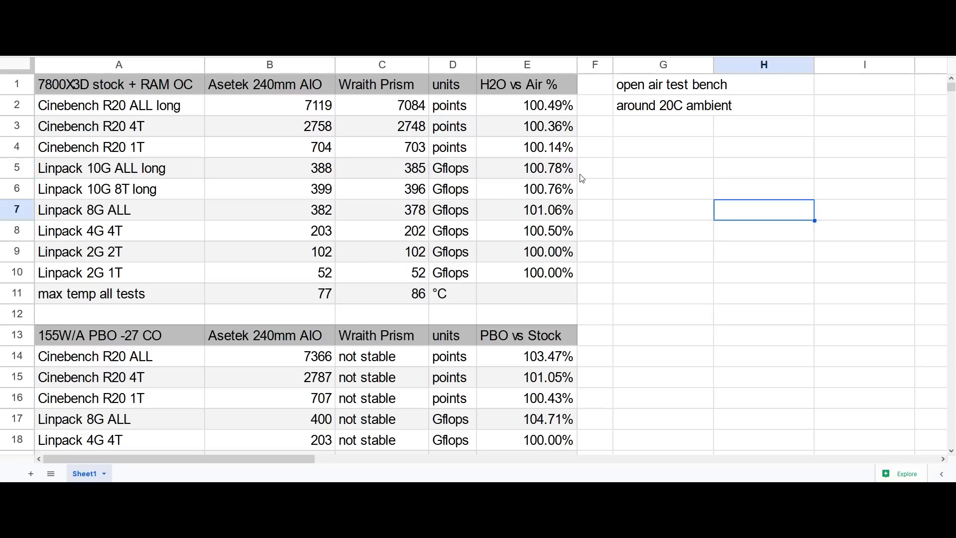
pyautogui.moveTo(540, 173)
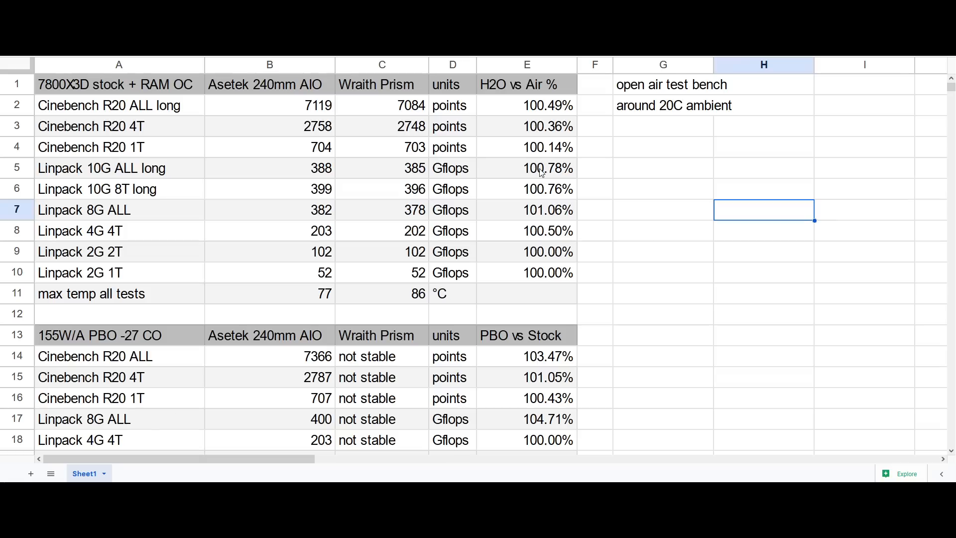
pyautogui.moveTo(270, 168); pyautogui.dragTo(382, 189)
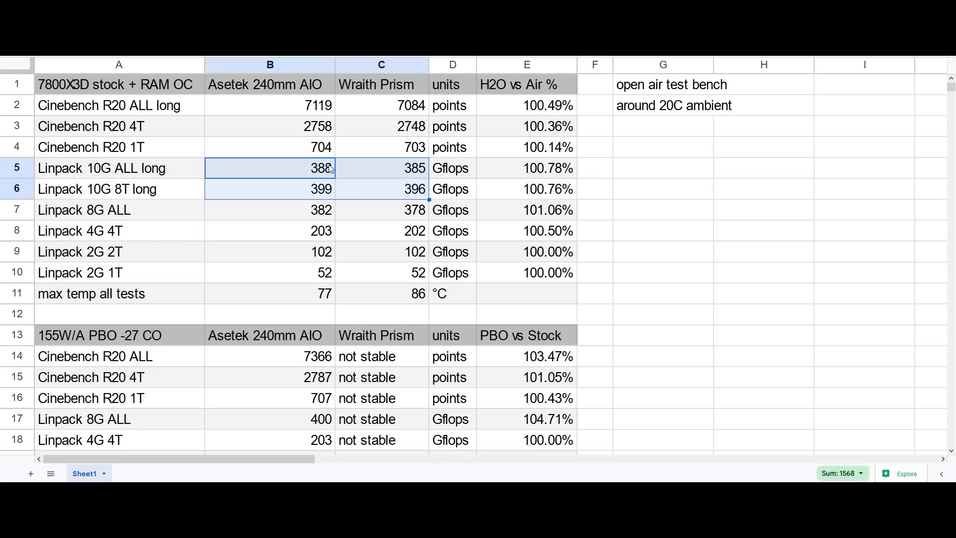
pyautogui.click(119, 169)
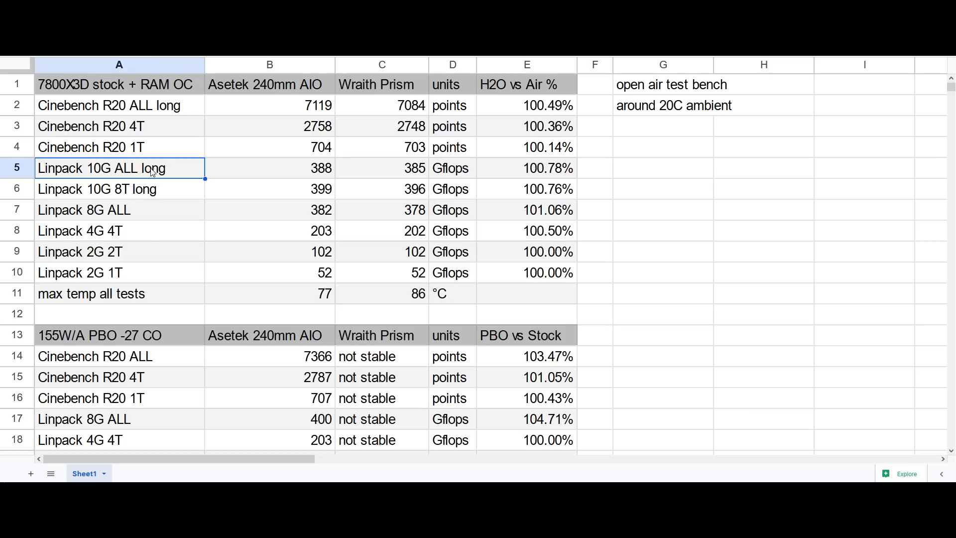
pyautogui.click(84, 209)
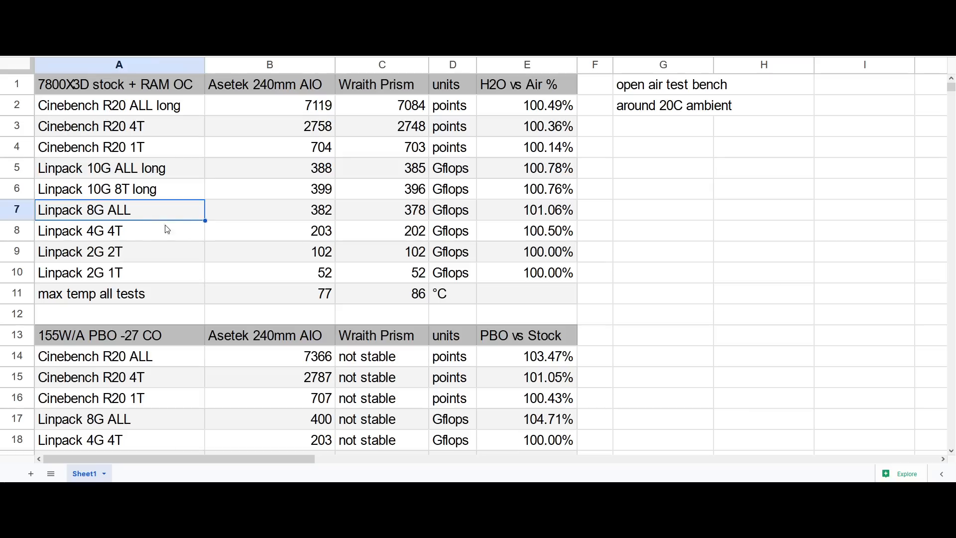
pyautogui.moveTo(173, 220)
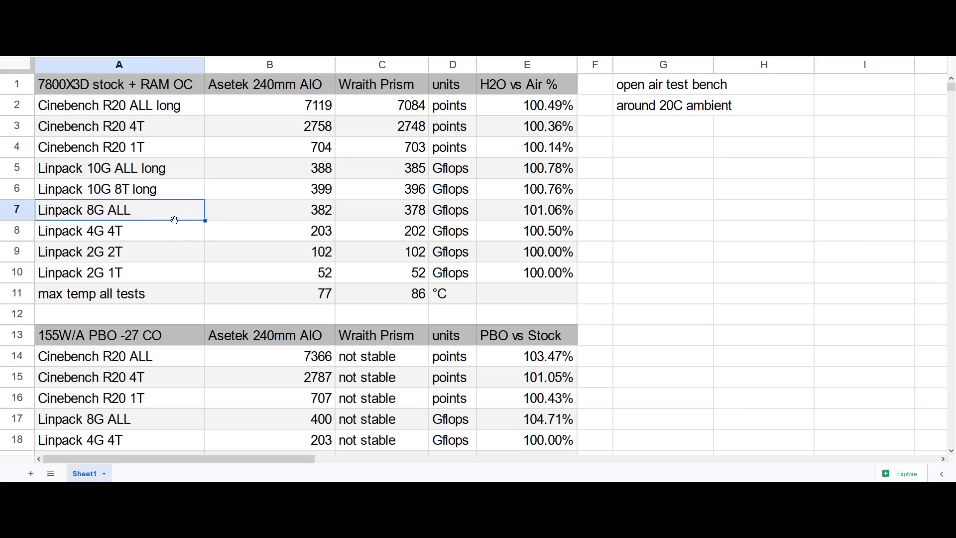
pyautogui.moveTo(548, 220)
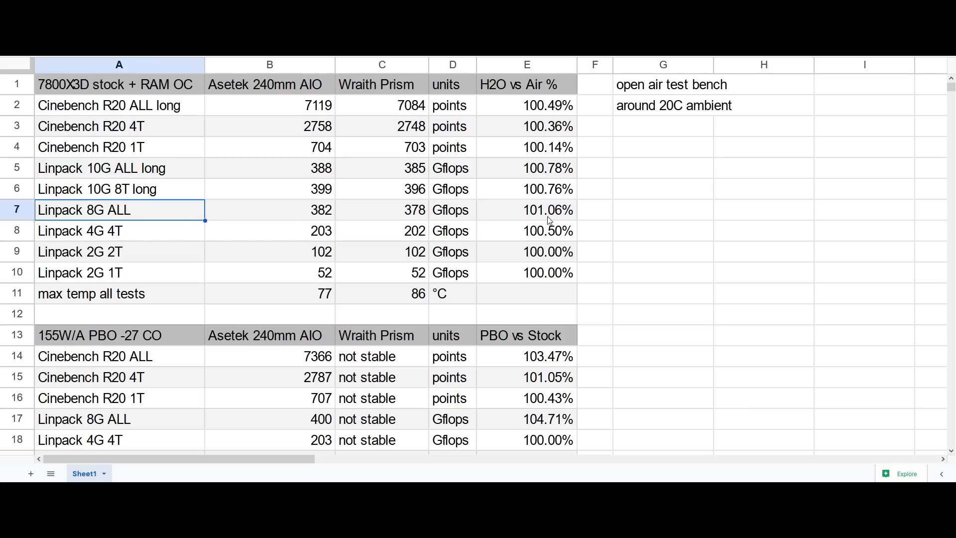
pyautogui.click(526, 210)
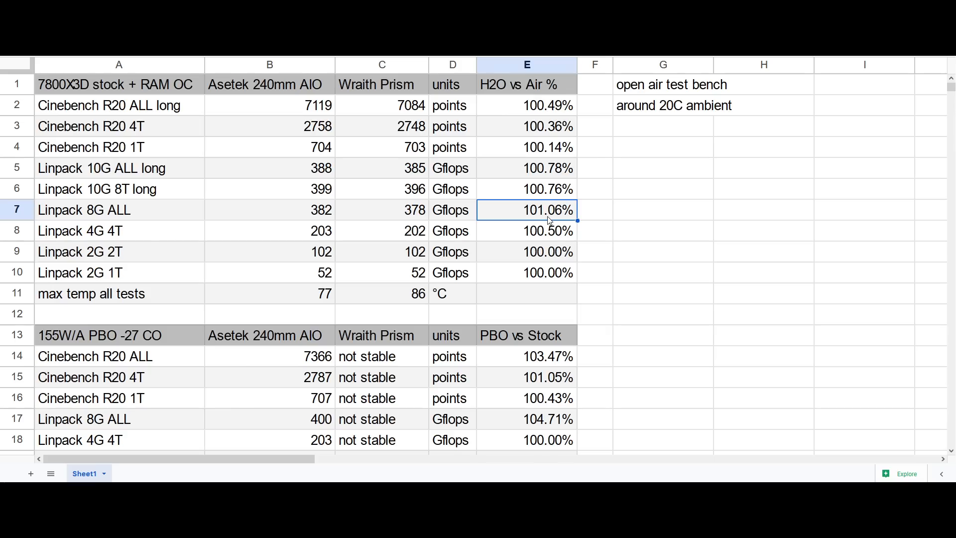
pyautogui.moveTo(308, 284)
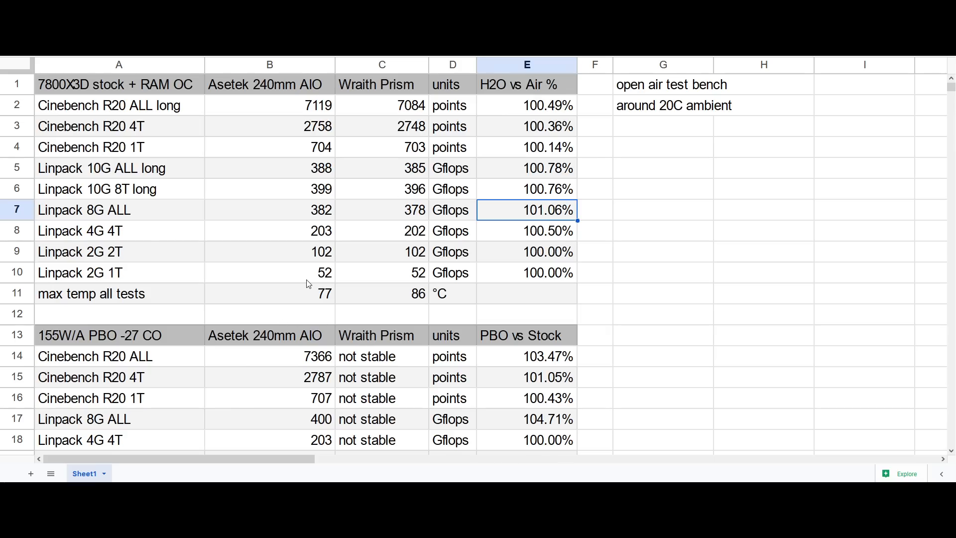
pyautogui.click(119, 84)
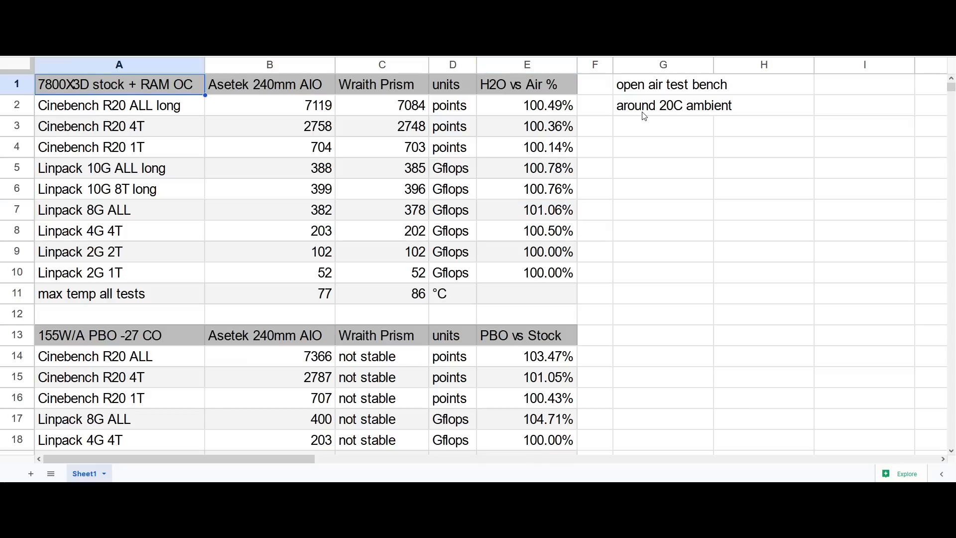
pyautogui.click(663, 105)
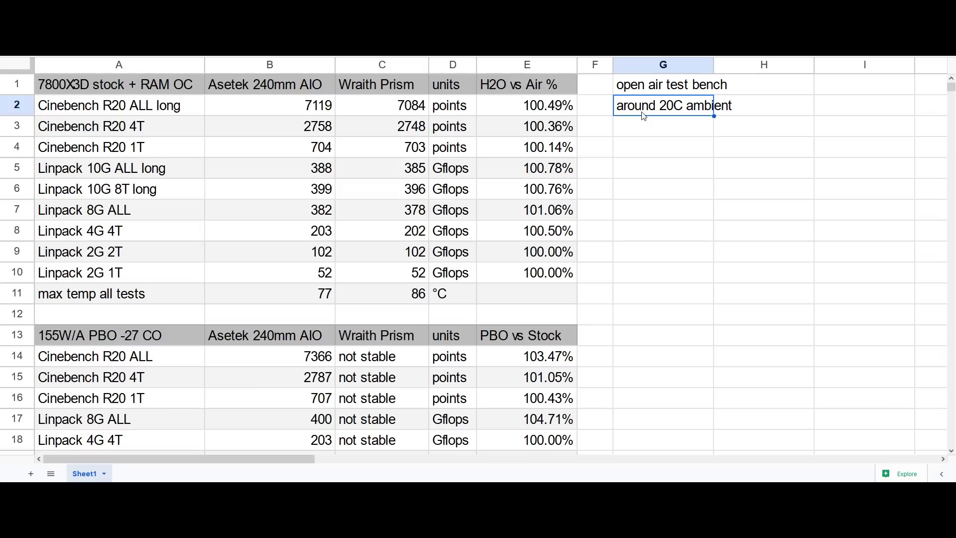
pyautogui.click(381, 168)
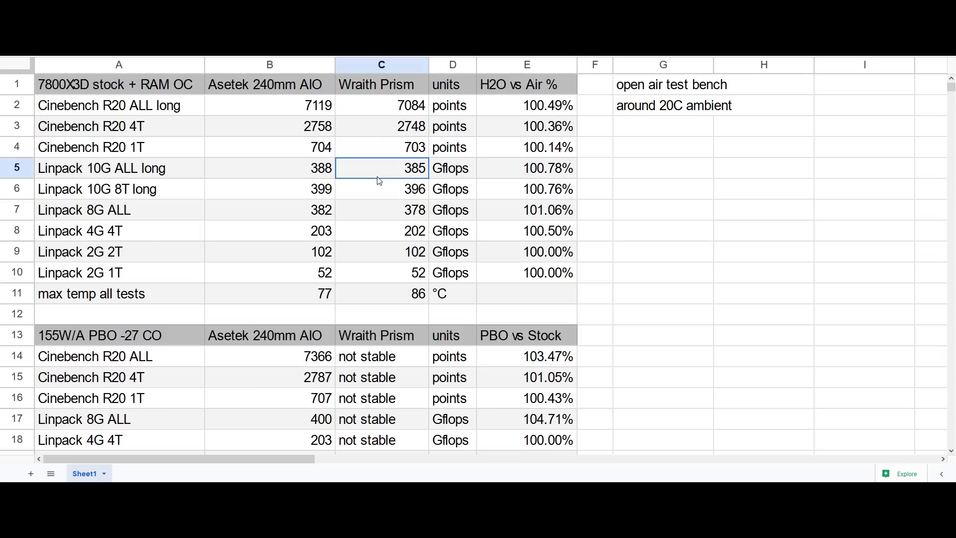
pyautogui.moveTo(381, 167); pyautogui.dragTo(381, 188)
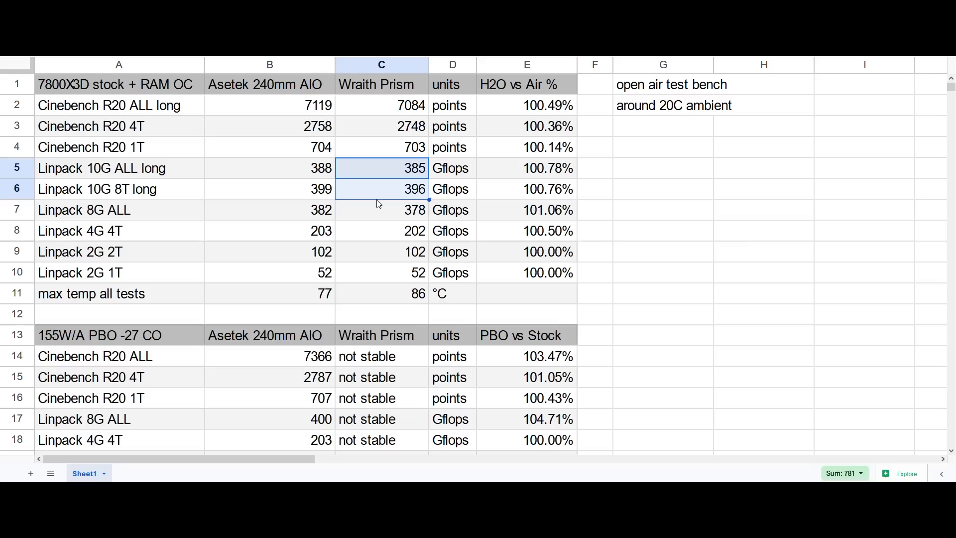
pyautogui.click(269, 293)
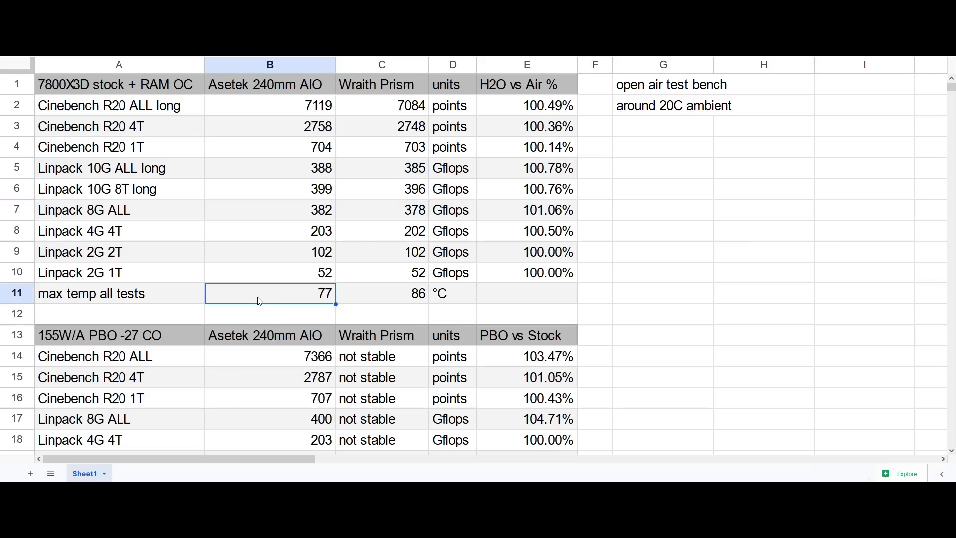
pyautogui.moveTo(329, 304)
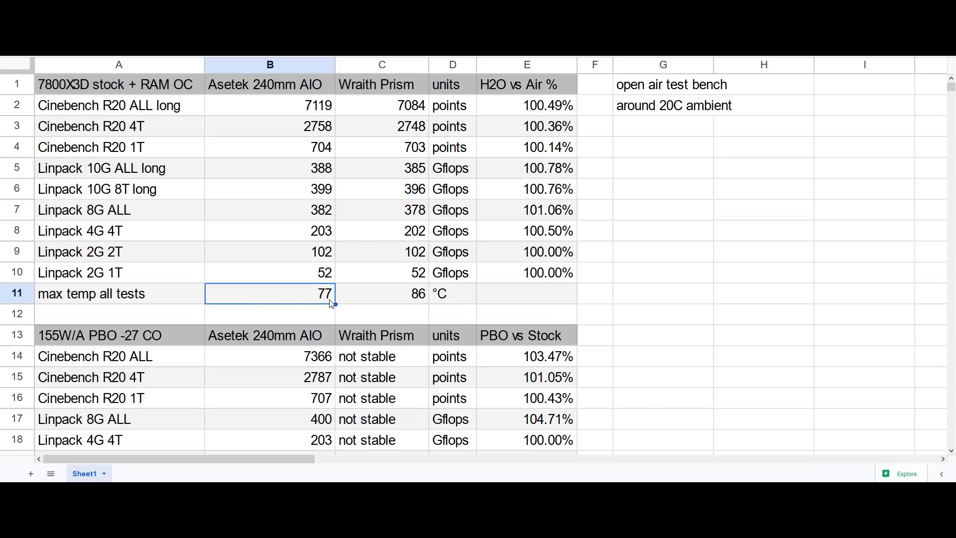
pyautogui.moveTo(328, 304)
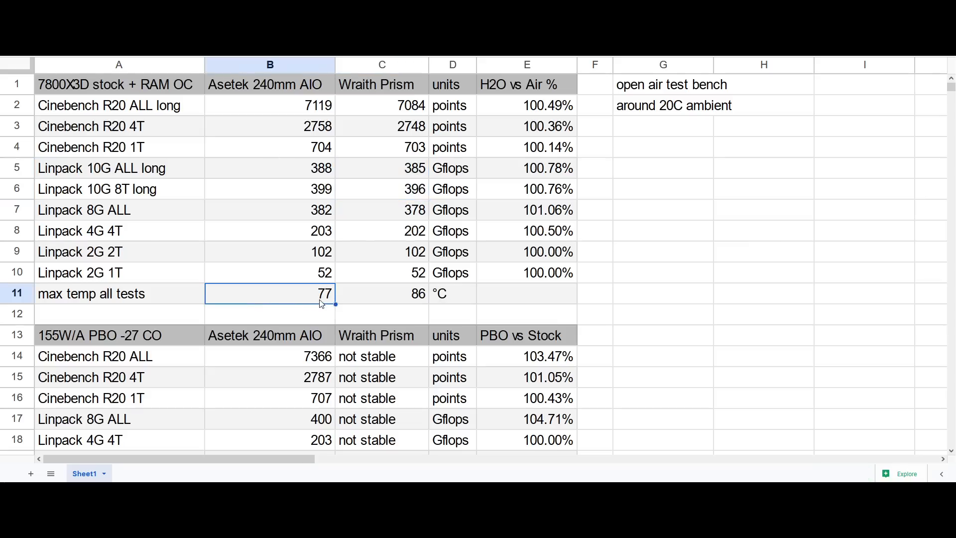
pyautogui.moveTo(395, 300)
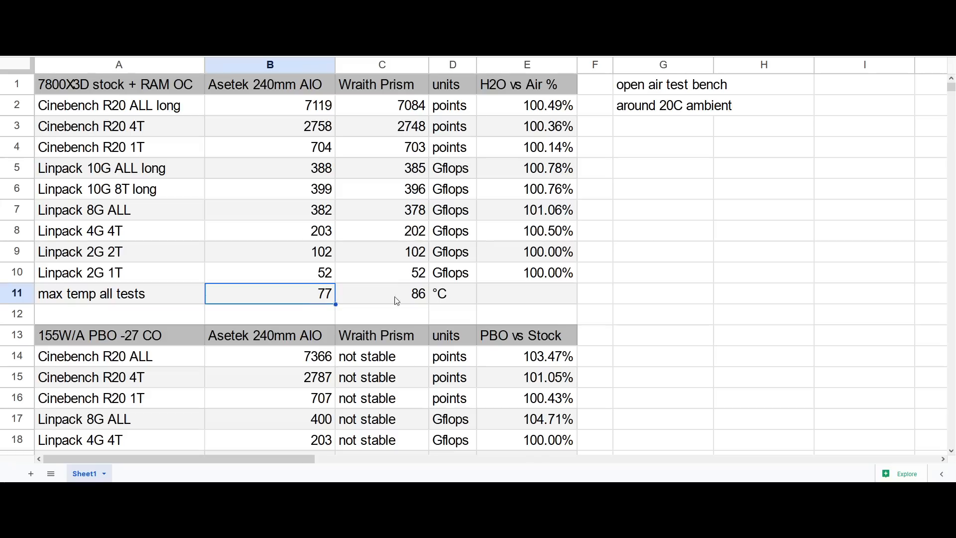
pyautogui.moveTo(533, 277)
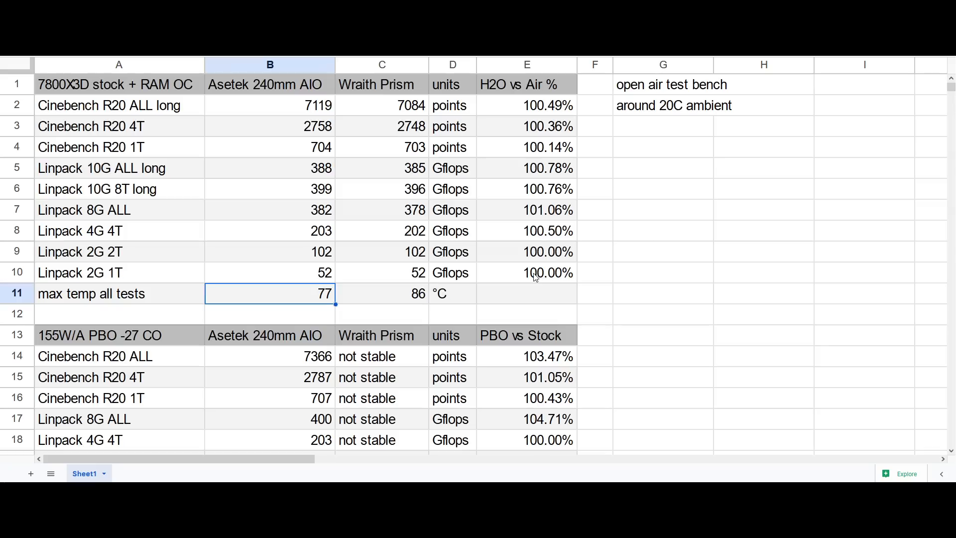
pyautogui.click(662, 293)
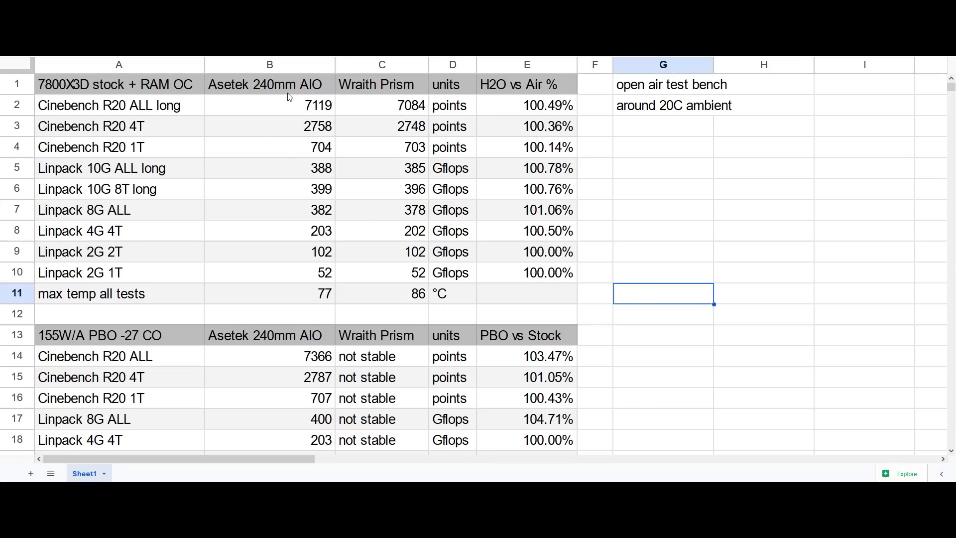
pyautogui.moveTo(268, 101)
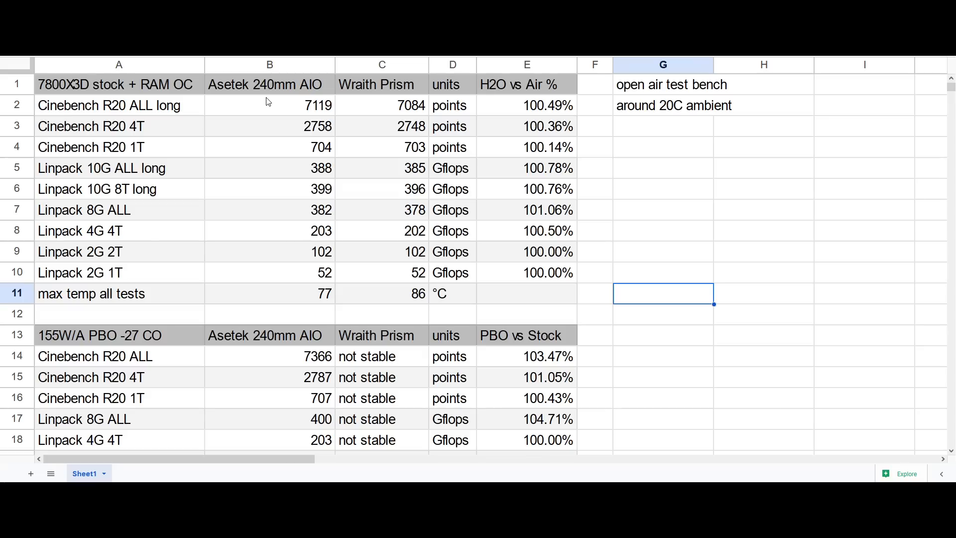
pyautogui.moveTo(287, 109)
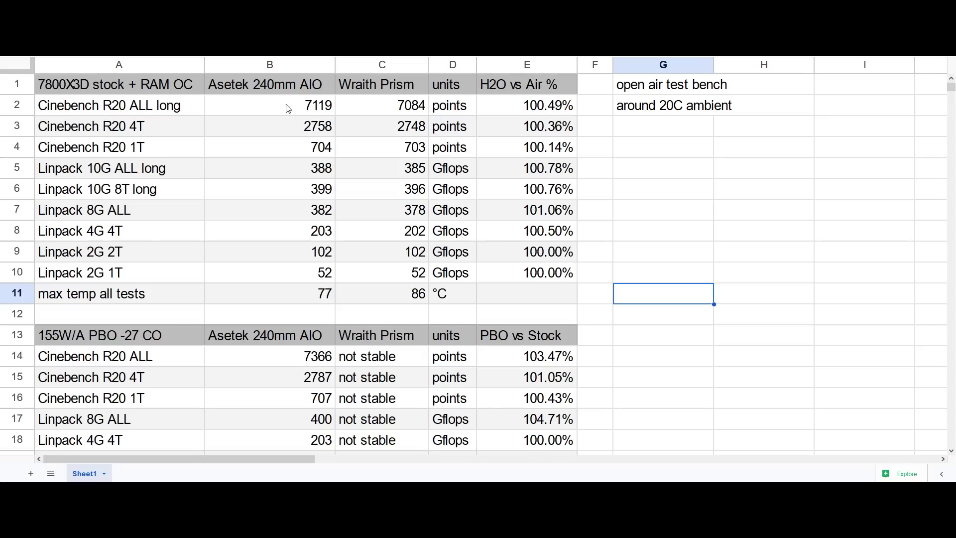
pyautogui.click(382, 105)
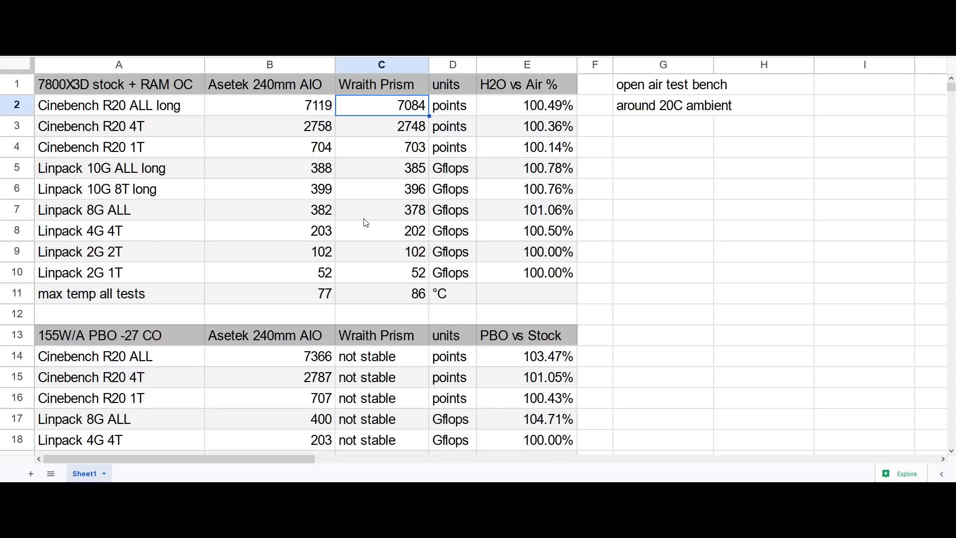
pyautogui.moveTo(298, 96)
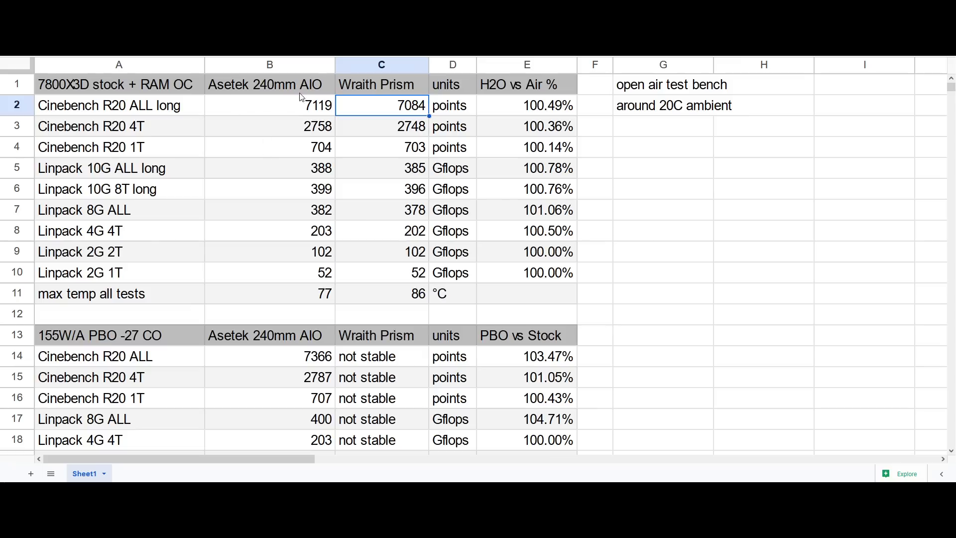
pyautogui.moveTo(281, 98)
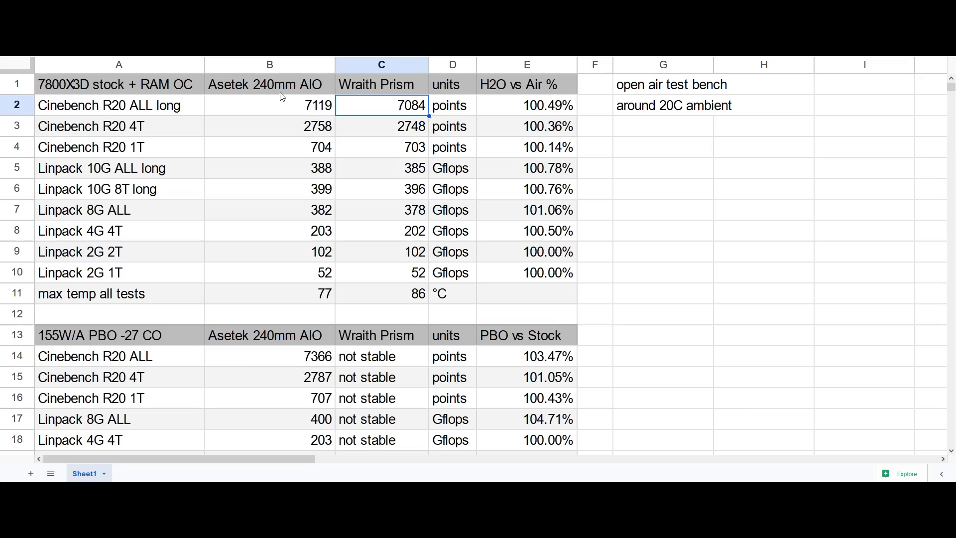
pyautogui.moveTo(247, 189)
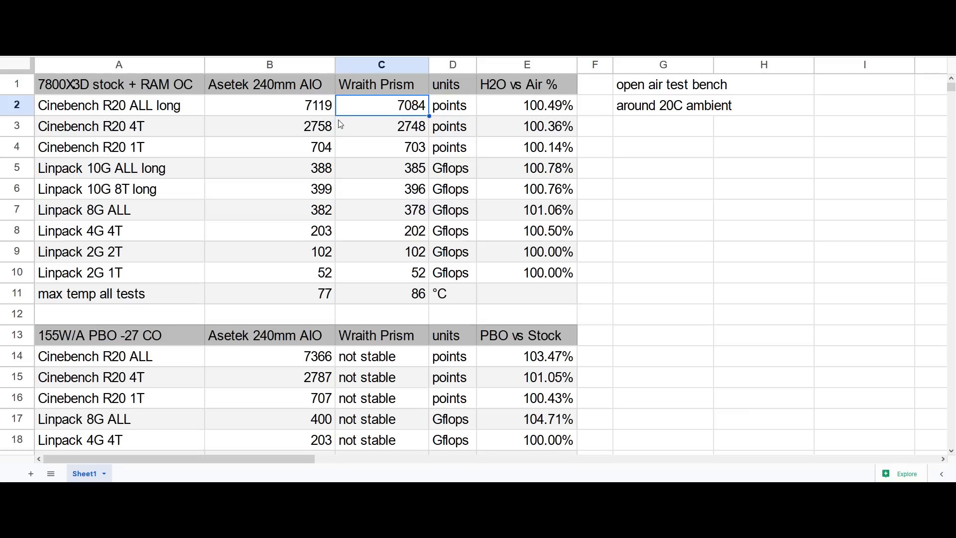
pyautogui.moveTo(324, 119)
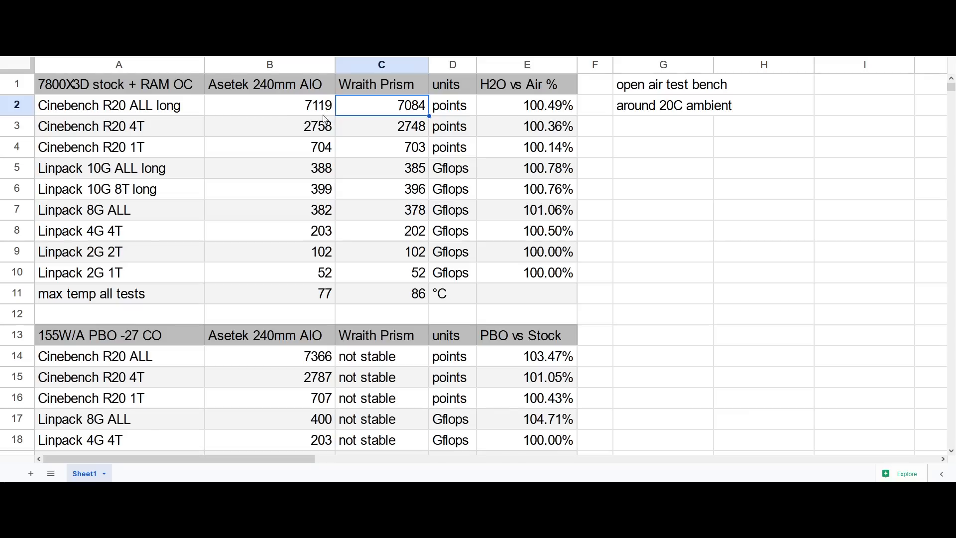
pyautogui.moveTo(331, 256)
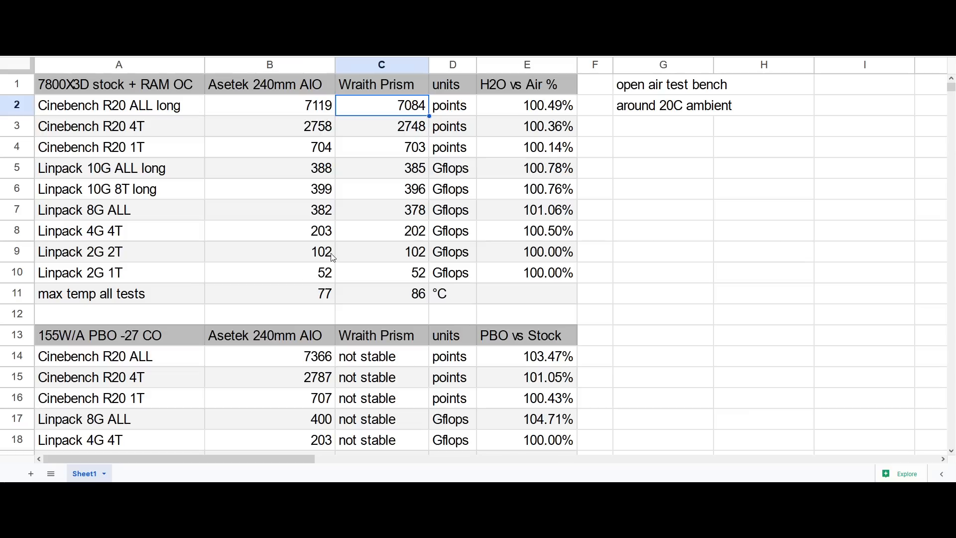
pyautogui.moveTo(384, 283)
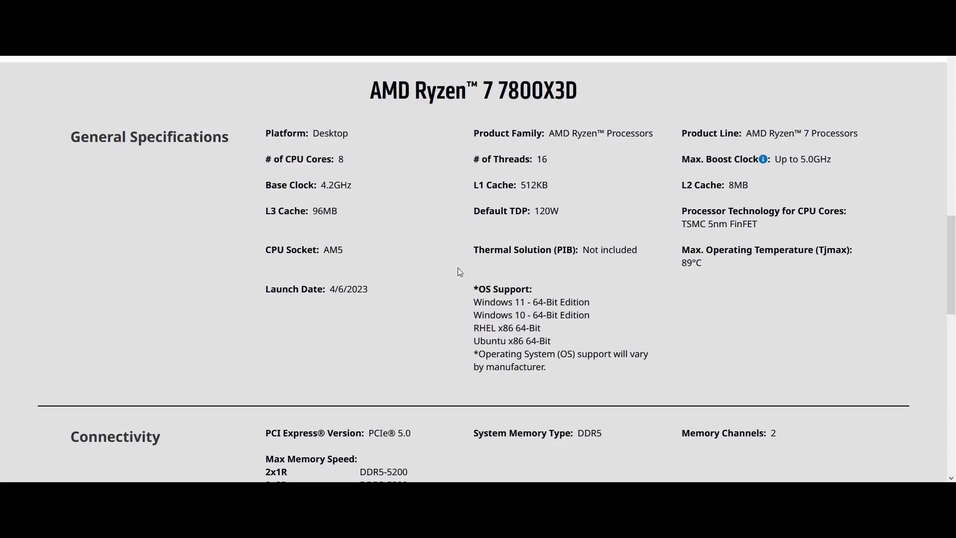
pyautogui.moveTo(598, 263)
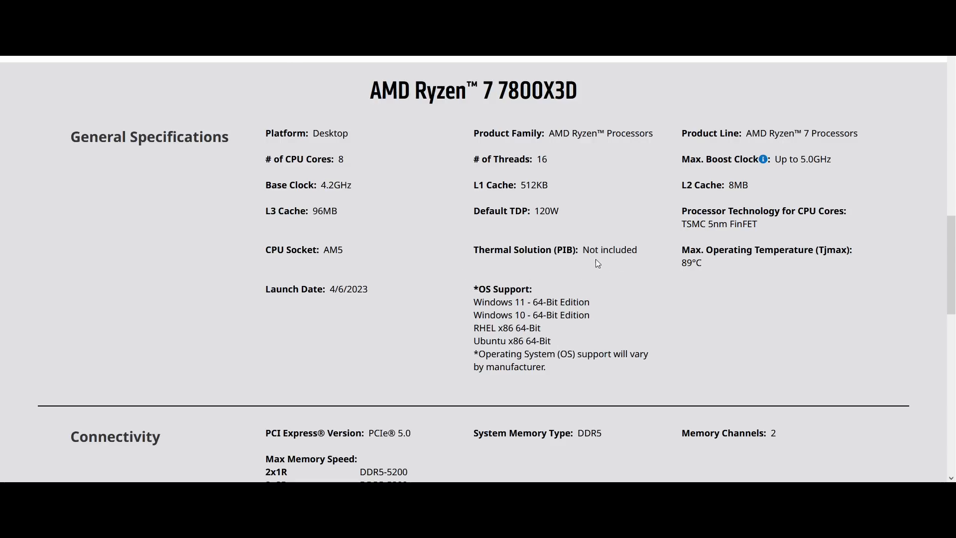
pyautogui.moveTo(567, 263)
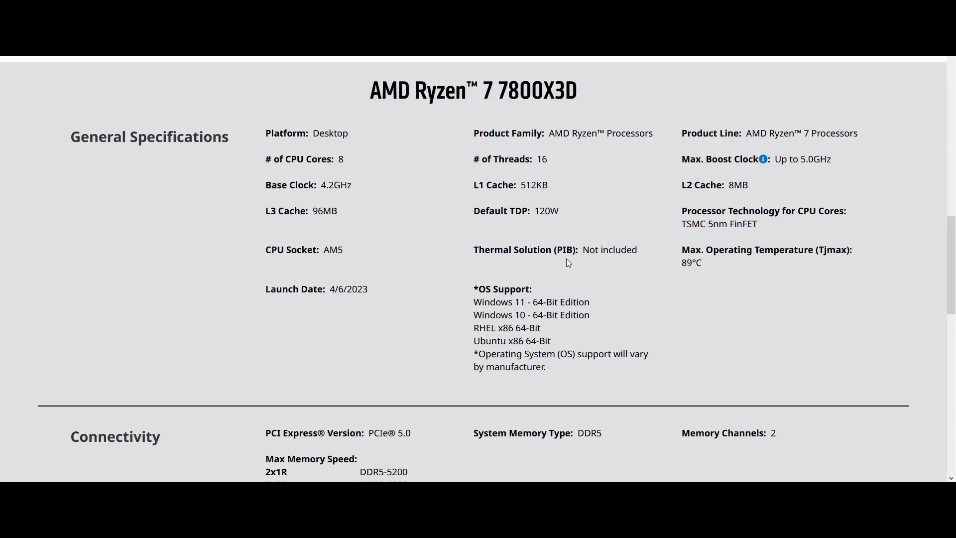
pyautogui.moveTo(439, 186)
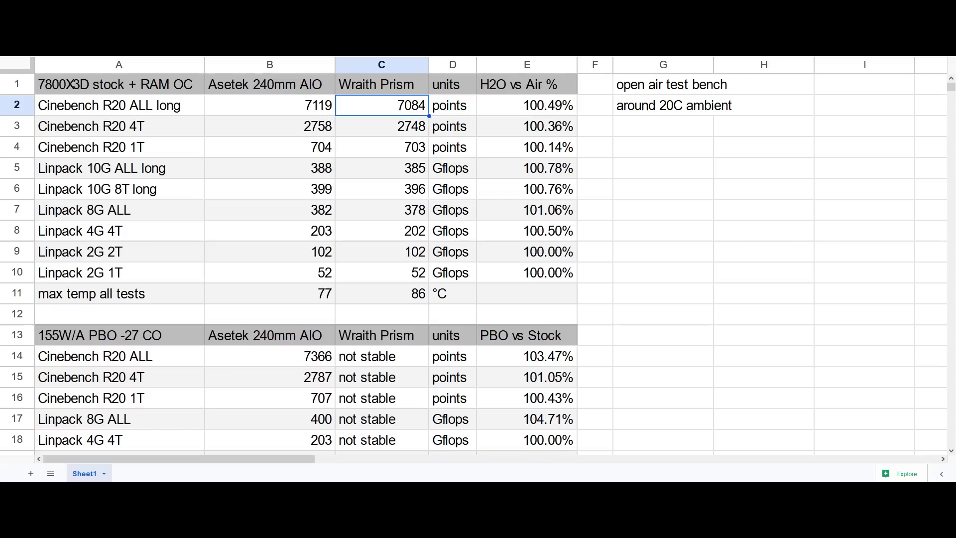
pyautogui.moveTo(503, 216)
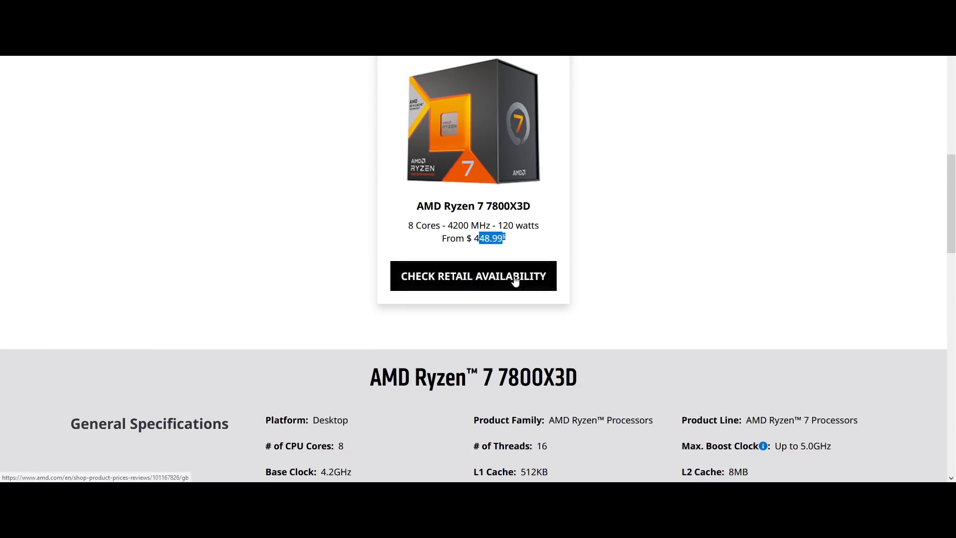
pyautogui.scroll(-3)
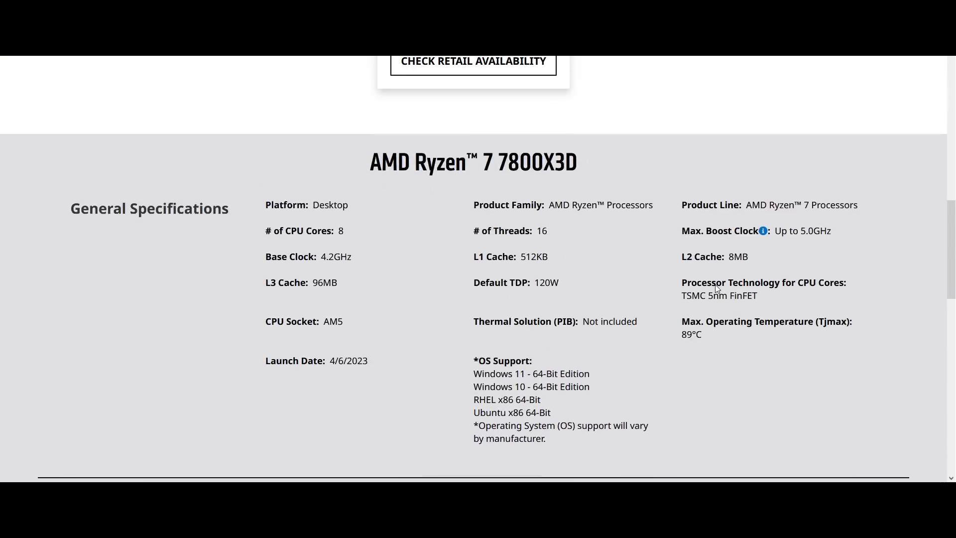
pyautogui.scroll(-3)
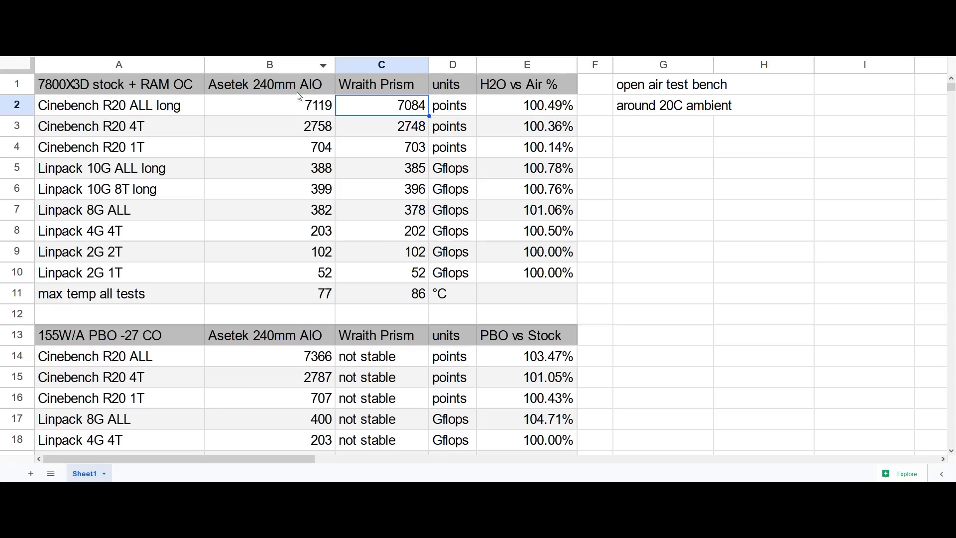
# Scroll down past the 77/86°C max temperatures to the PBO -27 CO table title.
pyautogui.scroll(-3)
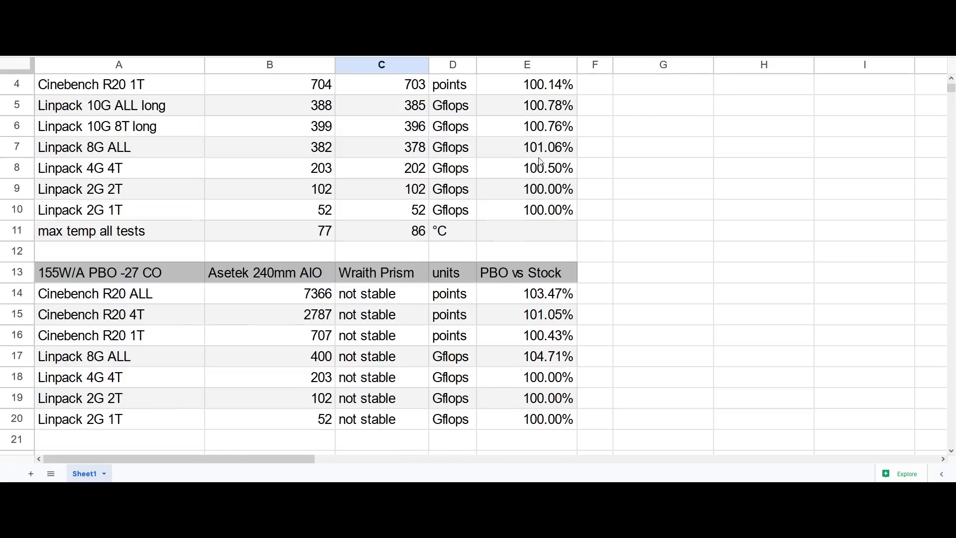
pyautogui.click(264, 272)
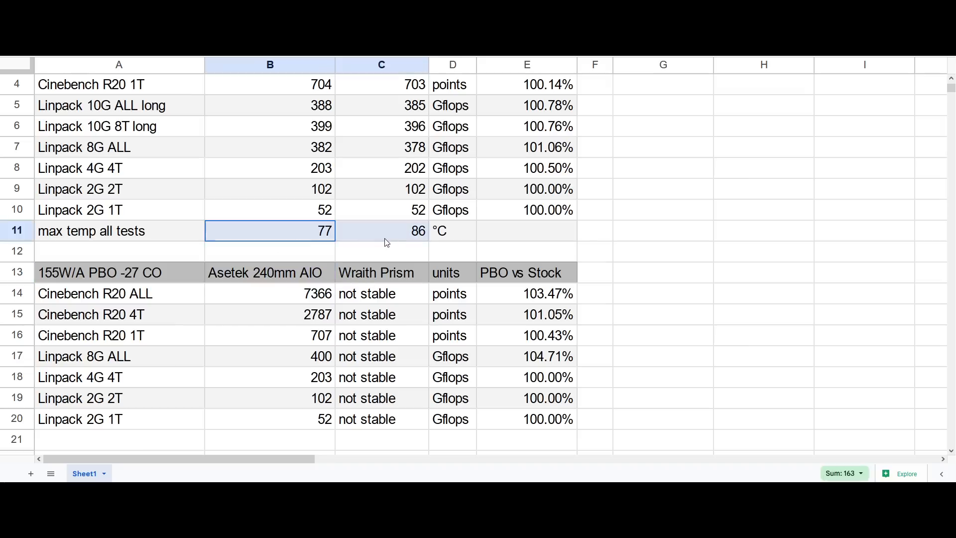
pyautogui.click(119, 272)
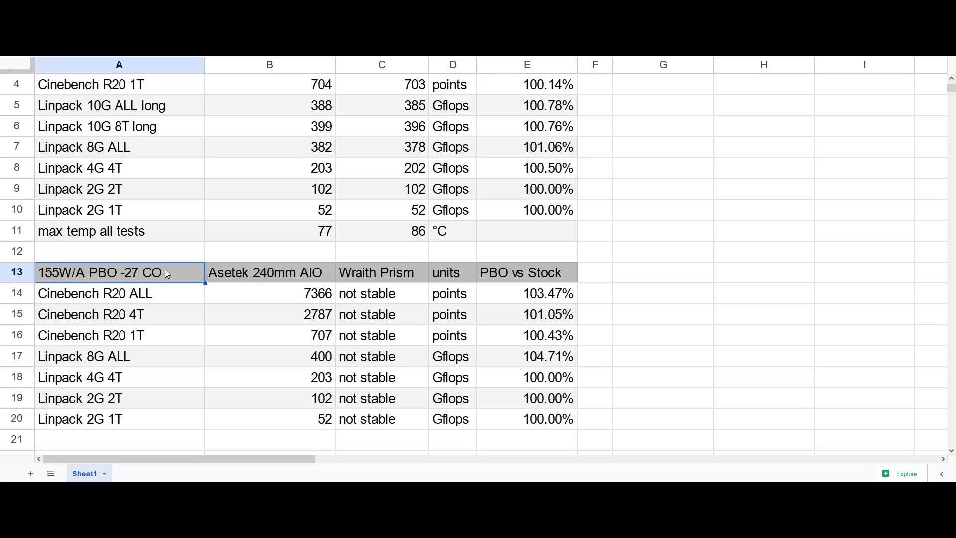
pyautogui.moveTo(185, 278)
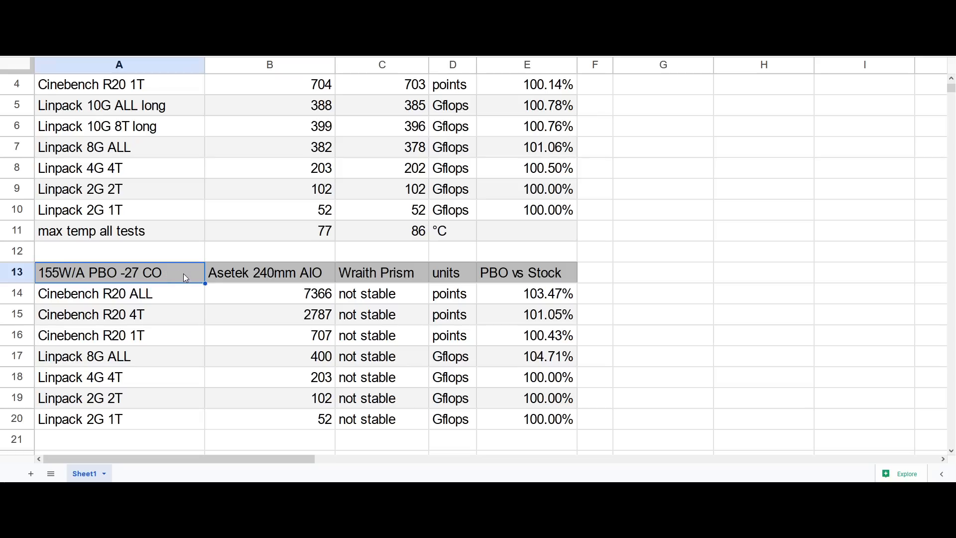
pyautogui.moveTo(185, 266)
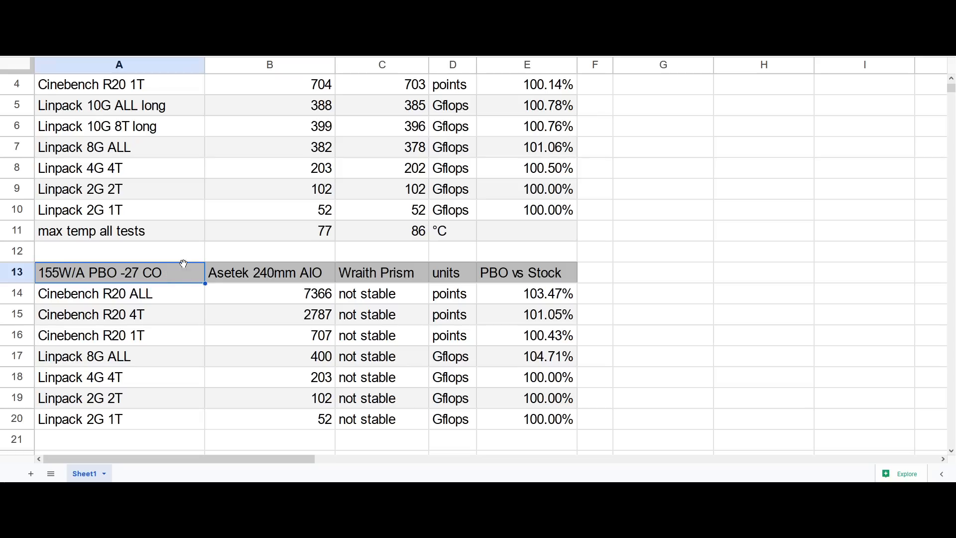
pyautogui.click(270, 273)
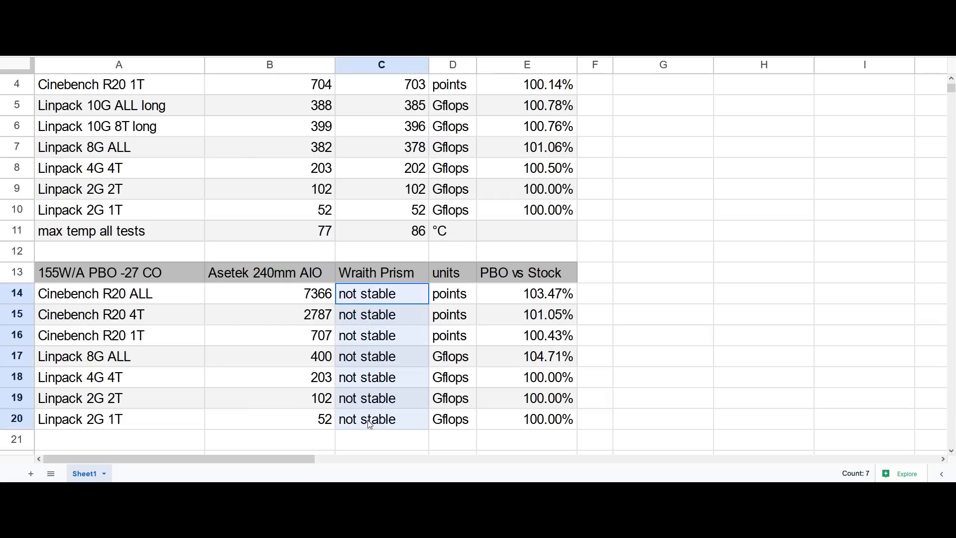
pyautogui.click(119, 272)
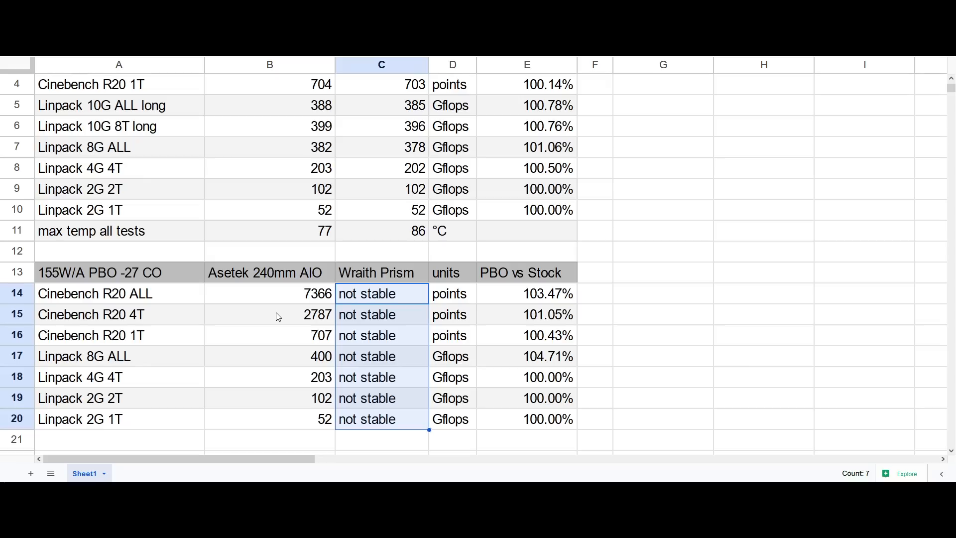
pyautogui.click(270, 293)
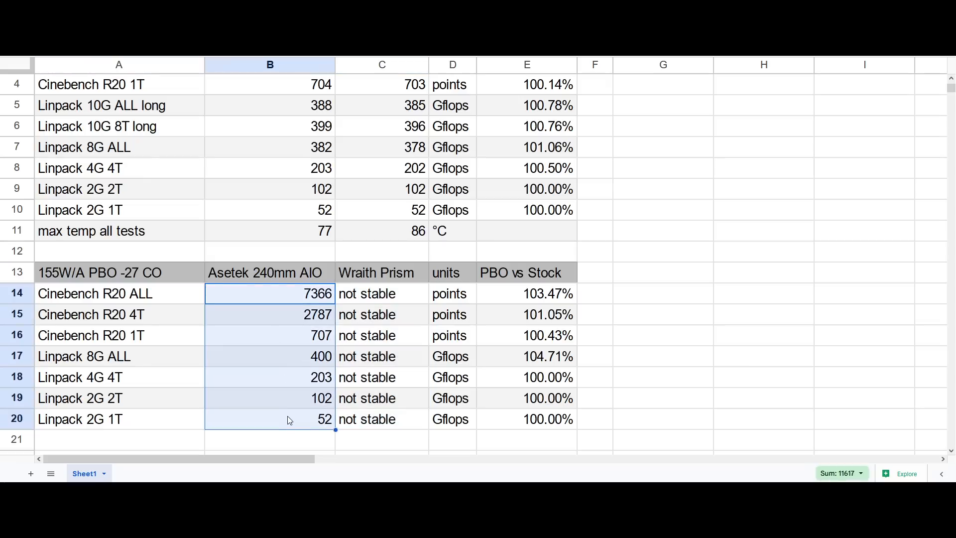
pyautogui.moveTo(118, 280)
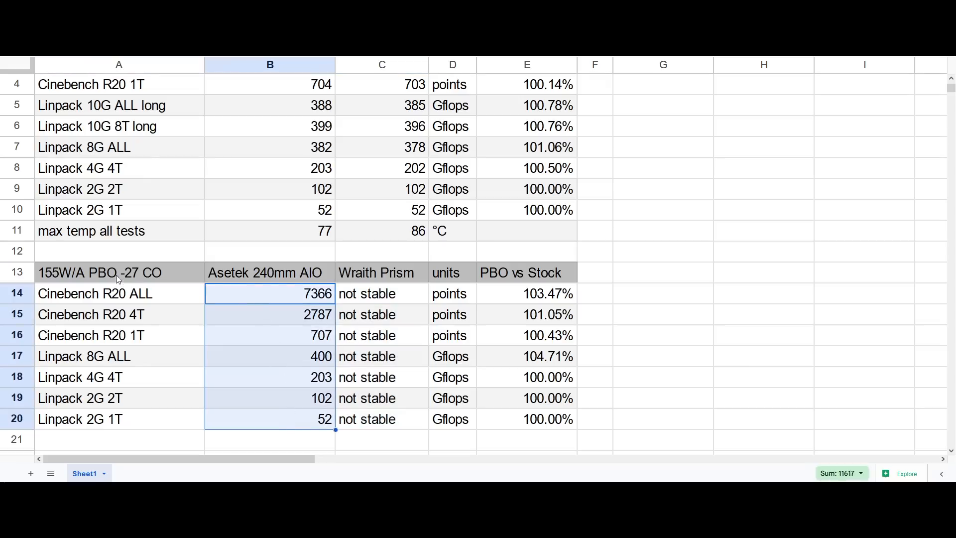
pyautogui.click(119, 273)
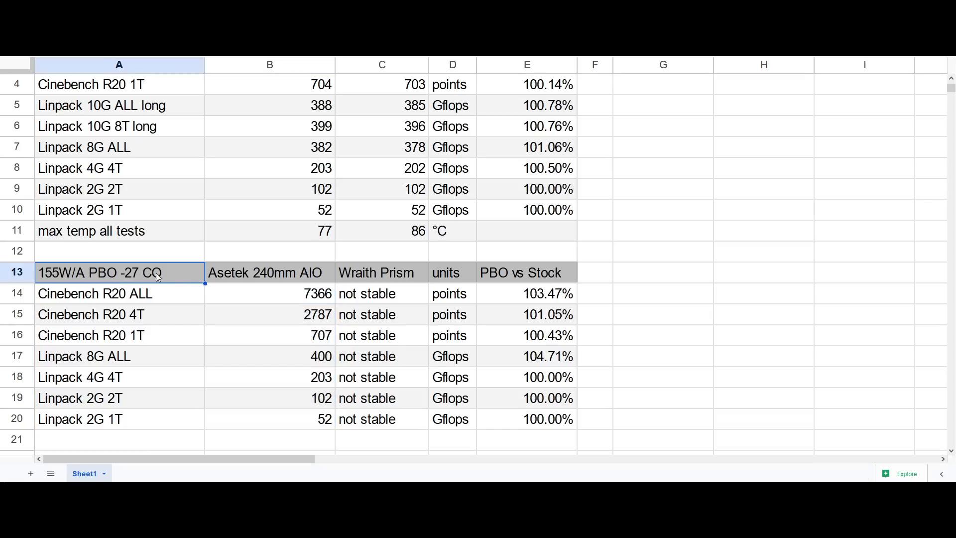
pyautogui.doubleClick(101, 273)
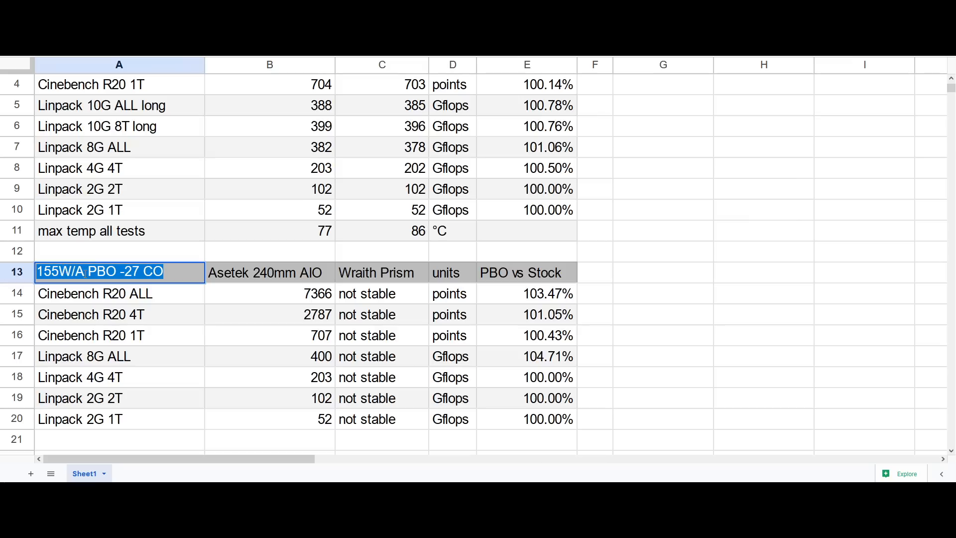
pyautogui.moveTo(290, 311)
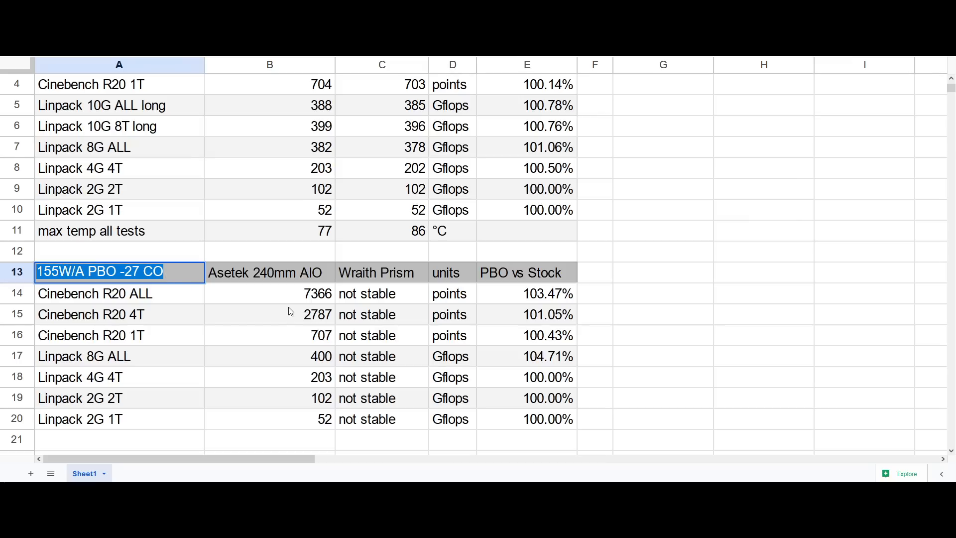
pyautogui.click(381, 272)
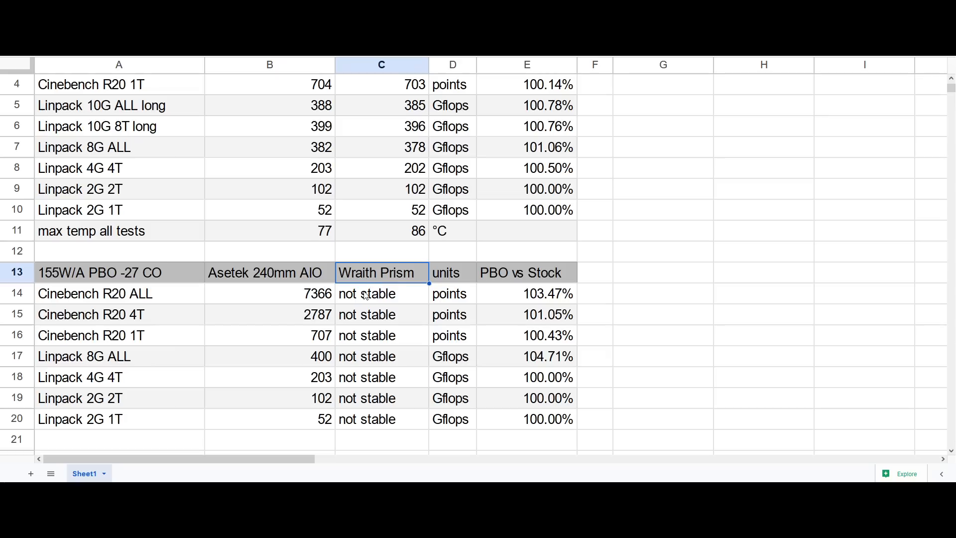
pyautogui.click(269, 356)
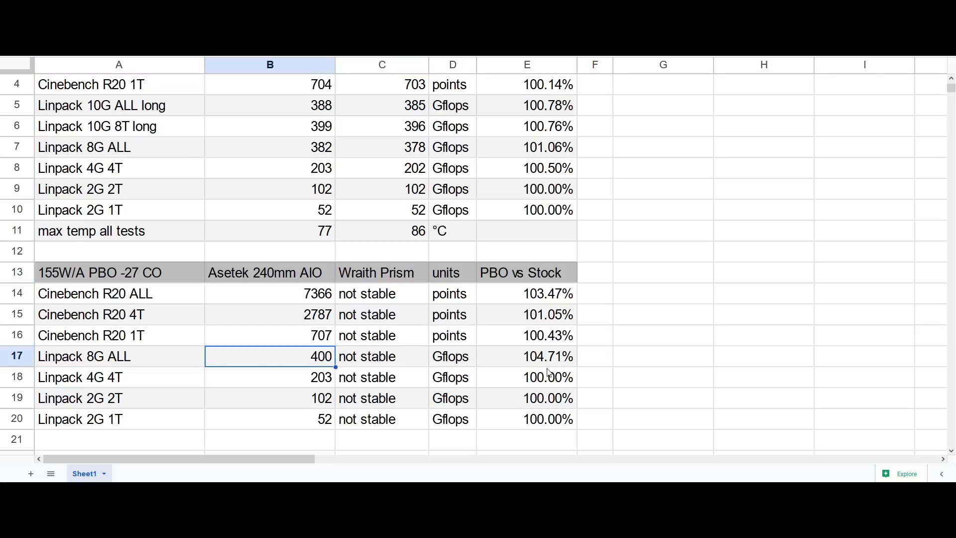
pyautogui.click(526, 294)
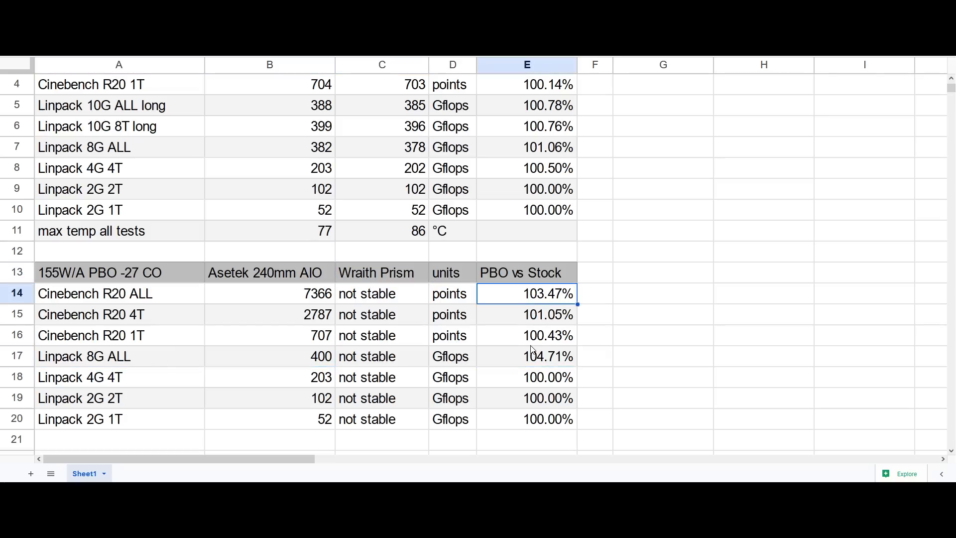
pyautogui.click(527, 356)
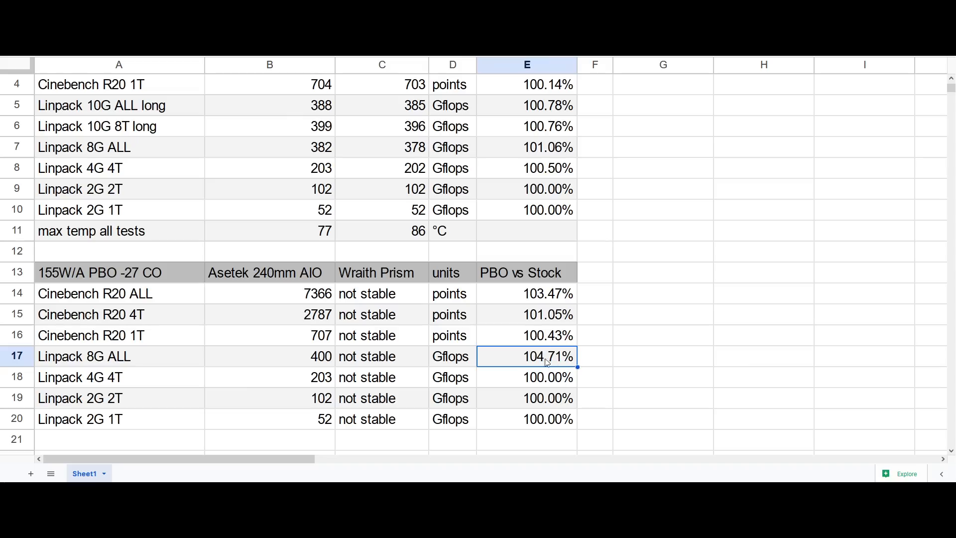
pyautogui.scroll(3)
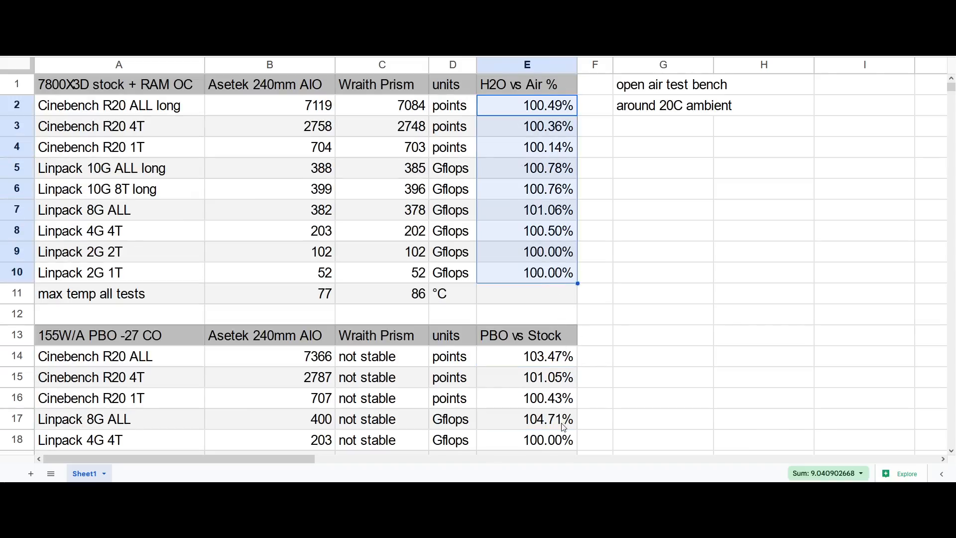
pyautogui.scroll(-3)
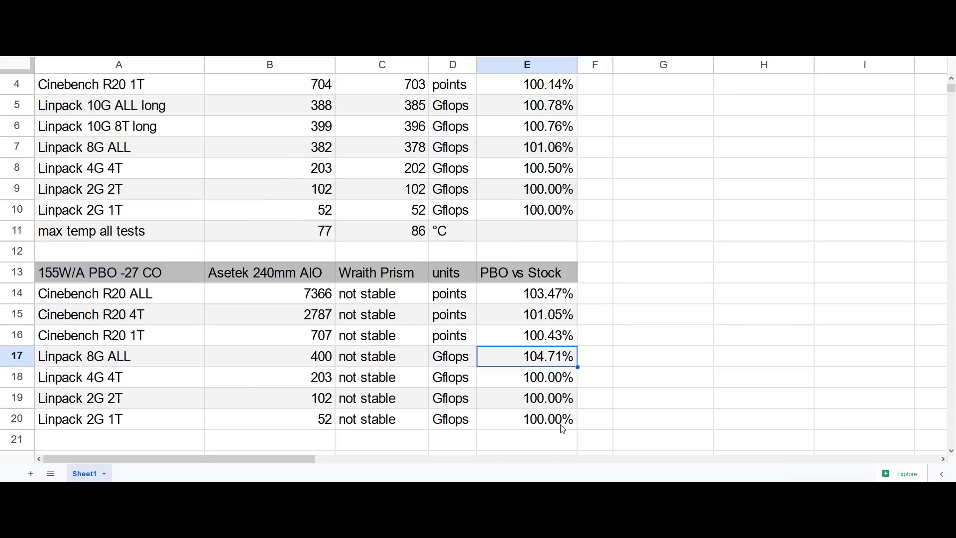
pyautogui.click(269, 356)
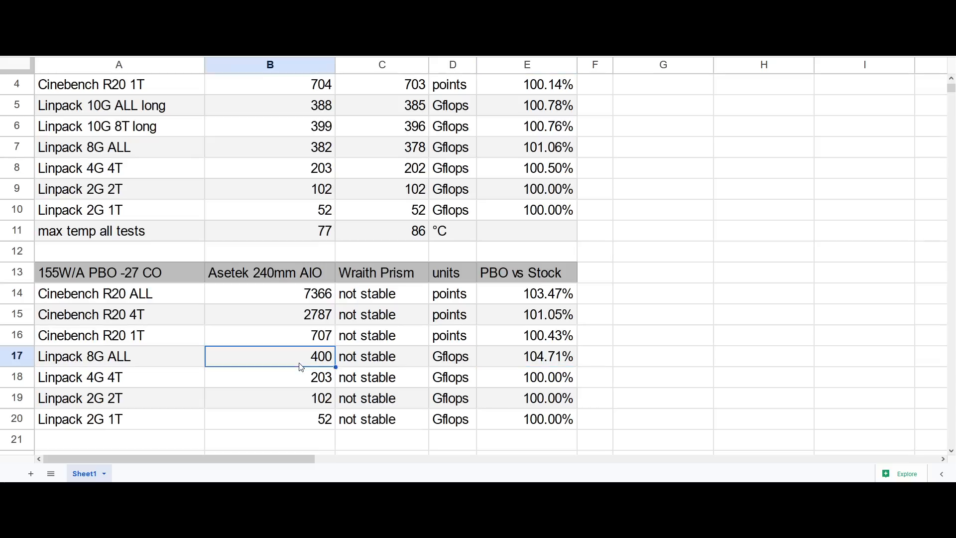
pyautogui.click(119, 356)
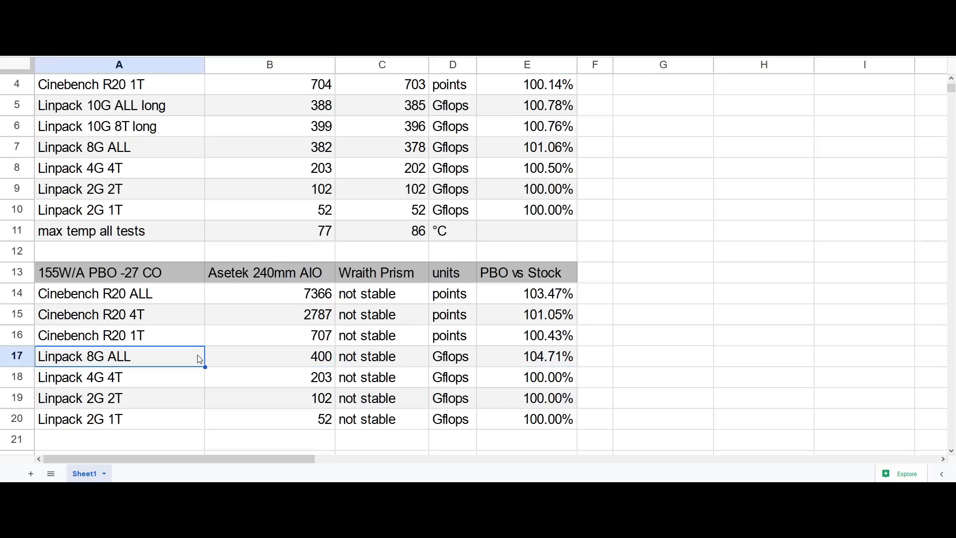
pyautogui.click(119, 294)
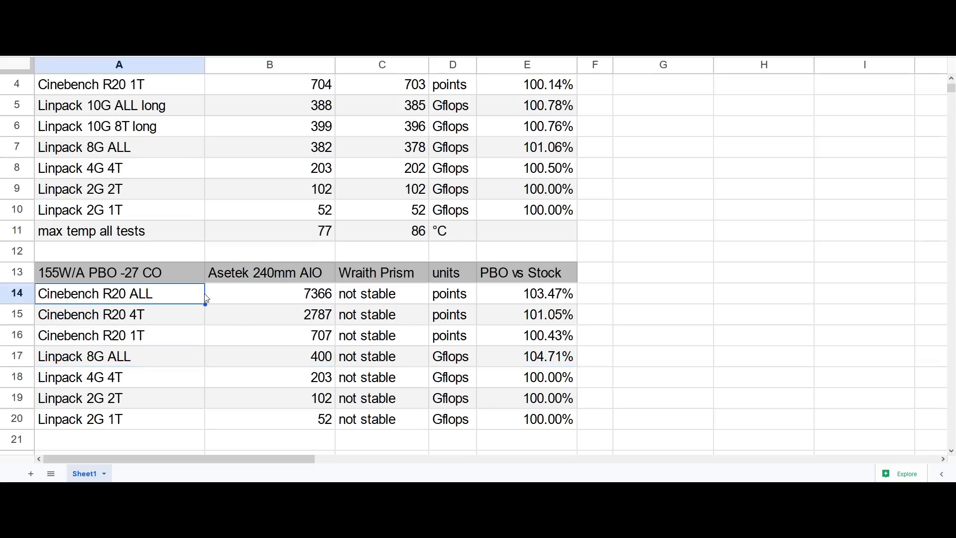
pyautogui.click(95, 357)
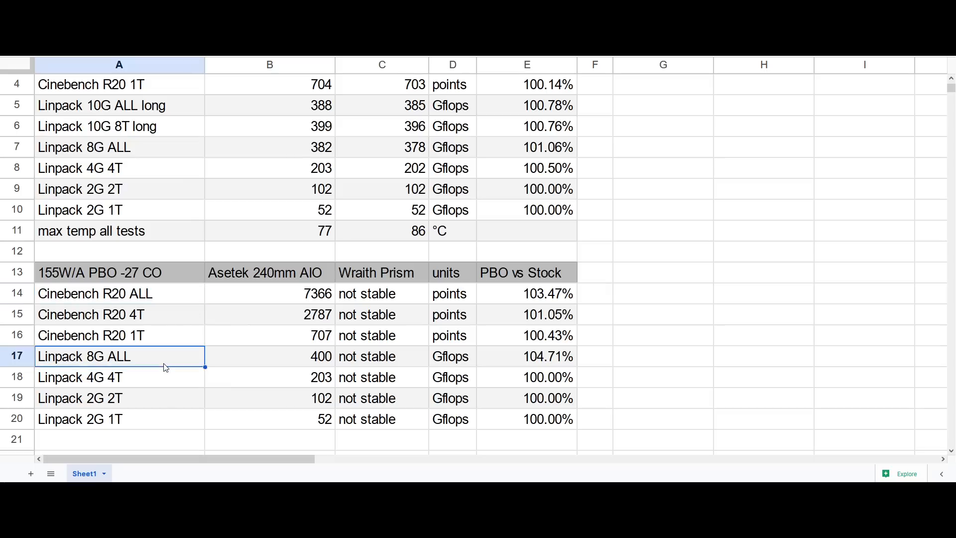
pyautogui.moveTo(264, 321)
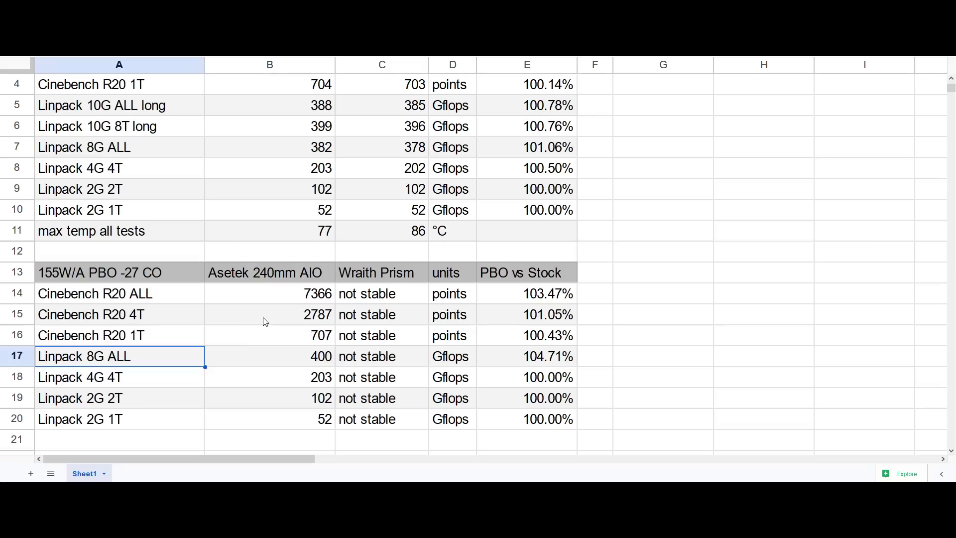
pyautogui.click(526, 356)
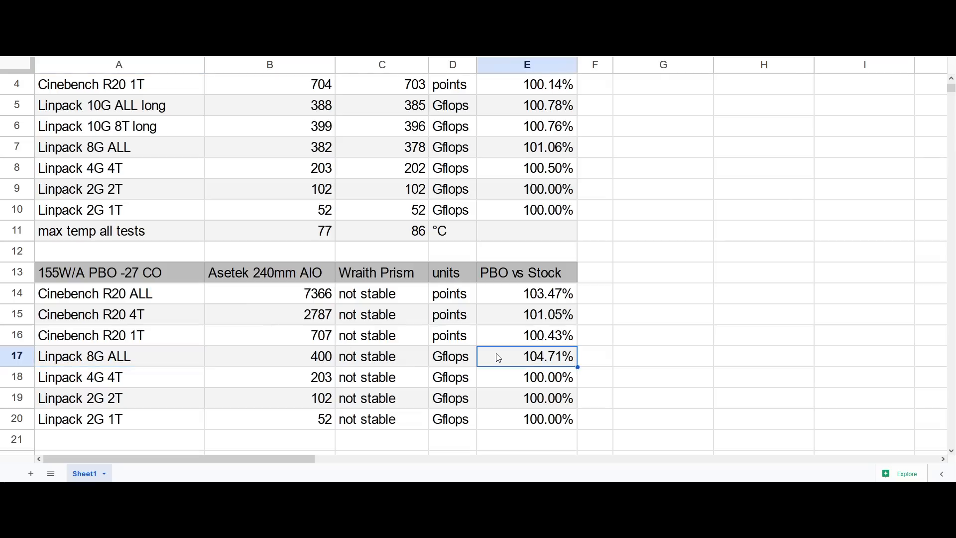
pyautogui.click(119, 357)
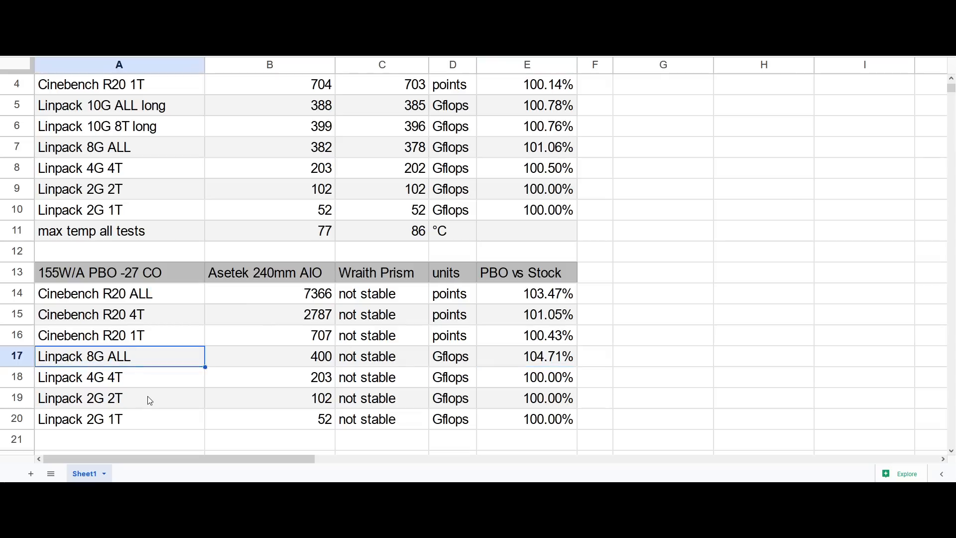
pyautogui.moveTo(176, 393)
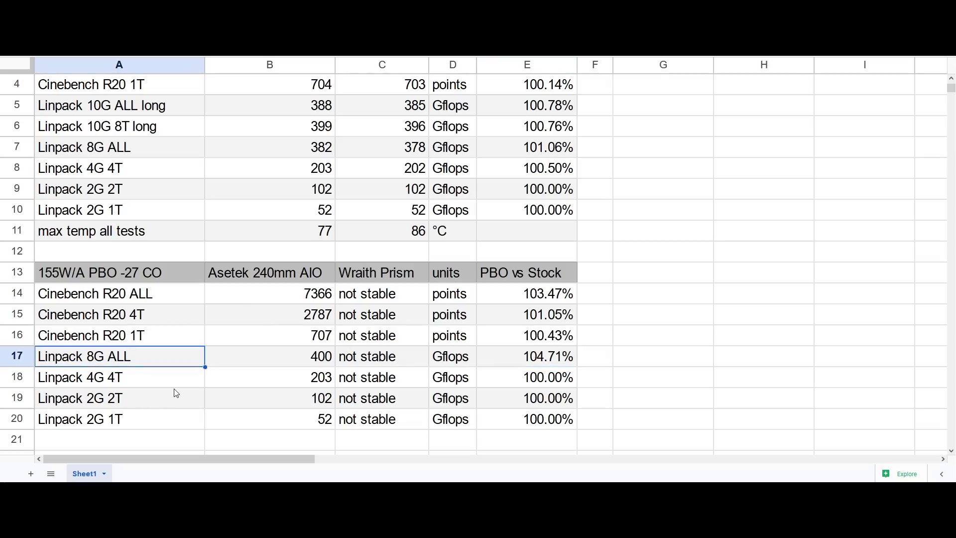
pyautogui.moveTo(190, 416)
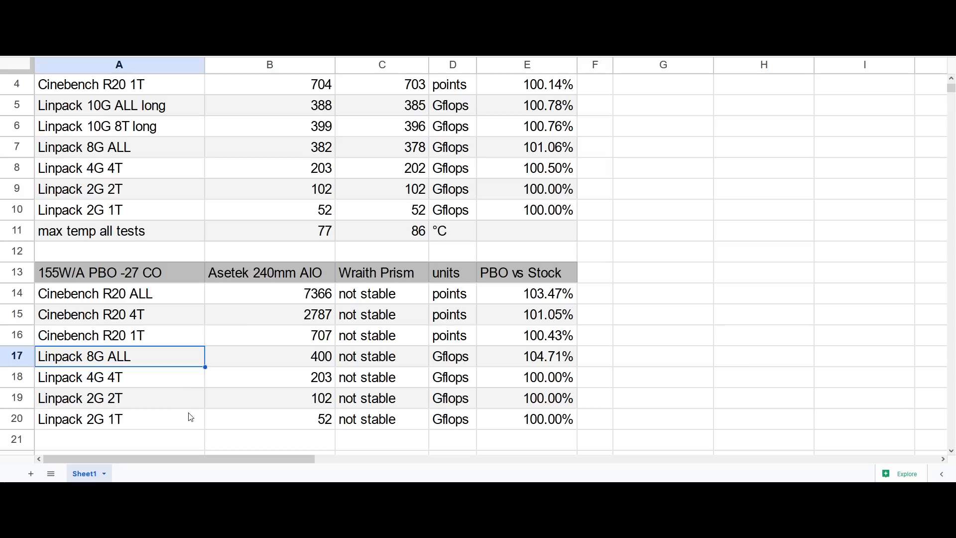
pyautogui.moveTo(212, 416)
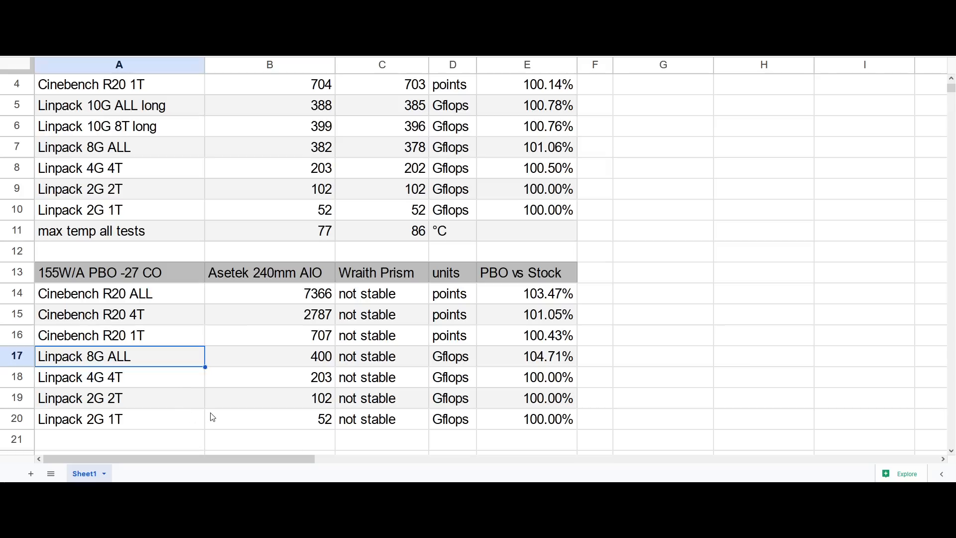
pyautogui.moveTo(219, 421)
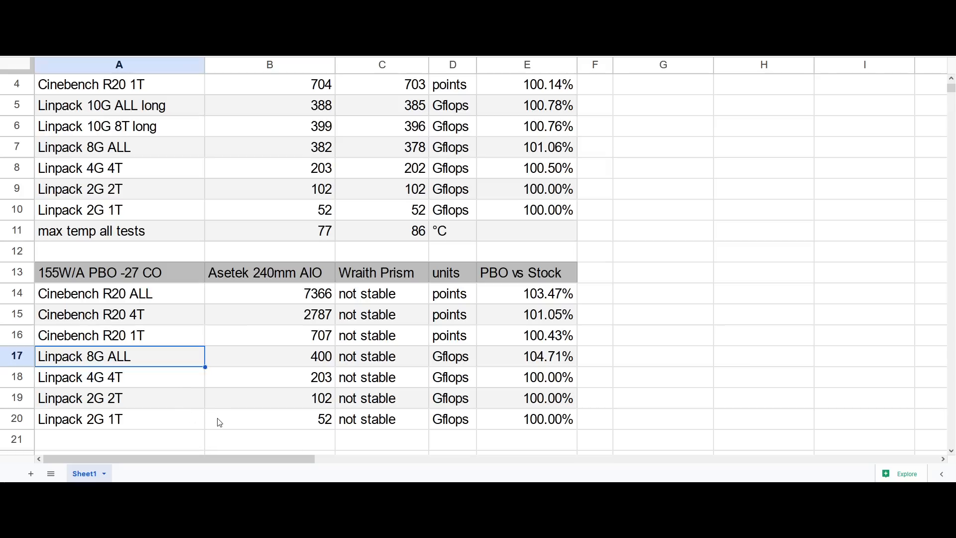
pyautogui.moveTo(208, 329)
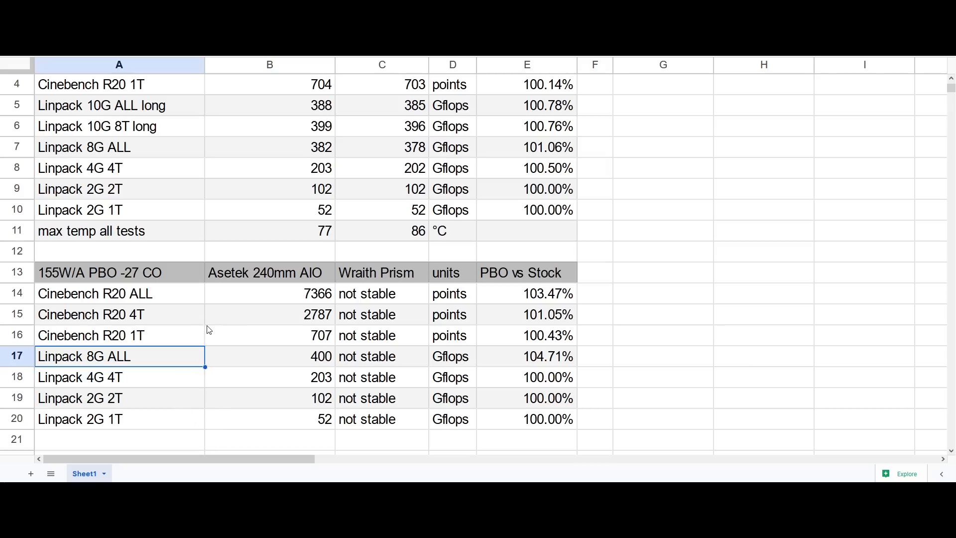
pyautogui.moveTo(182, 356)
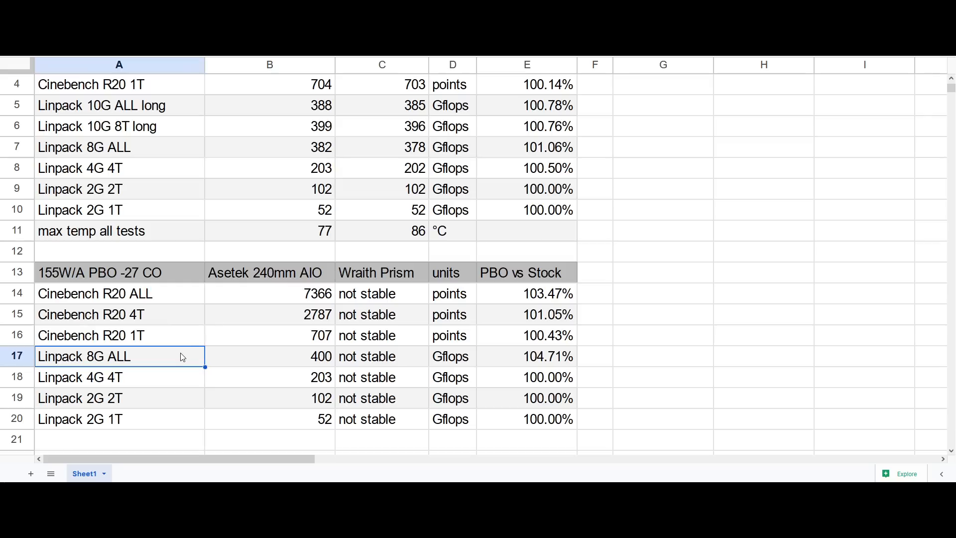
pyautogui.click(526, 356)
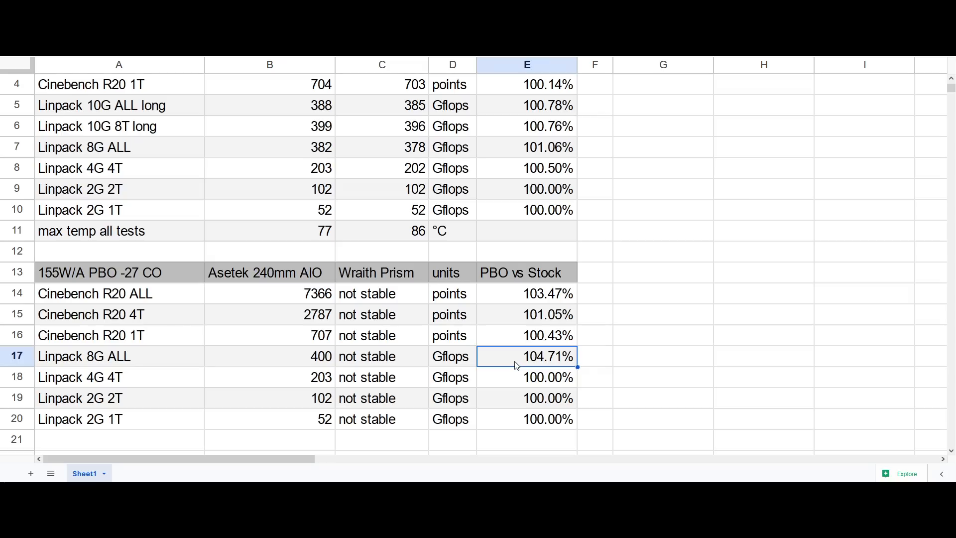
pyautogui.scroll(3)
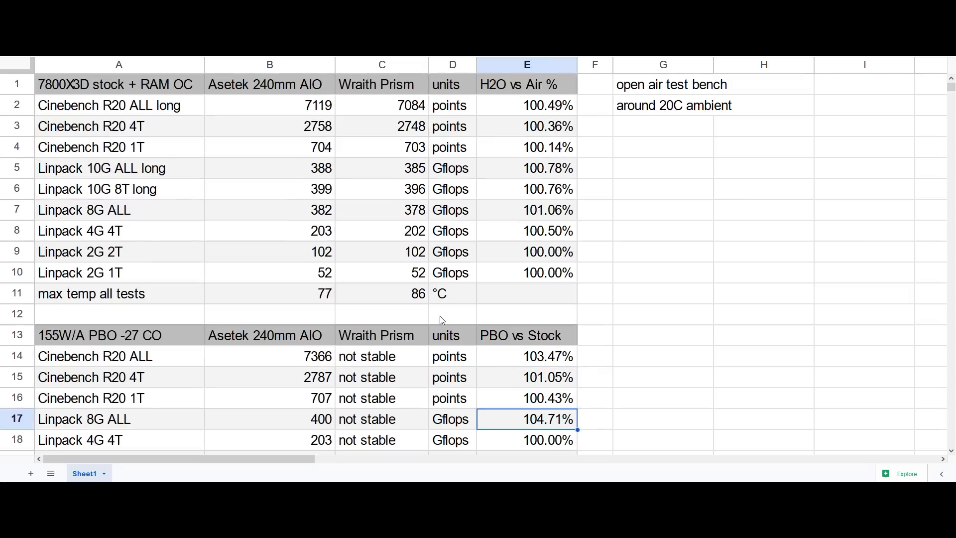
pyautogui.moveTo(353, 77)
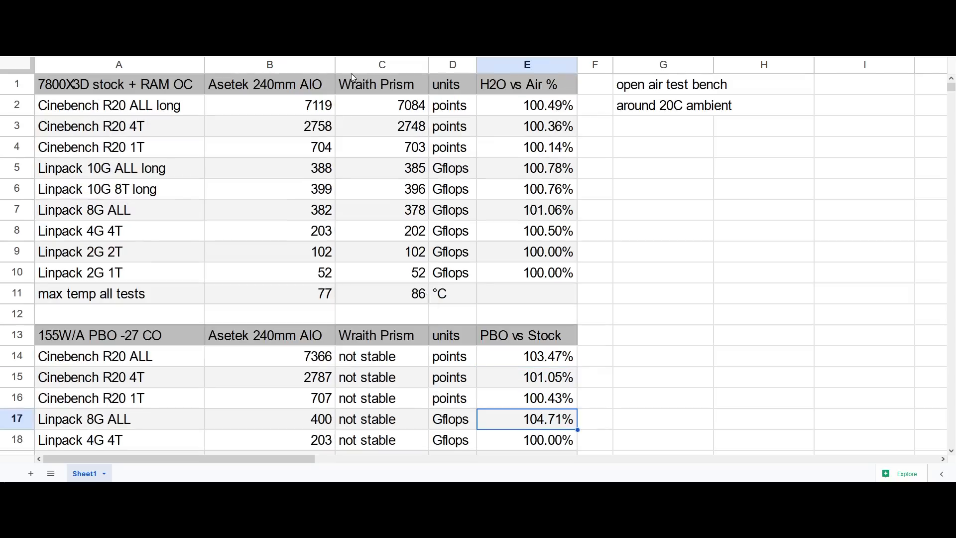
pyautogui.moveTo(290, 158)
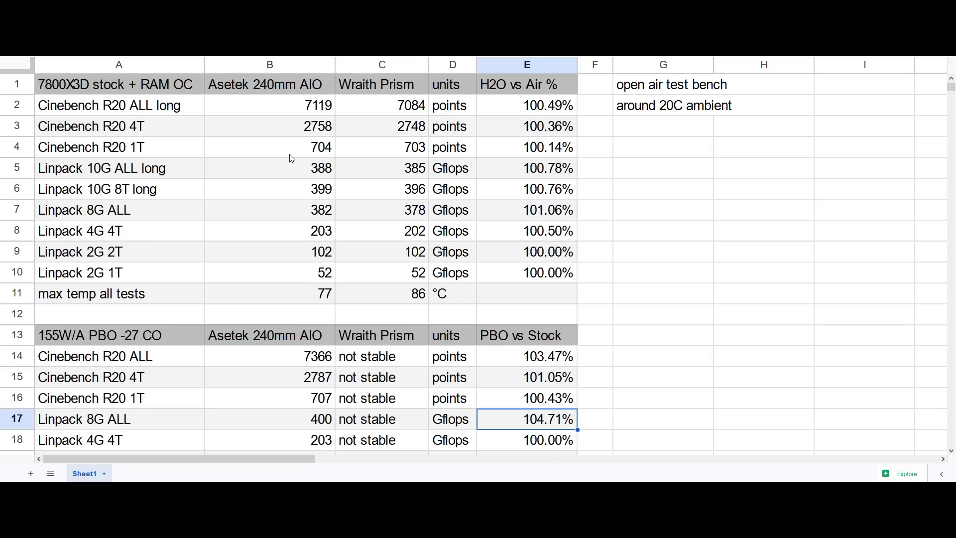
pyautogui.moveTo(278, 152)
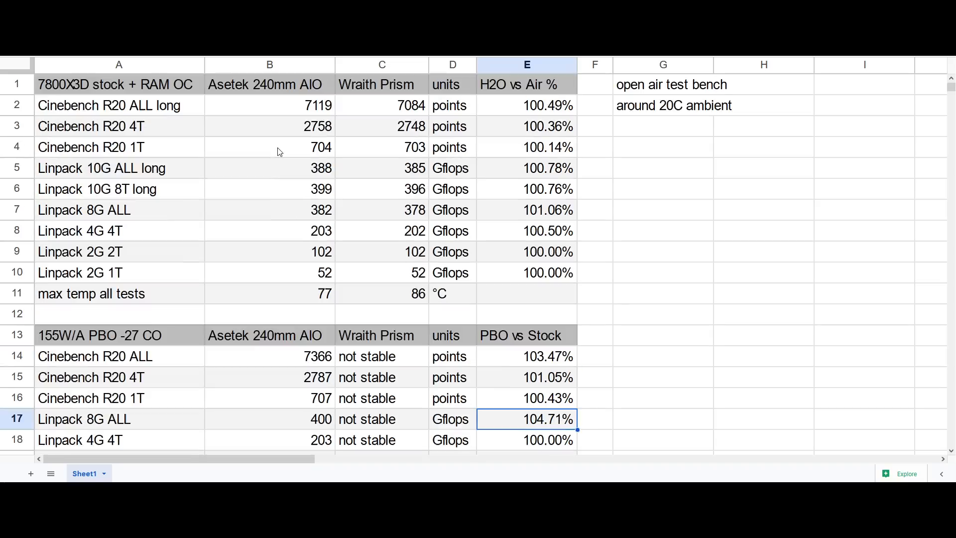
pyautogui.moveTo(141, 342)
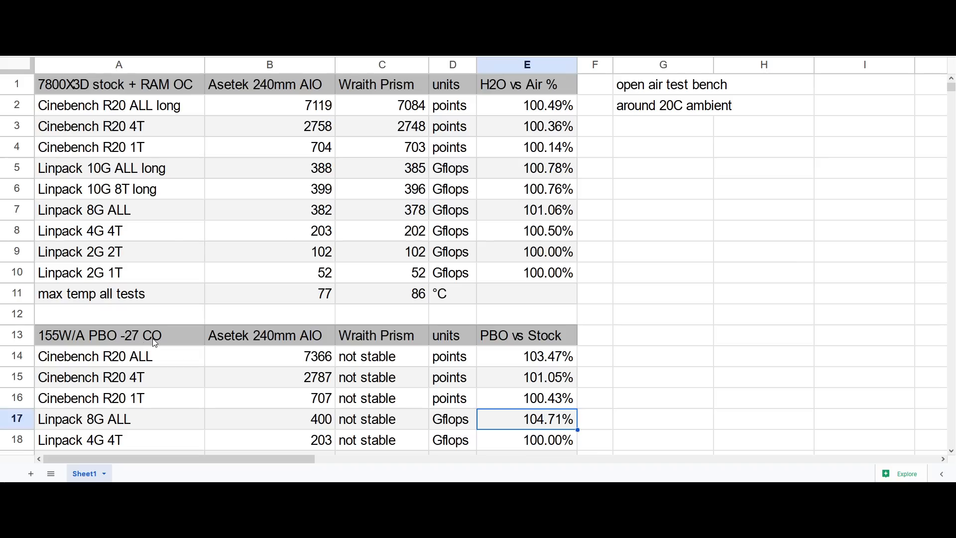
pyautogui.moveTo(266, 342)
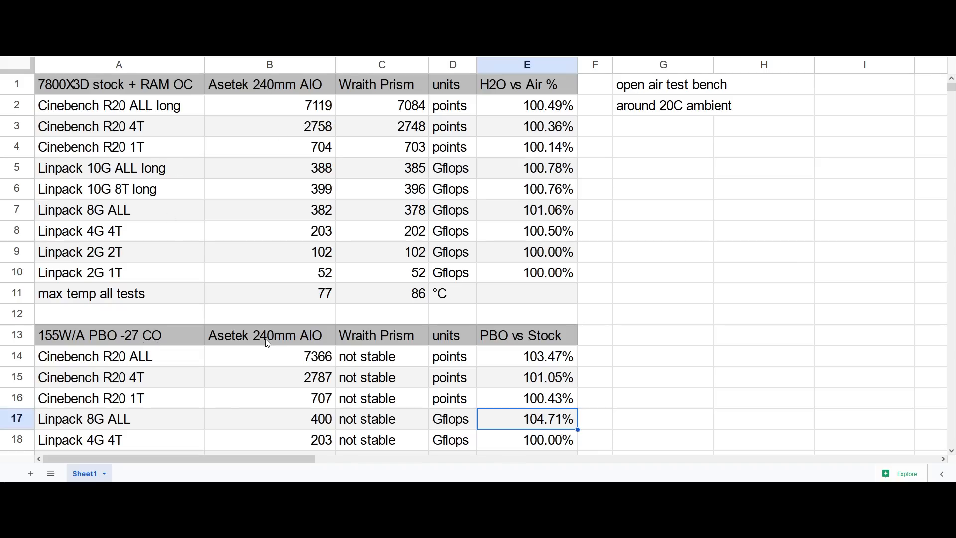
pyautogui.moveTo(231, 171)
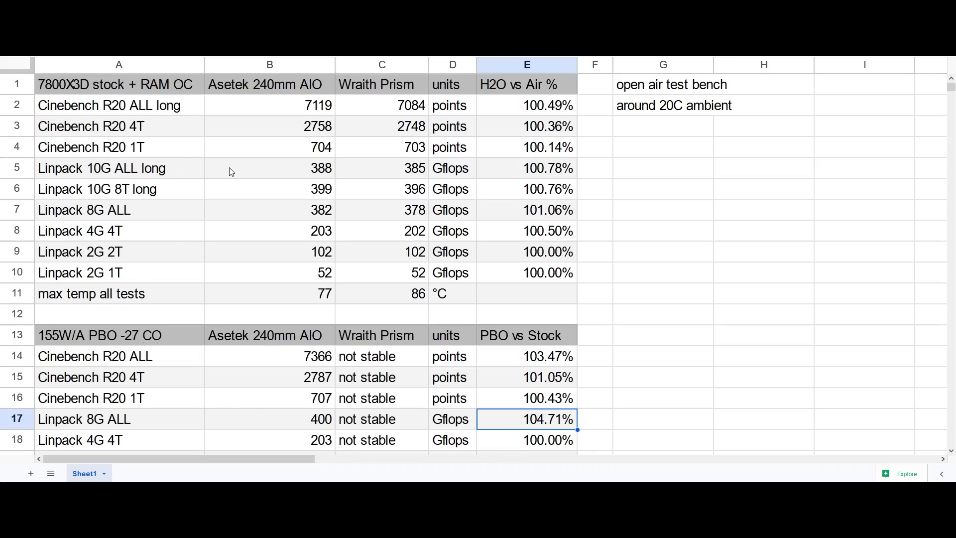
pyautogui.moveTo(248, 165)
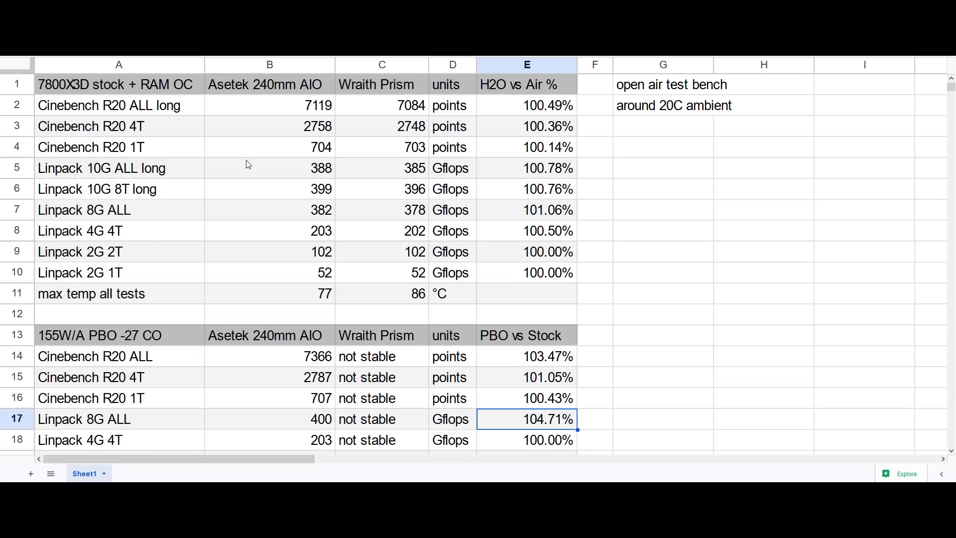
pyautogui.moveTo(299, 182)
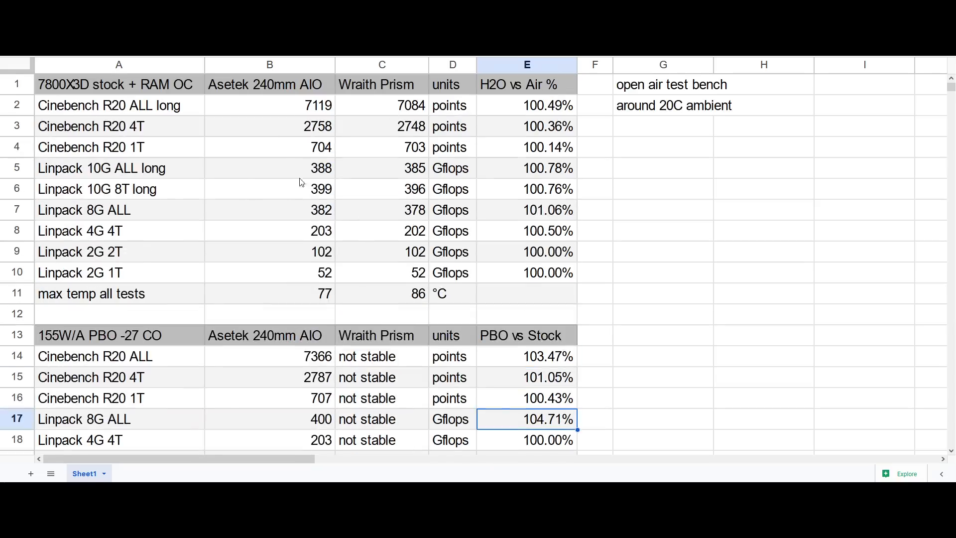
pyautogui.moveTo(283, 152)
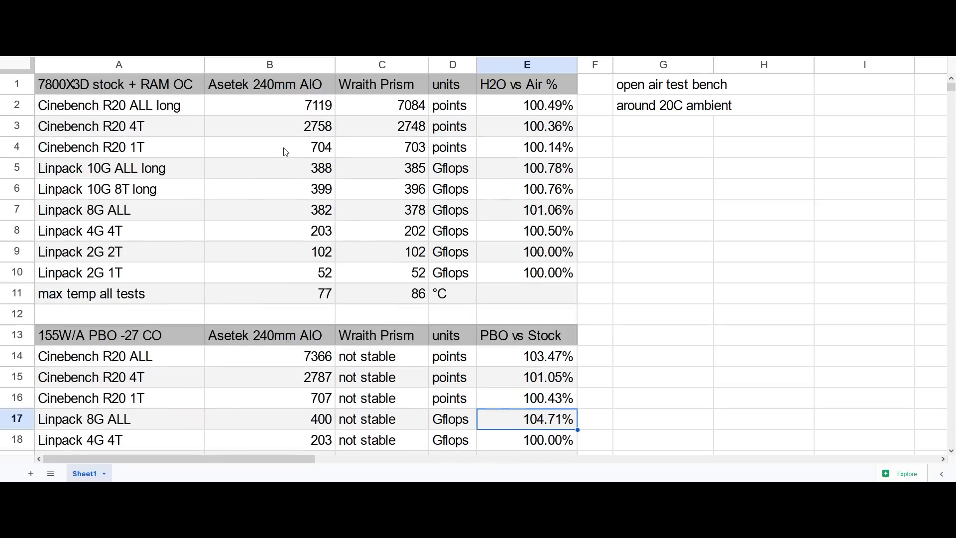
pyautogui.scroll(-3)
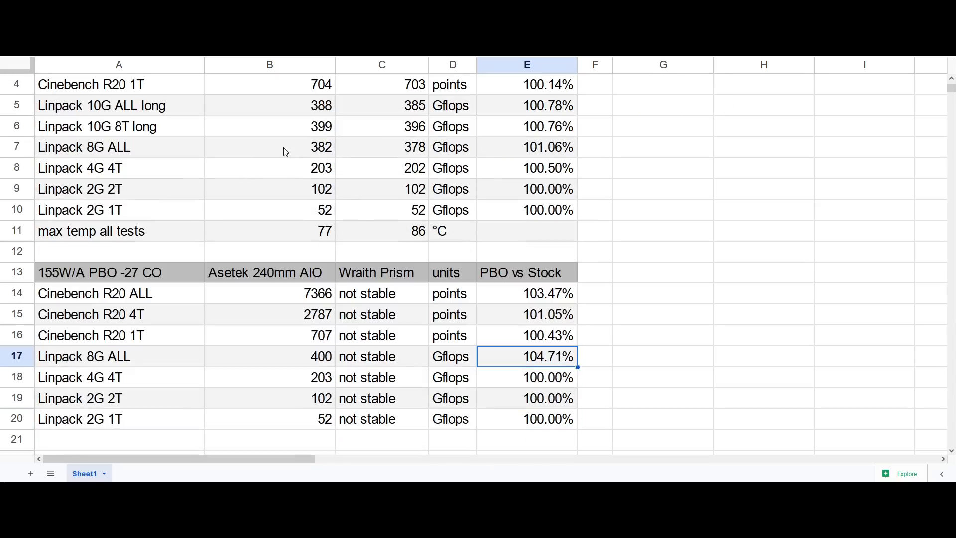
pyautogui.scroll(3)
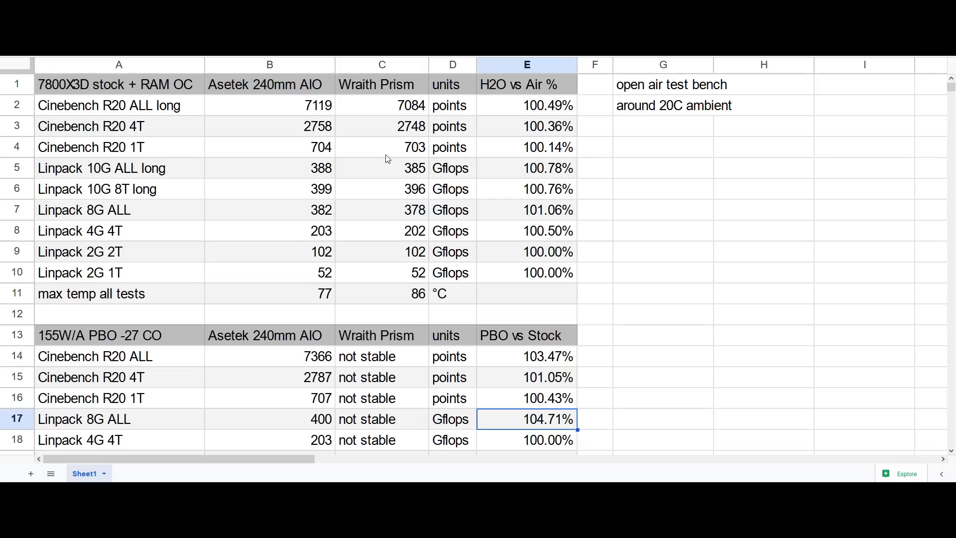
pyautogui.moveTo(6, 229)
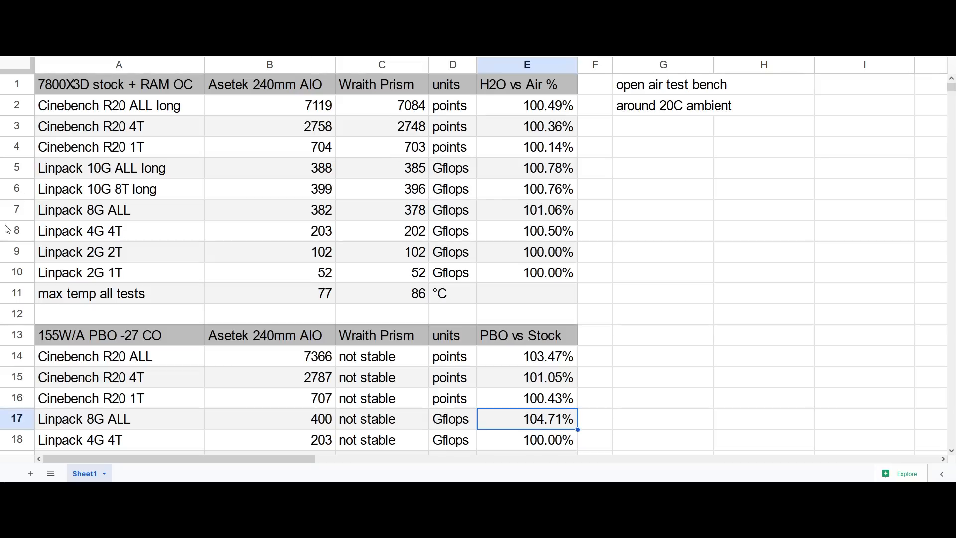
pyautogui.moveTo(319, 304)
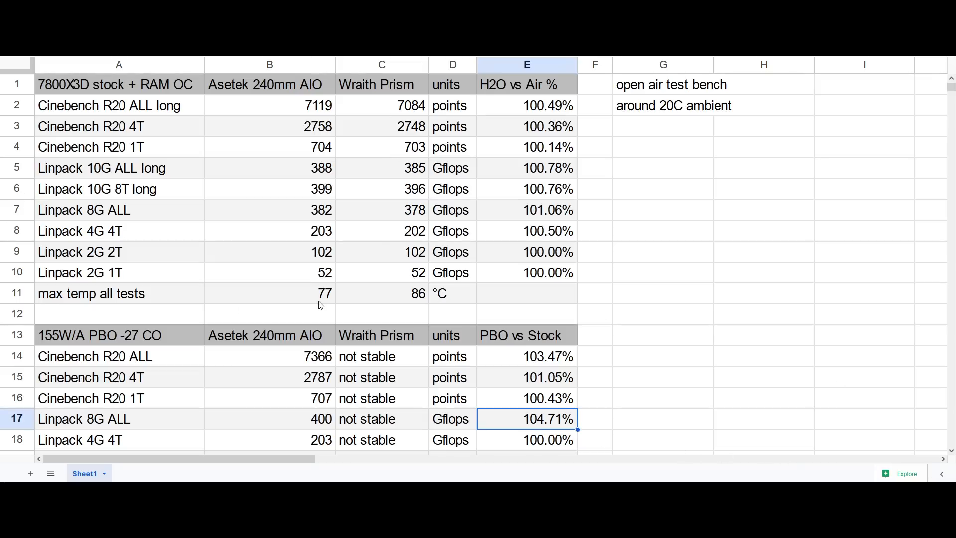